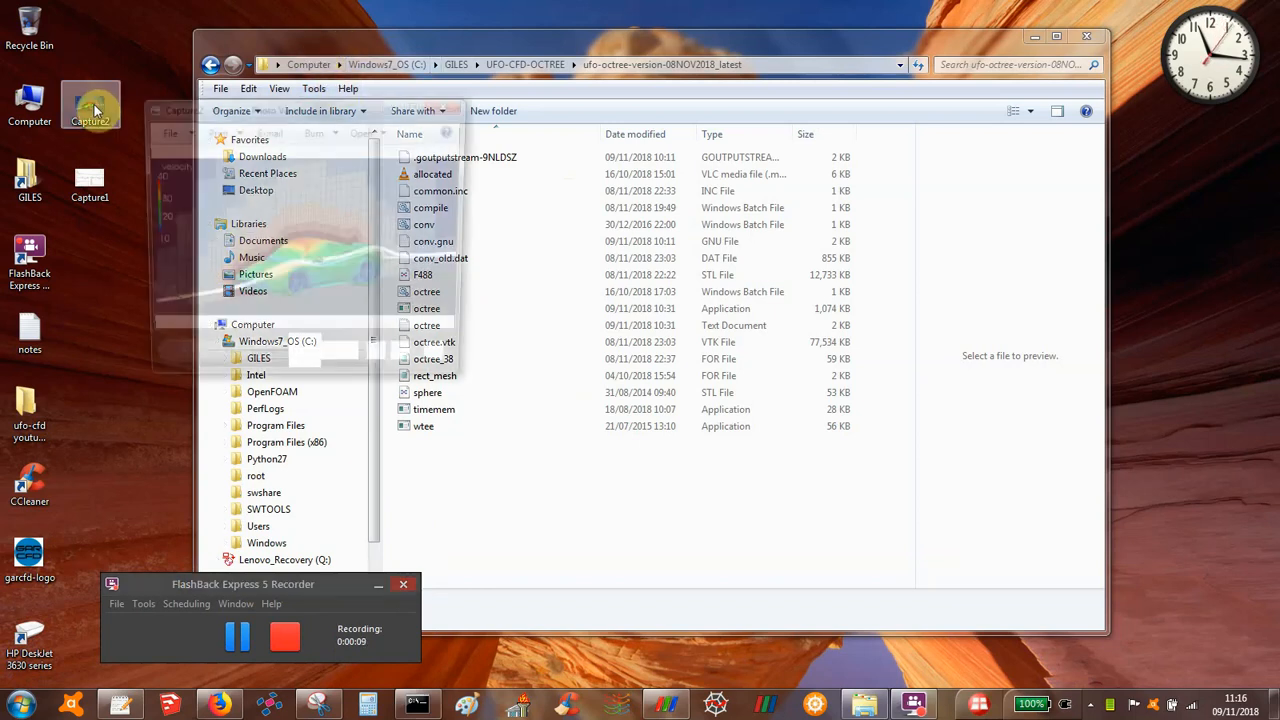
Open the Capture2 render of the velocity-coloured Ferrari in Windows Photo Viewer.
double_click(90, 104)
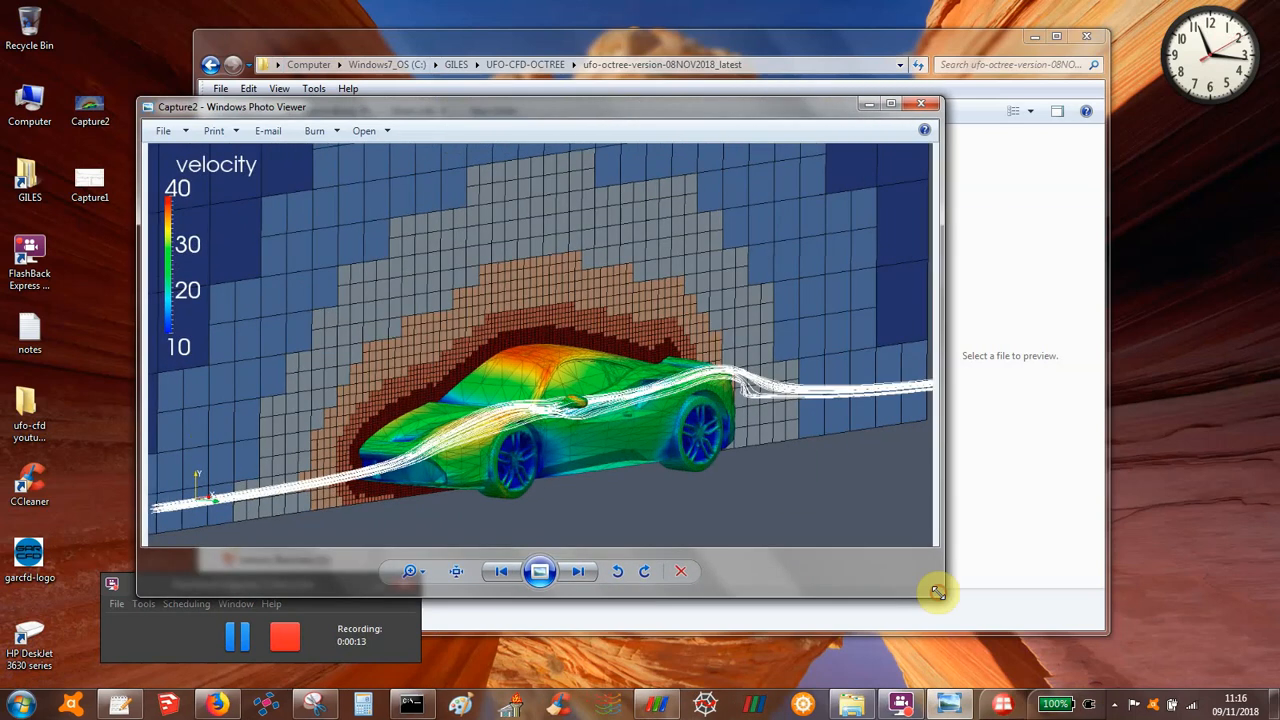
mouse_move(622, 322)
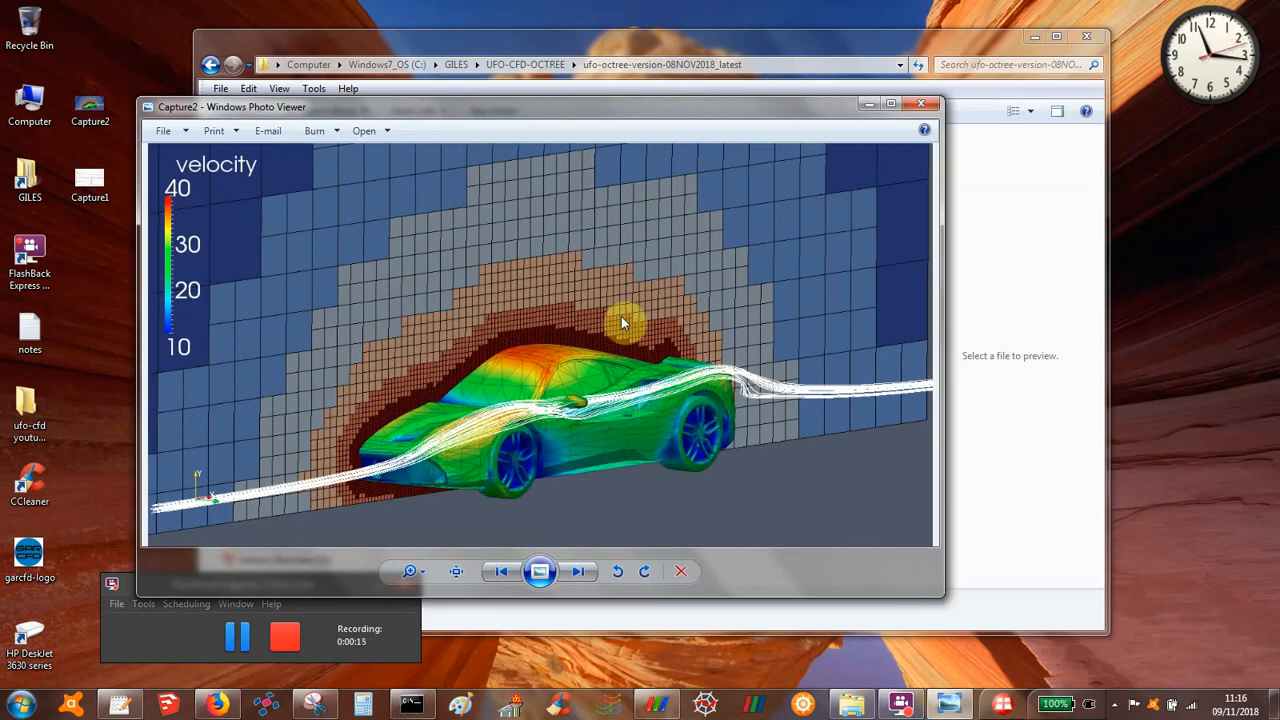
mouse_move(535, 148)
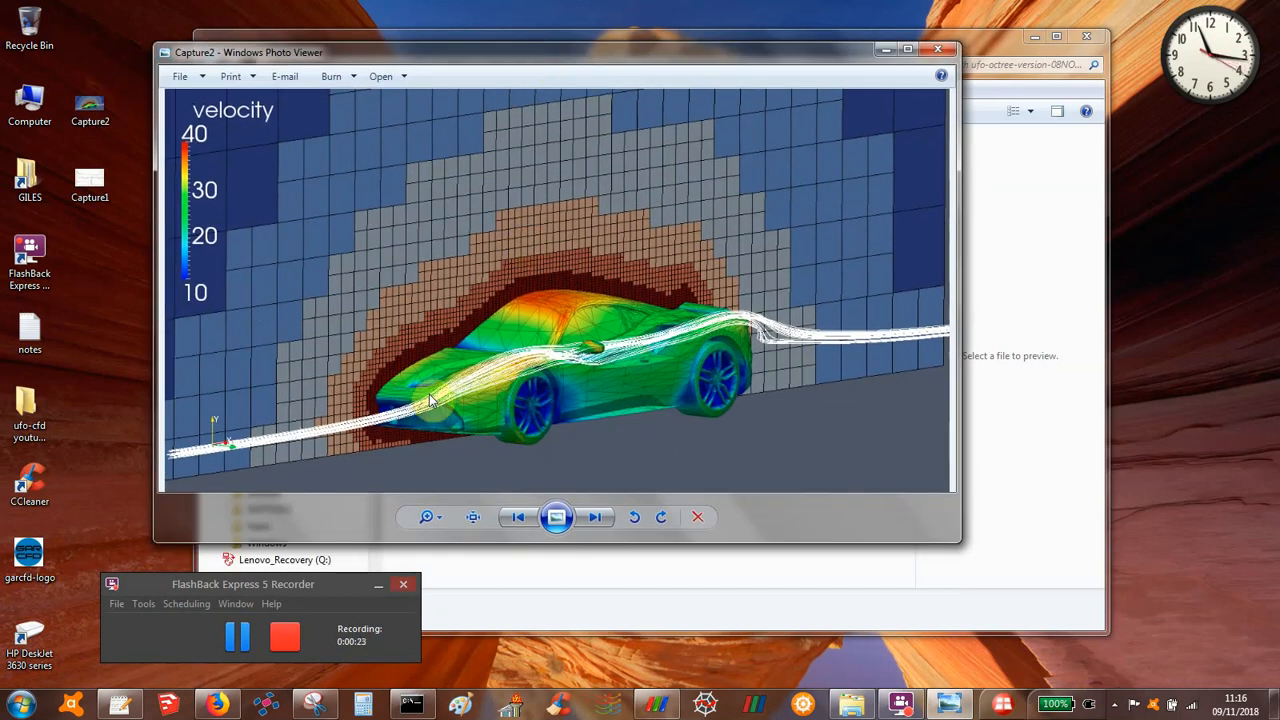
mouse_move(895, 82)
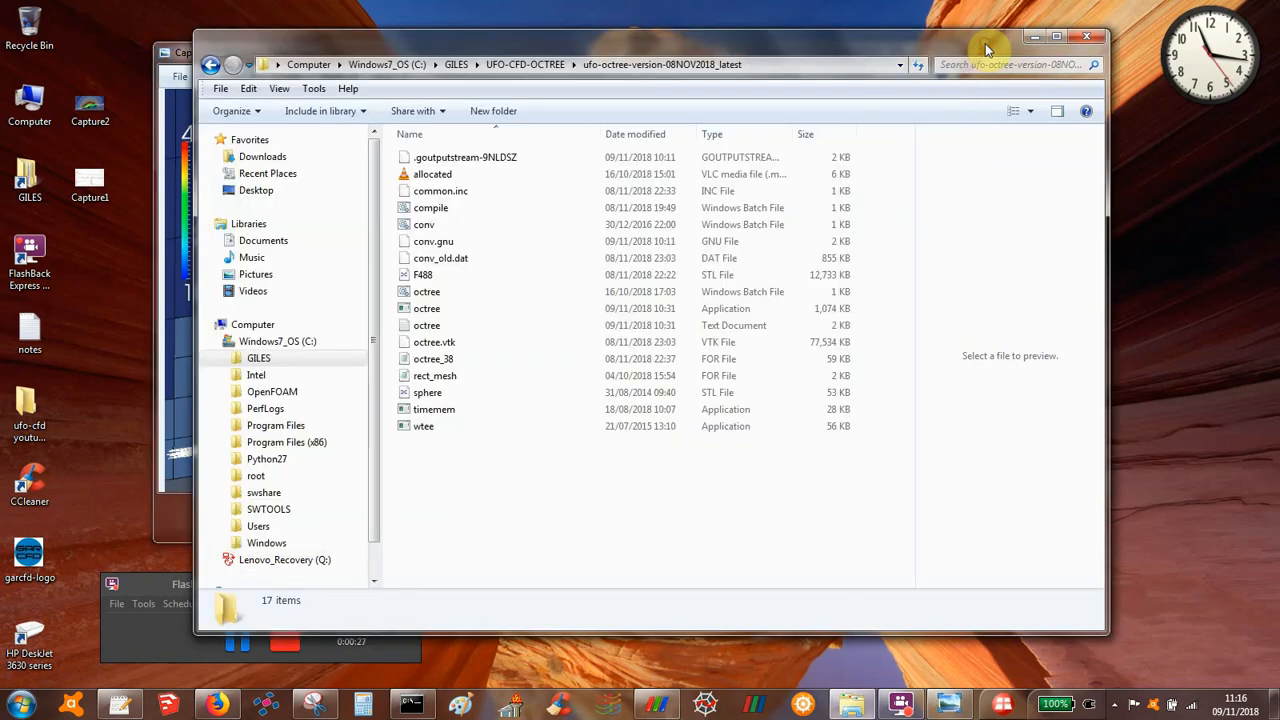
Preview the conv batch file in the simulation folder, then run it to show gnuplot convergence plots.
left_click(434, 342)
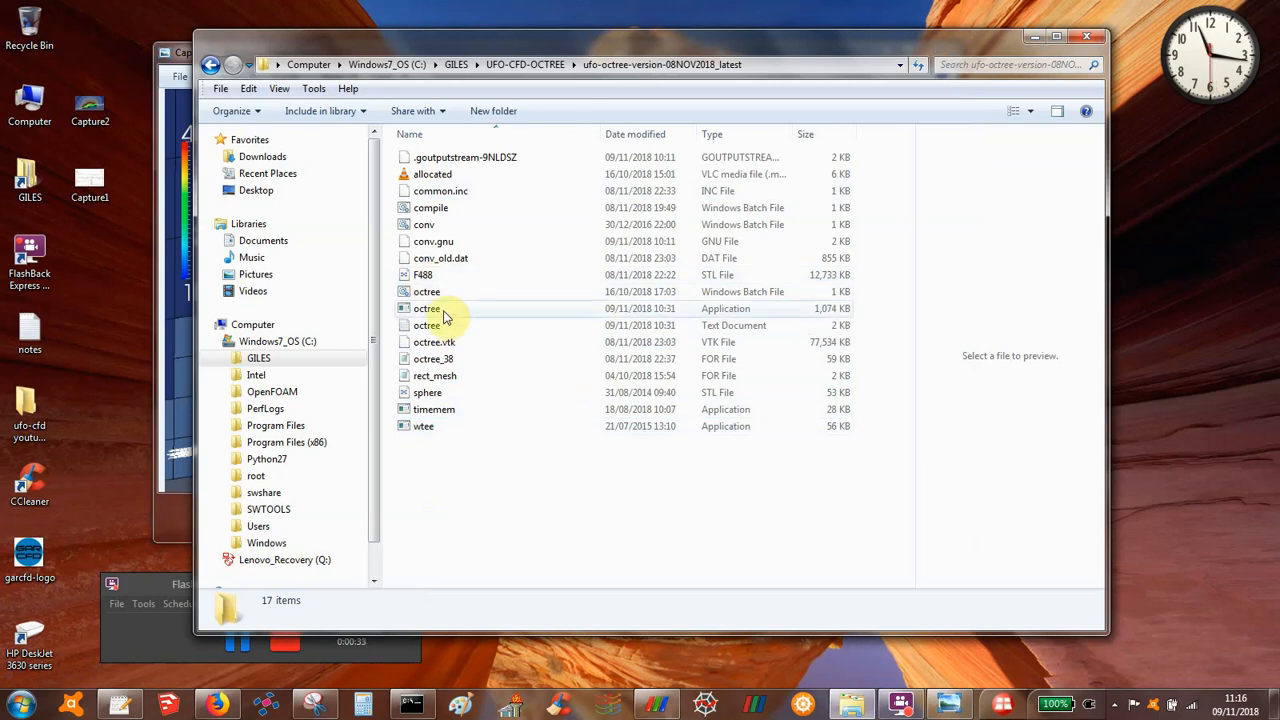
mouse_move(422, 275)
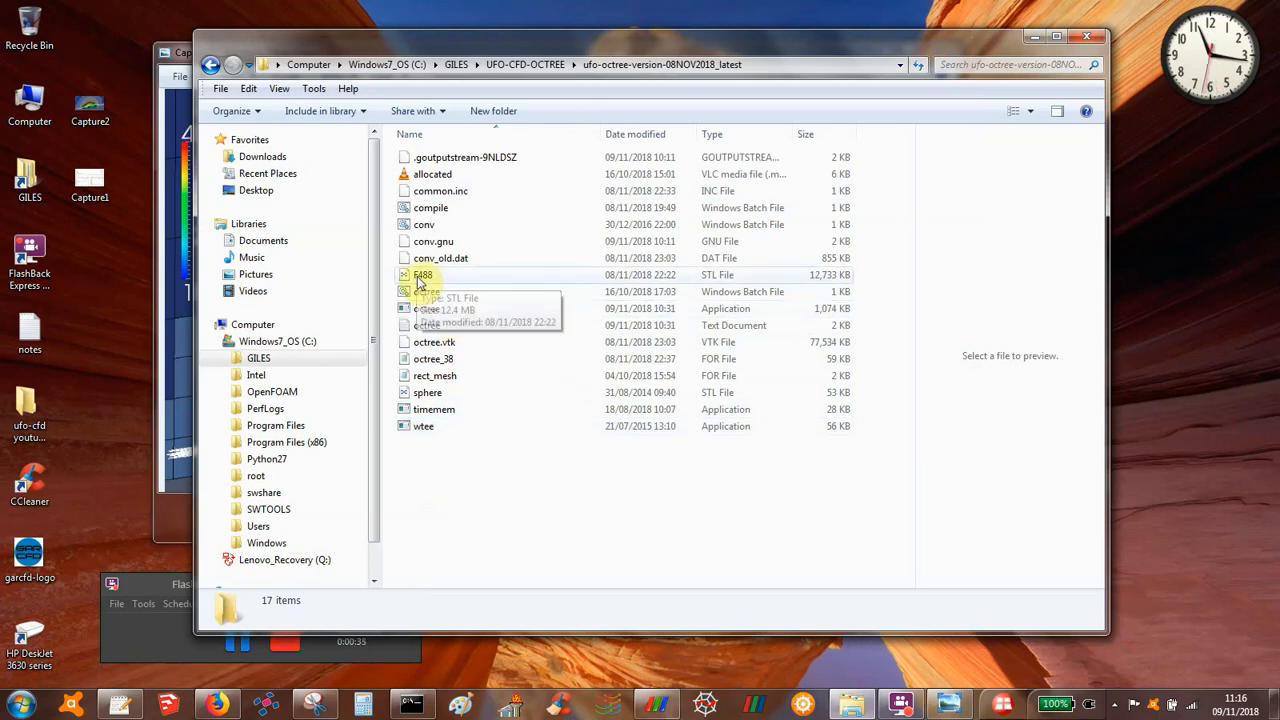
mouse_move(460, 287)
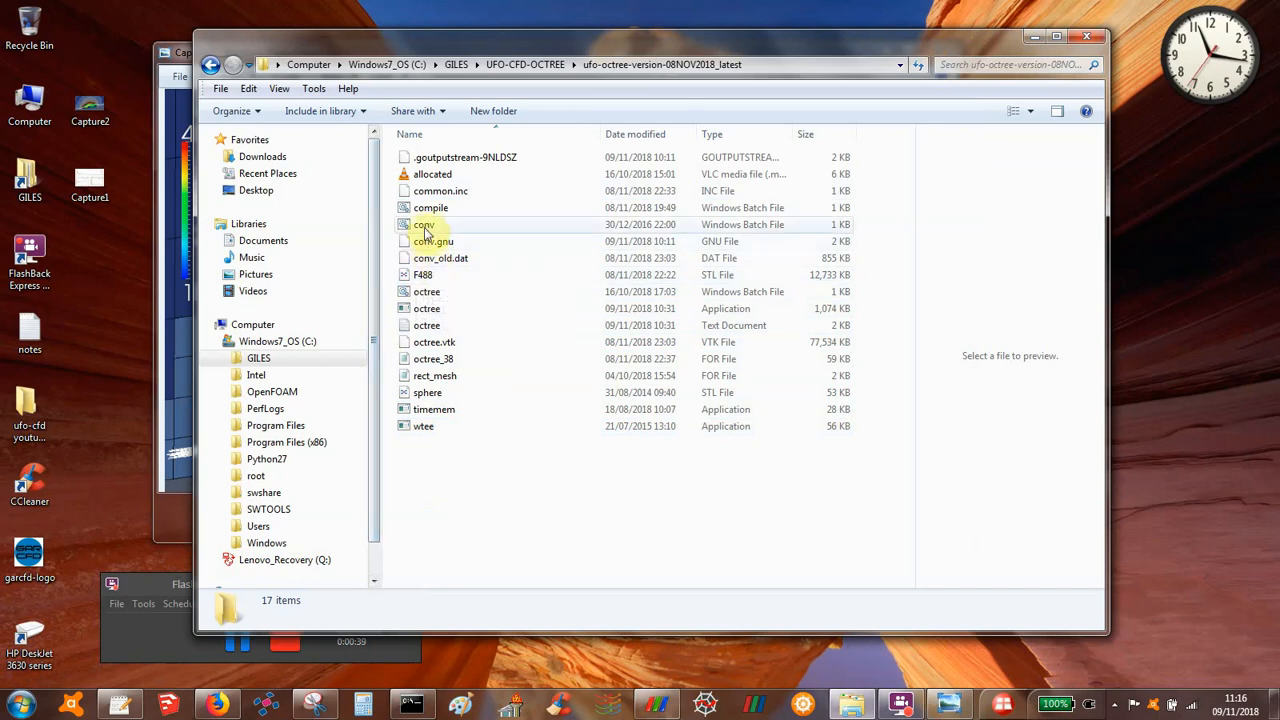
left_click(424, 224)
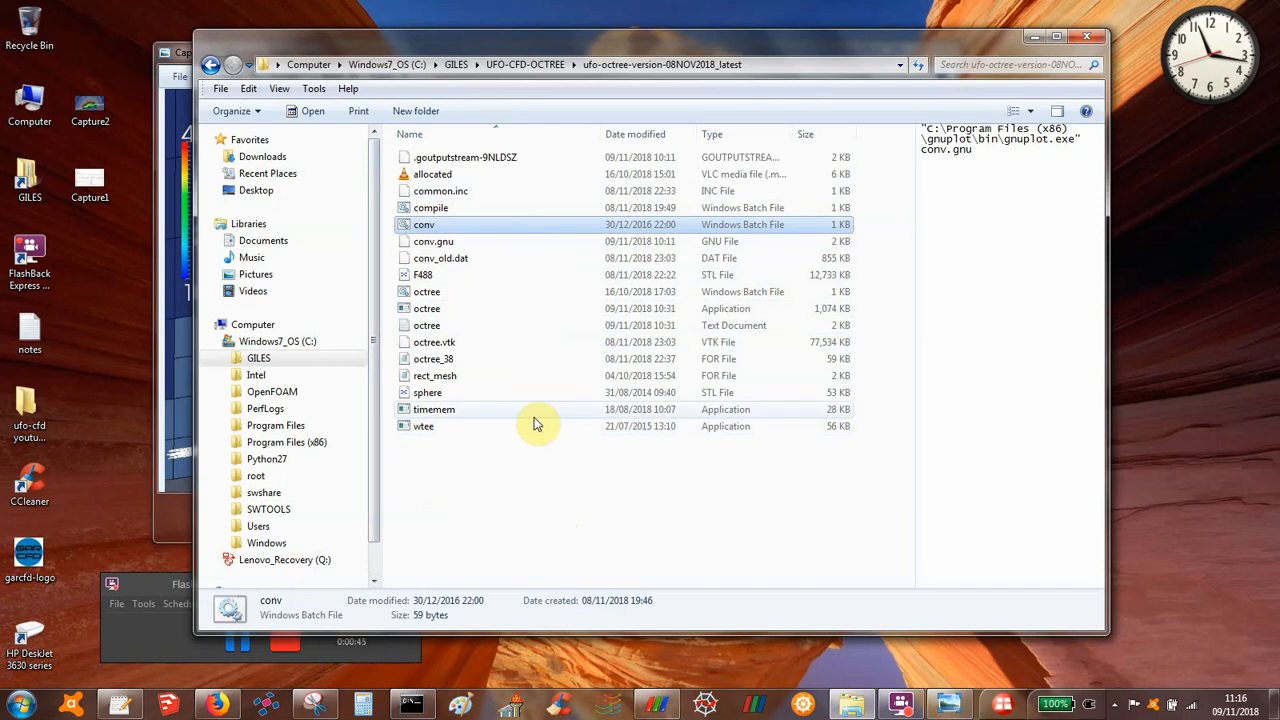
mouse_move(433, 241)
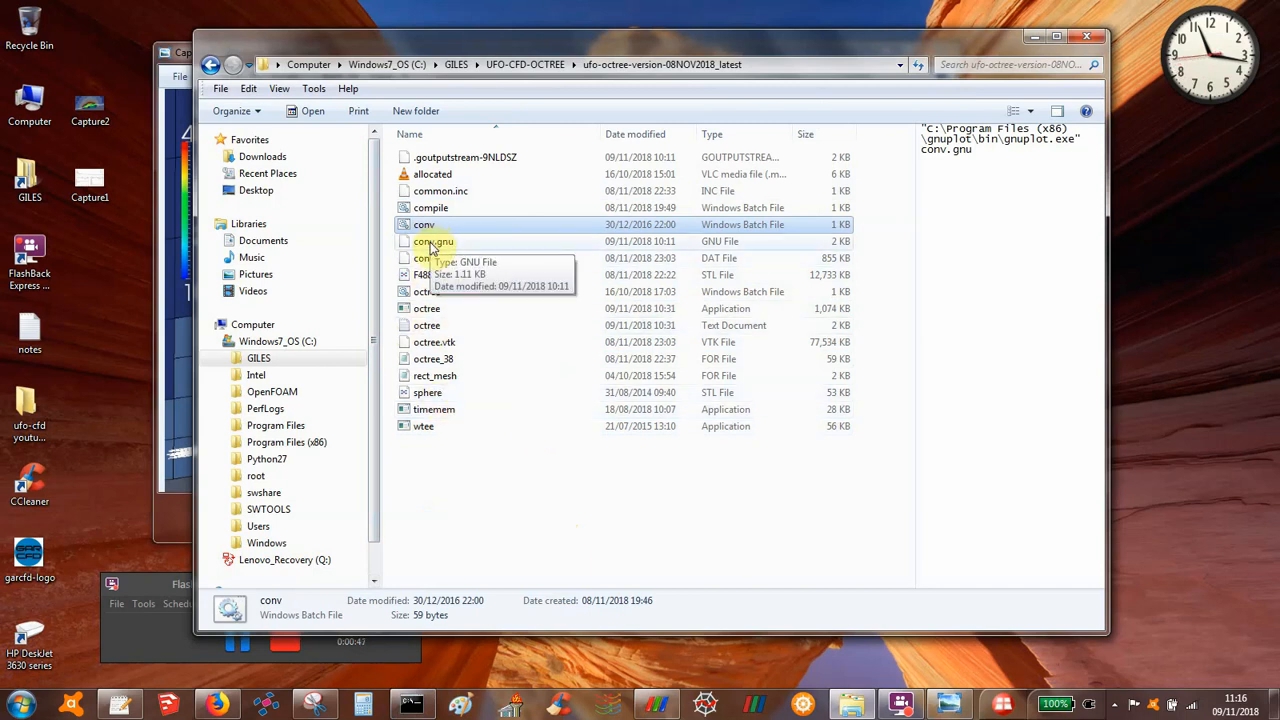
left_click(440, 258)
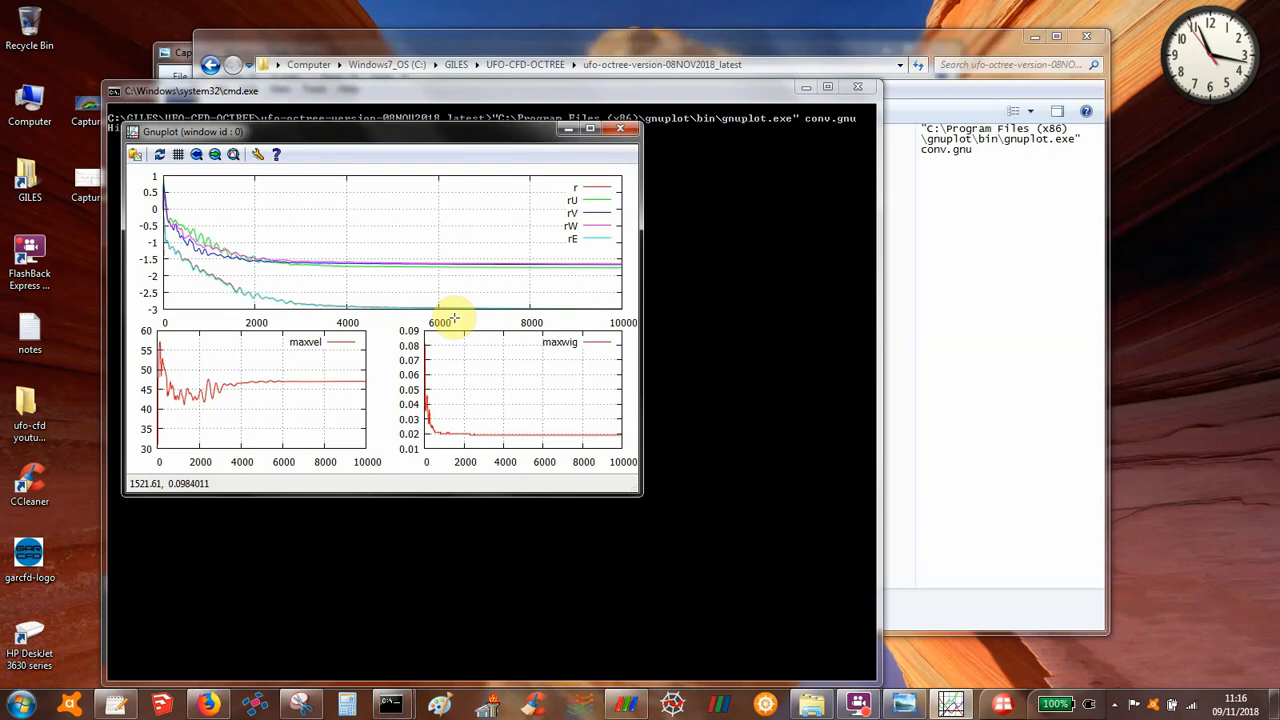
mouse_move(232, 351)
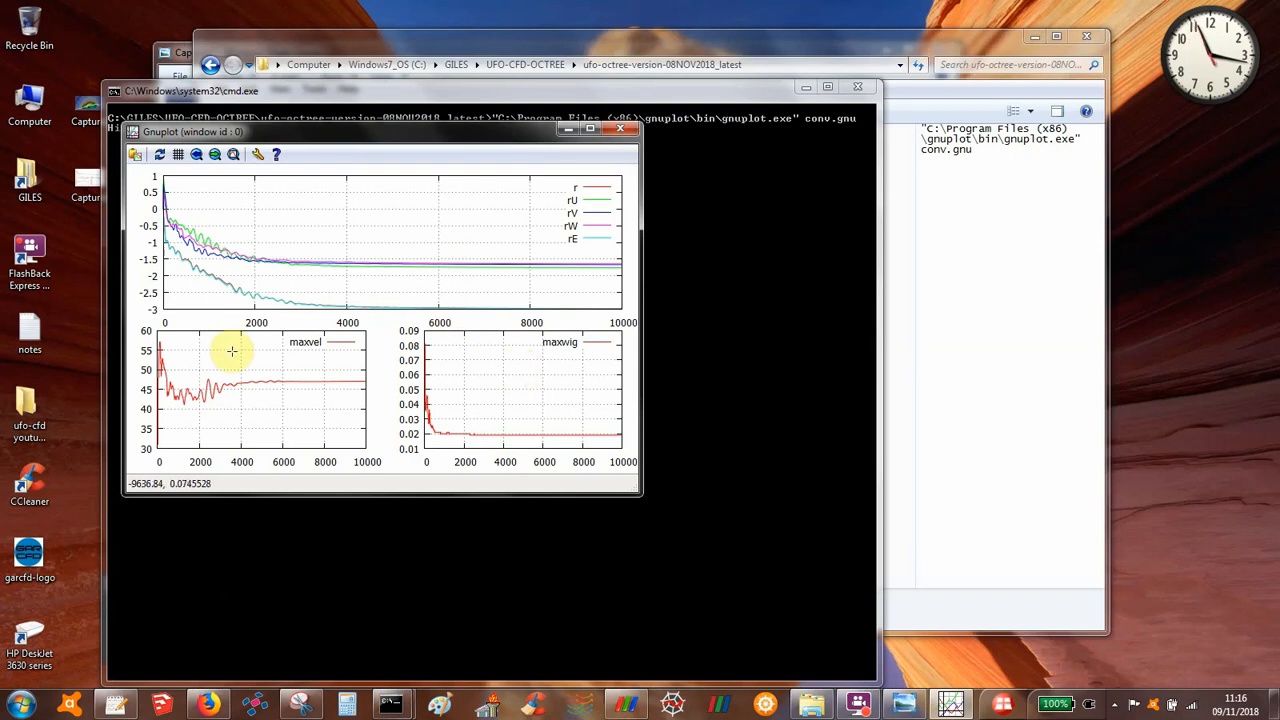
mouse_move(253, 260)
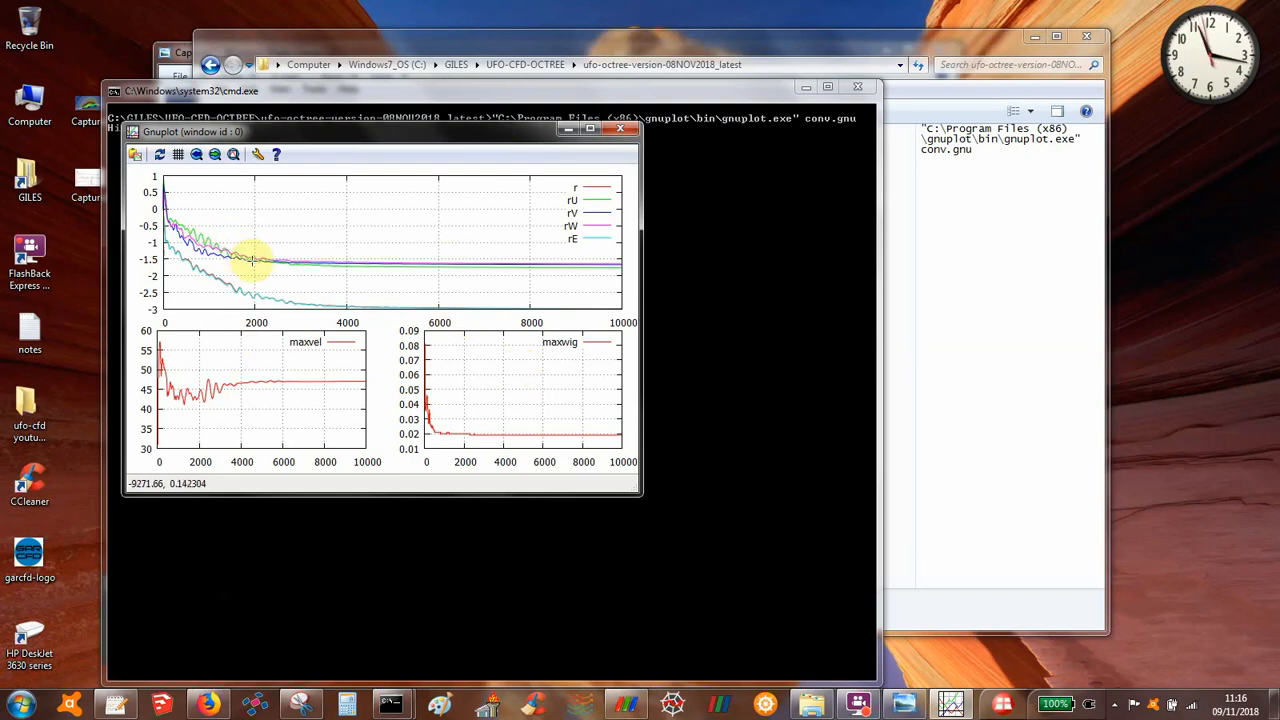
mouse_move(750, 304)
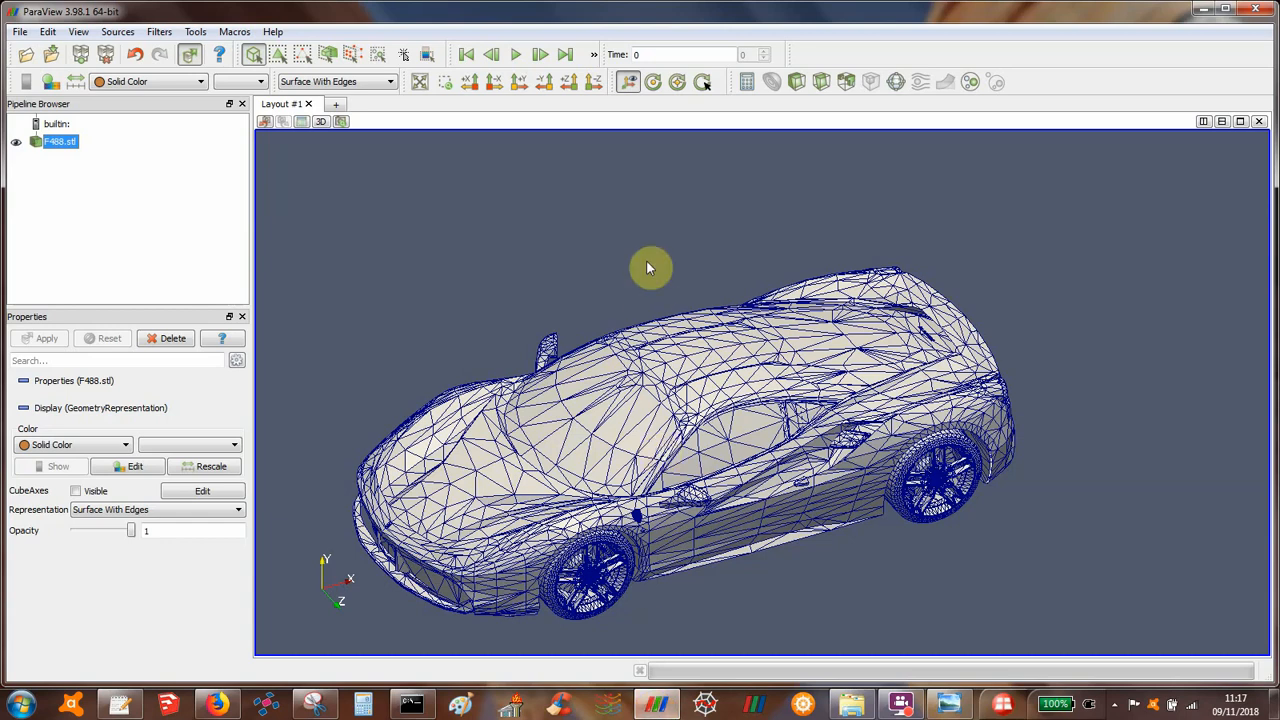
Orbit the F488.stl car to a three-quarter view and lower its opacity to 0.5.
left_click_drag(650, 268, 657, 220)
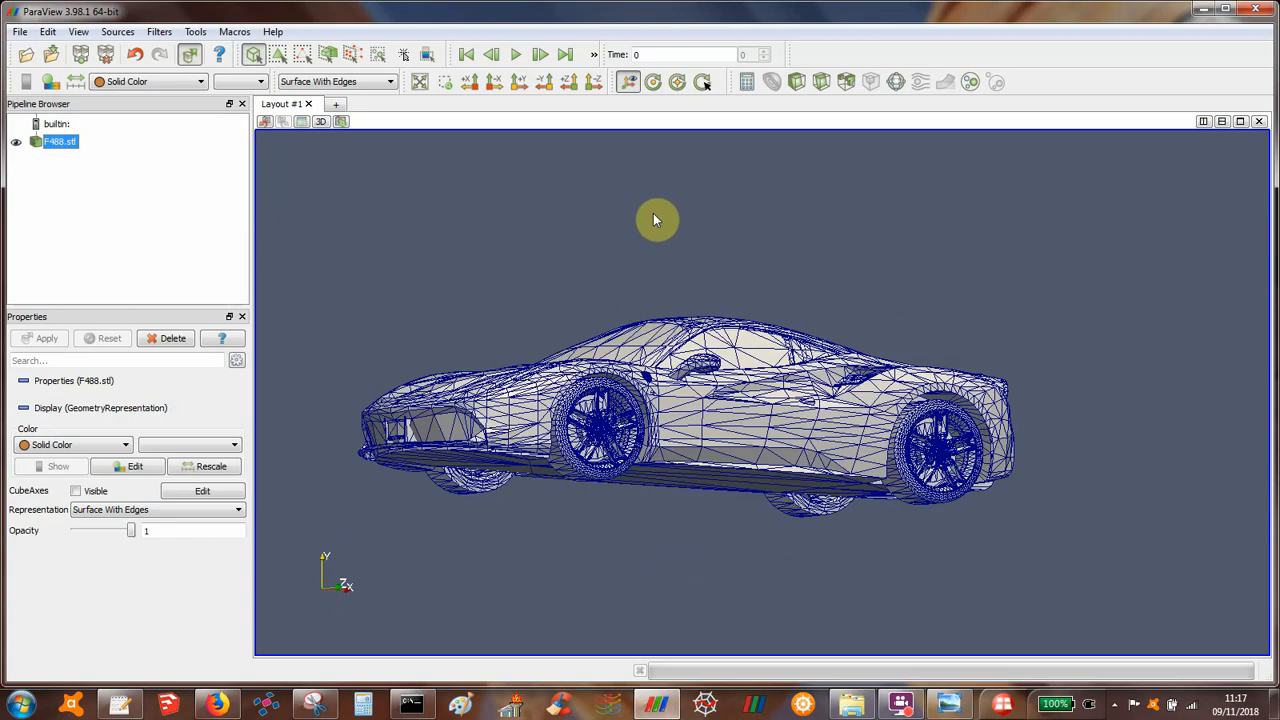
left_click_drag(657, 220, 588, 266)
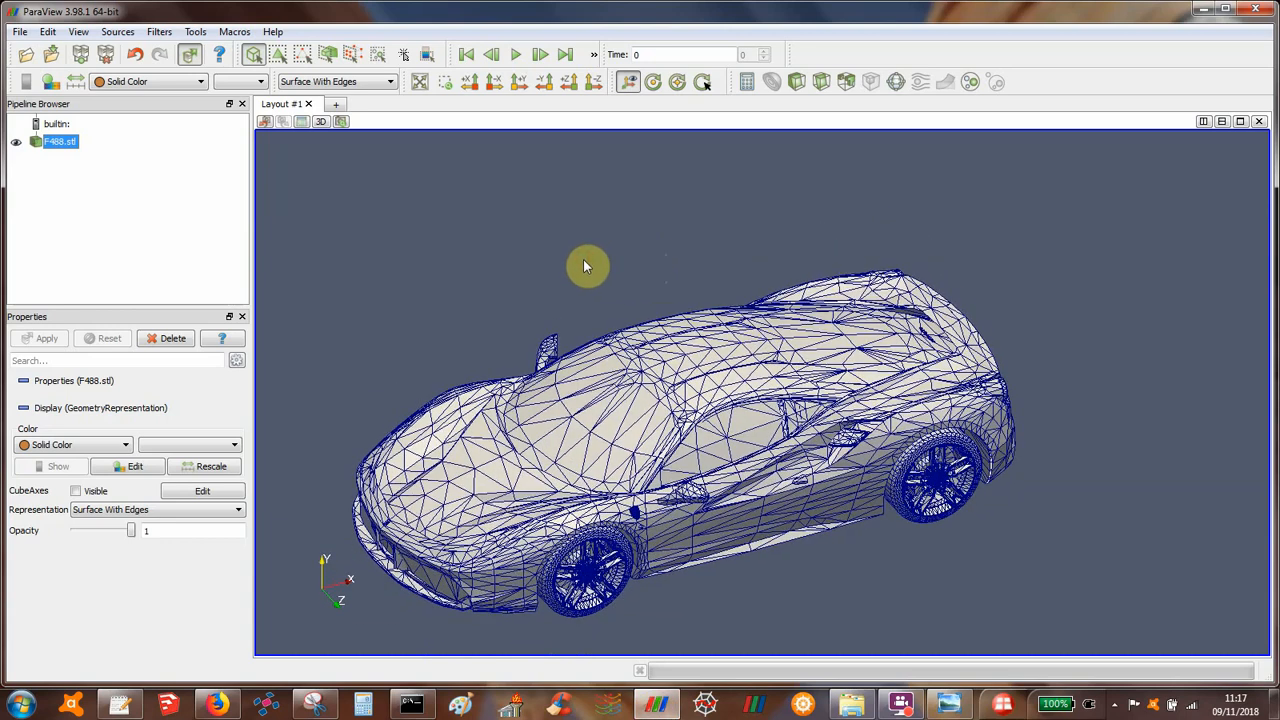
left_click_drag(585, 265, 530, 285)
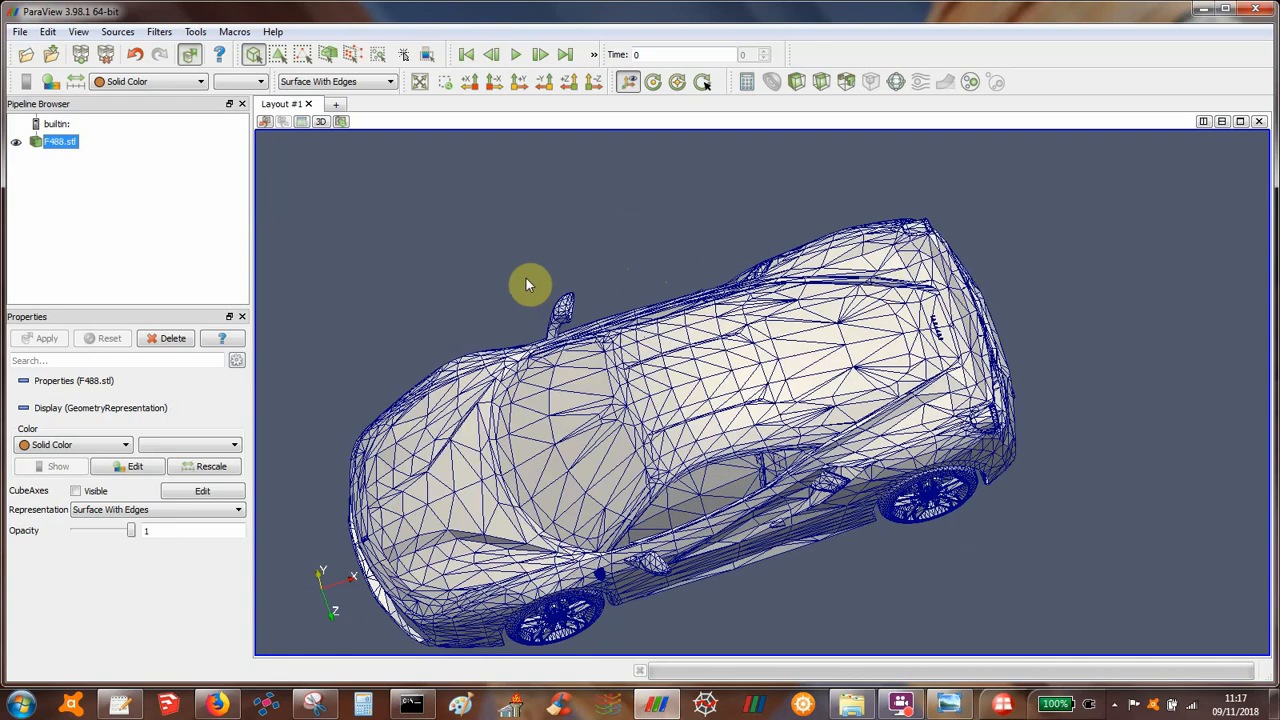
left_click_drag(530, 285, 95, 545)
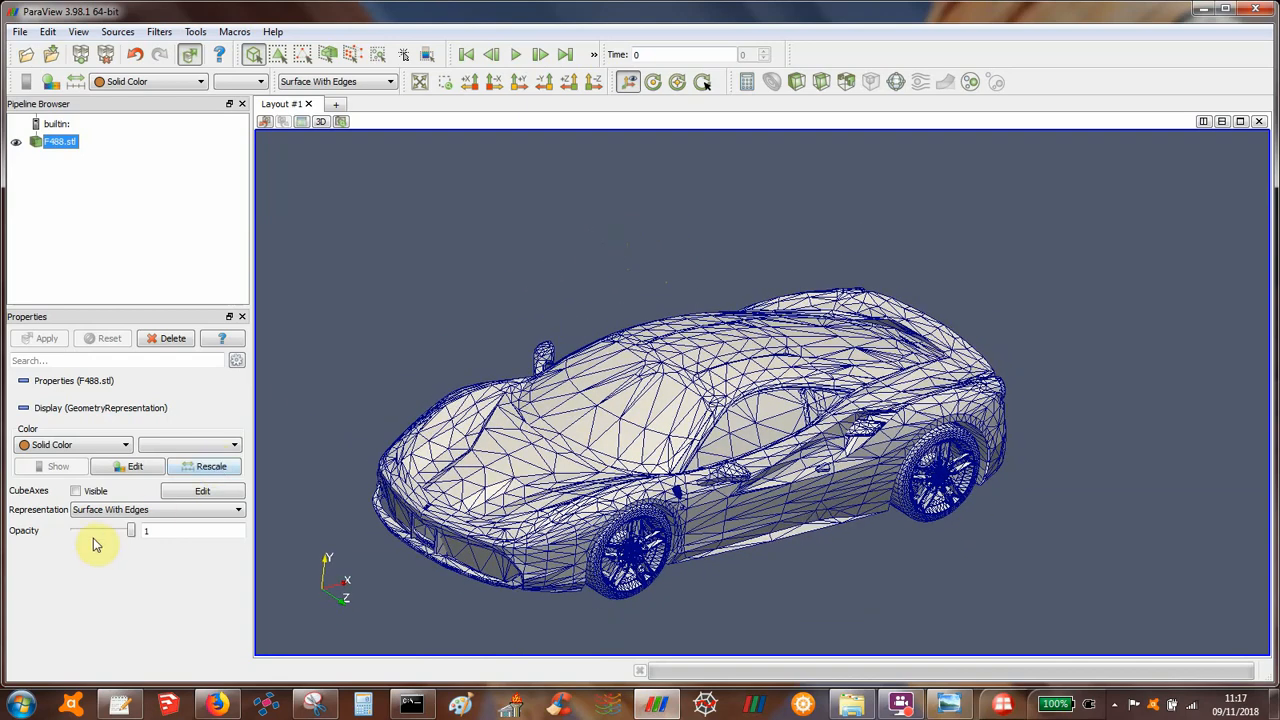
left_click_drag(130, 530, 108, 530)
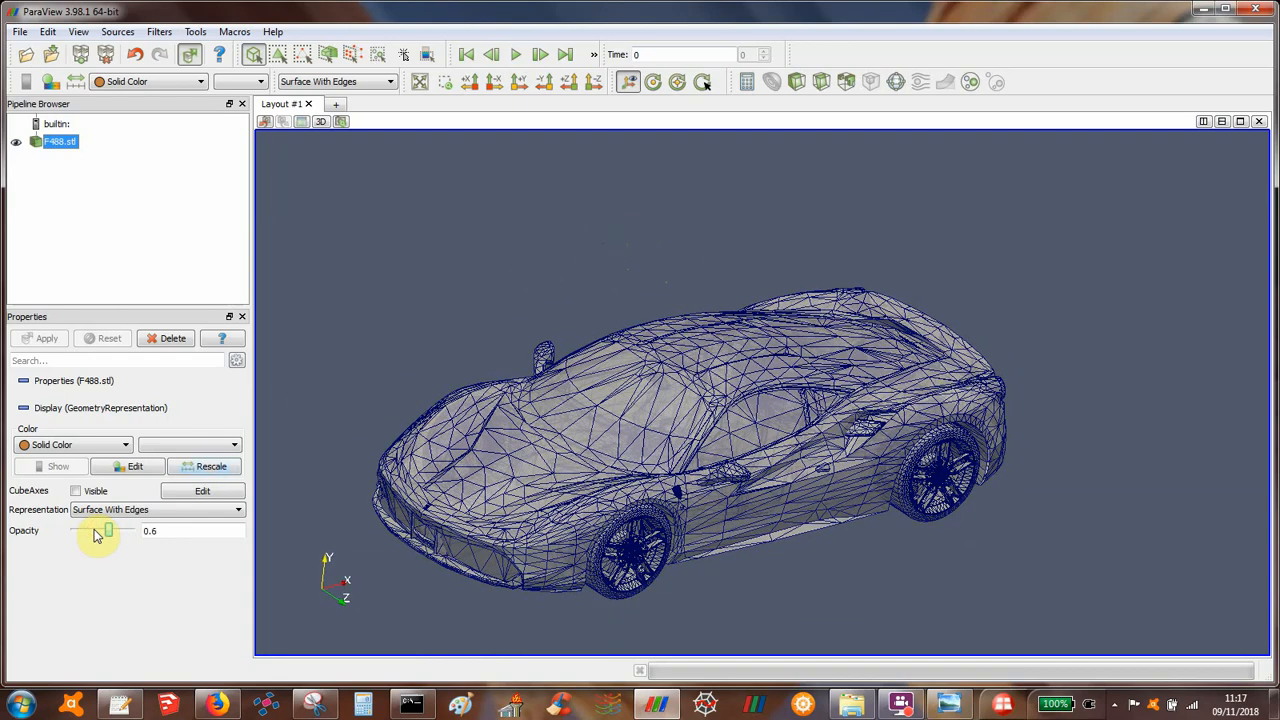
left_click_drag(108, 530, 103, 530)
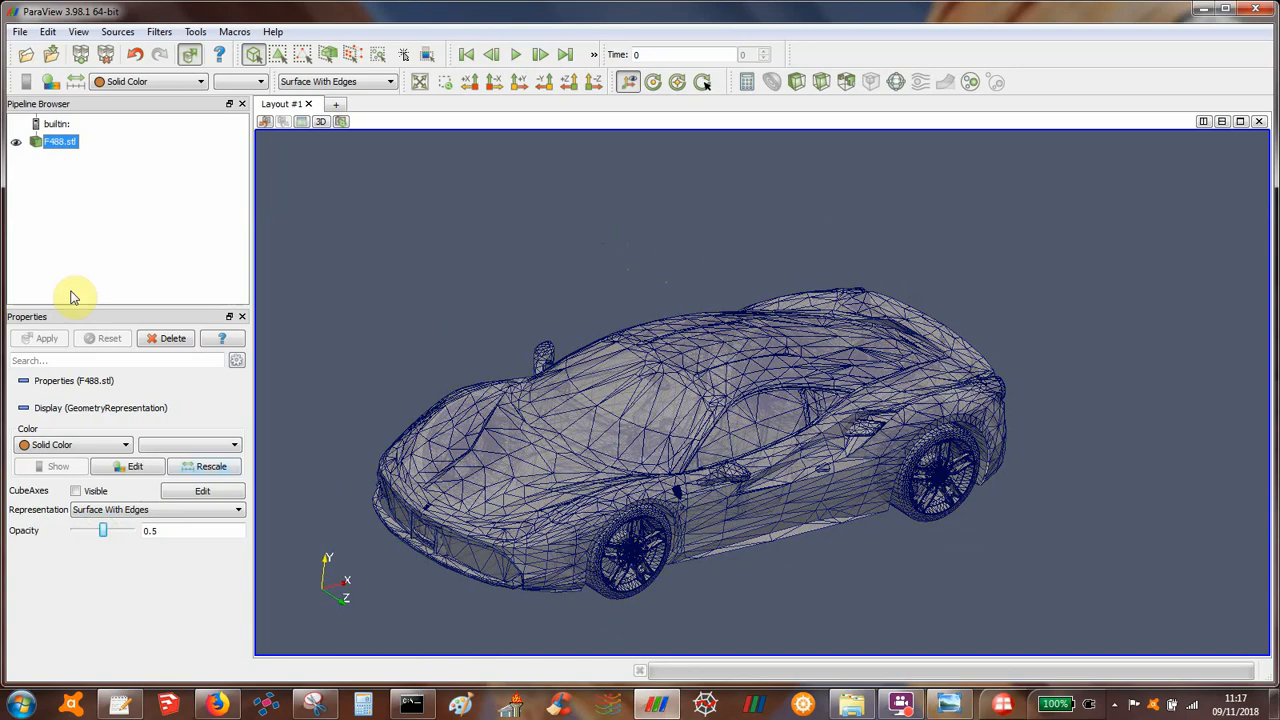
left_click(18, 31)
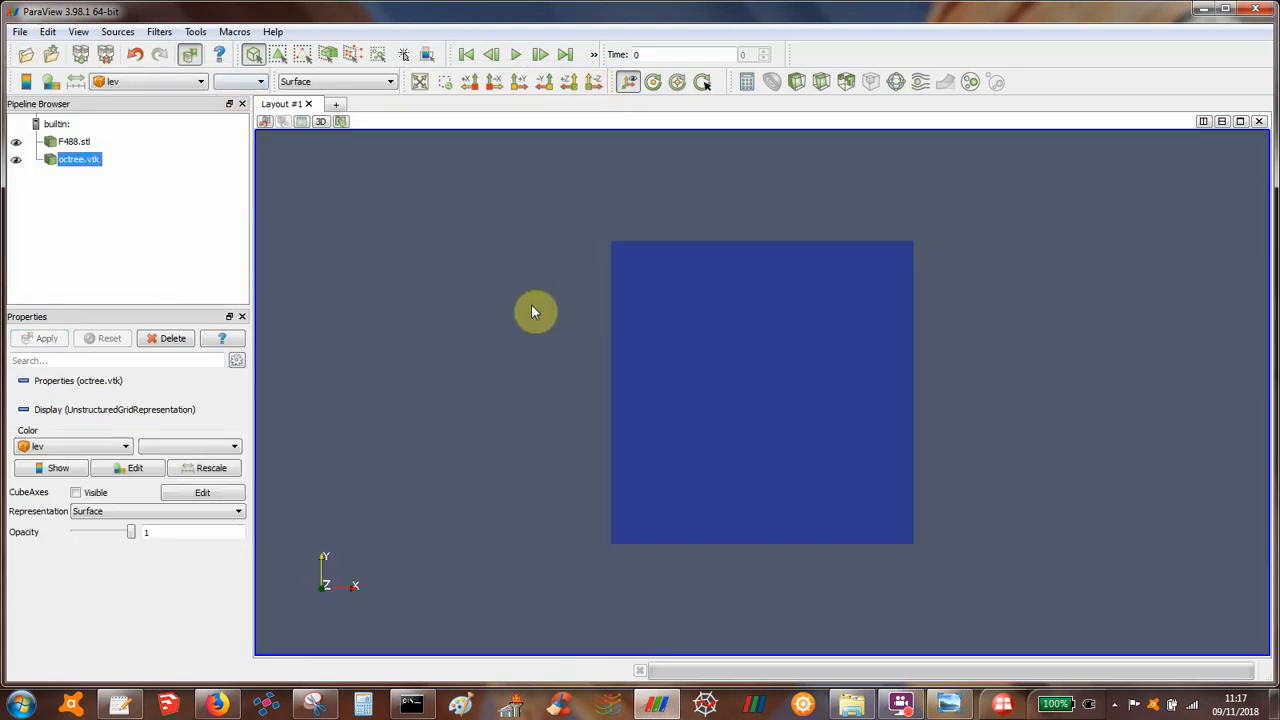
Orbit the octree block to inspect the refined cells around the car.
left_click_drag(535, 312, 603, 330)
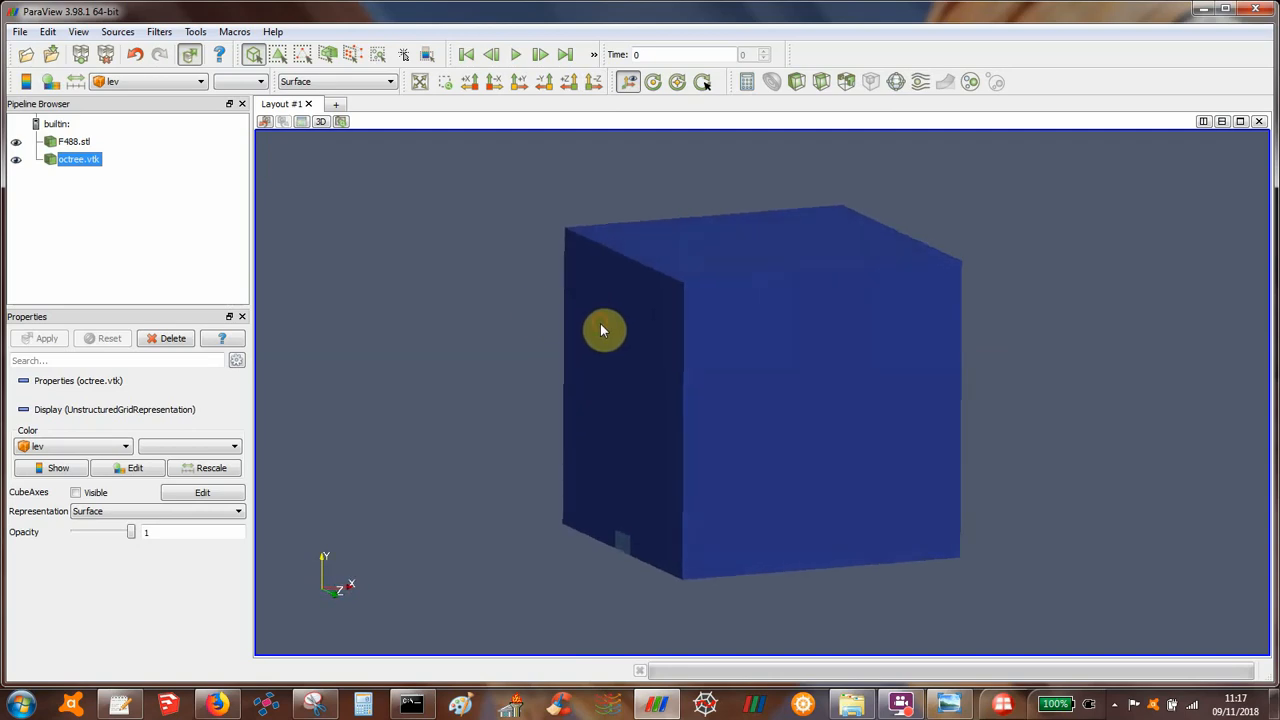
left_click_drag(603, 330, 476, 266)
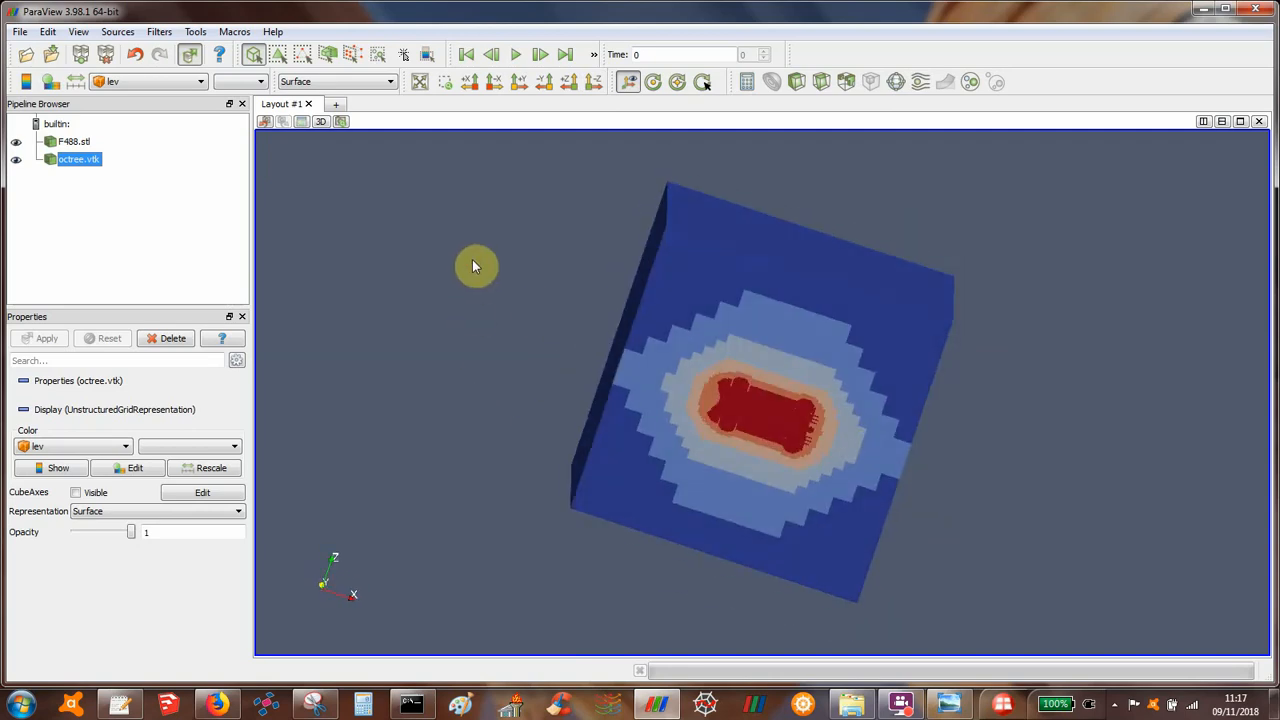
left_click_drag(475, 265, 500, 318)
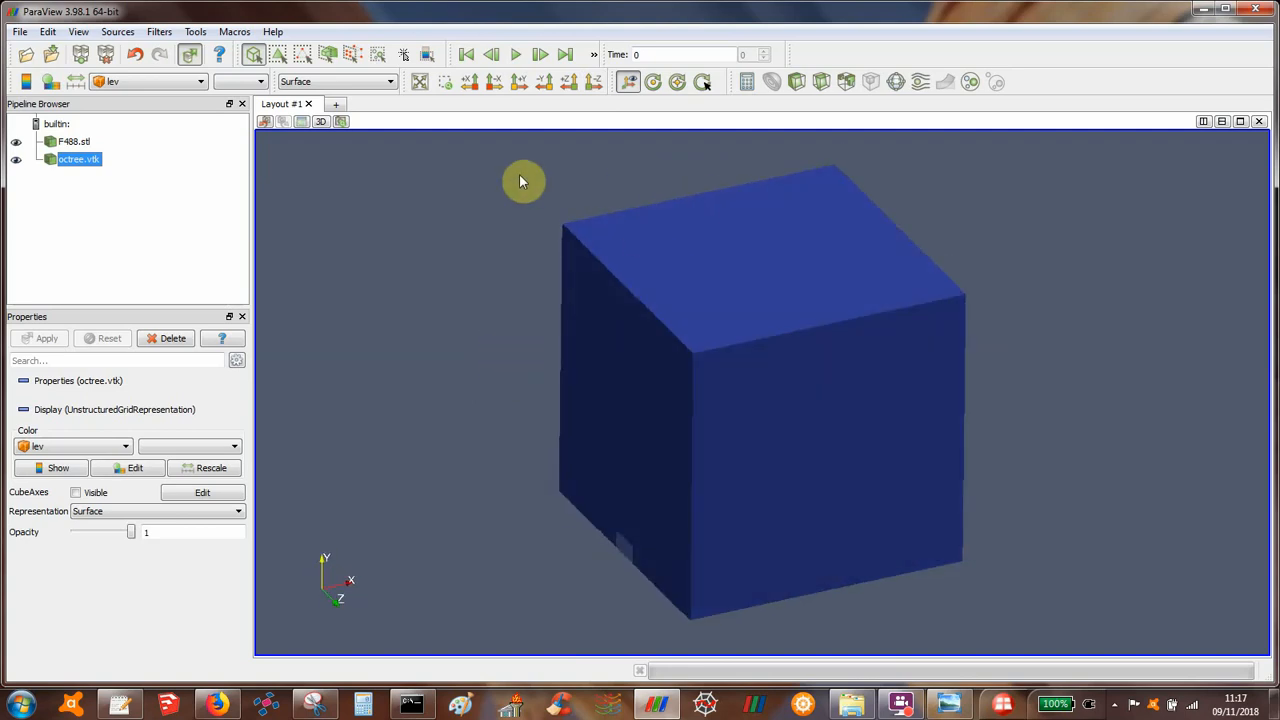
mouse_move(145, 168)
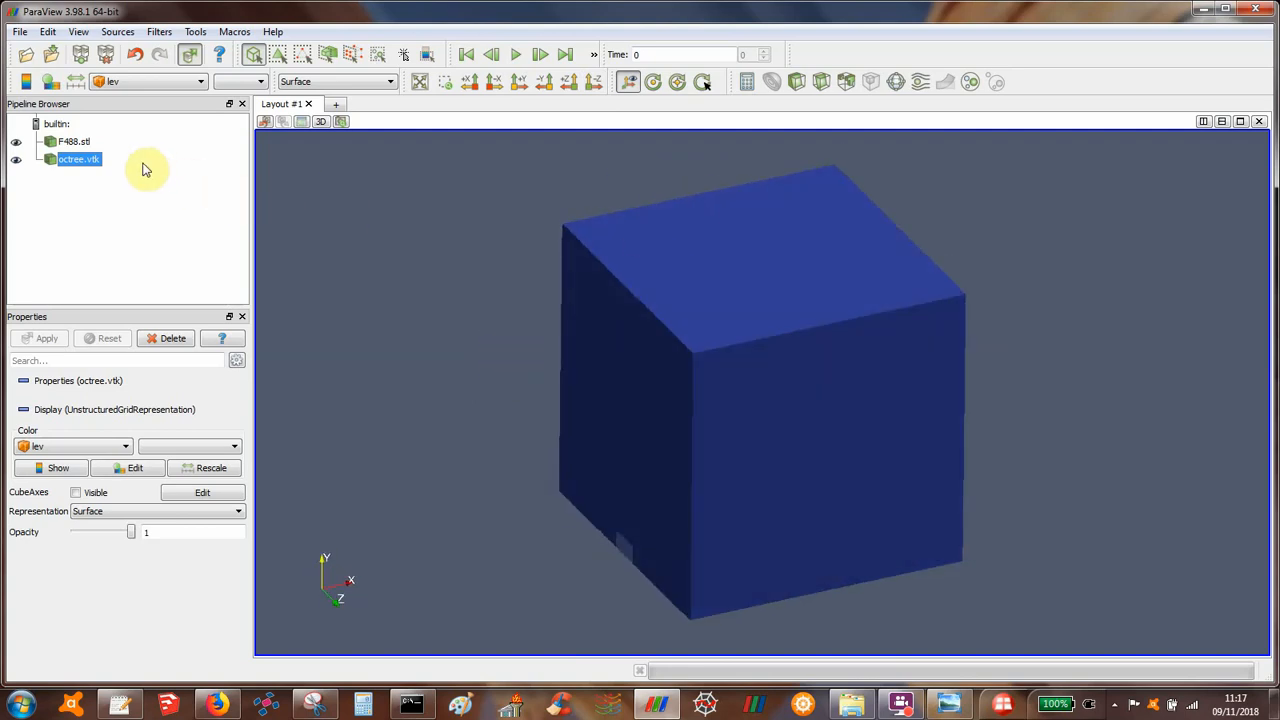
mouse_move(285, 165)
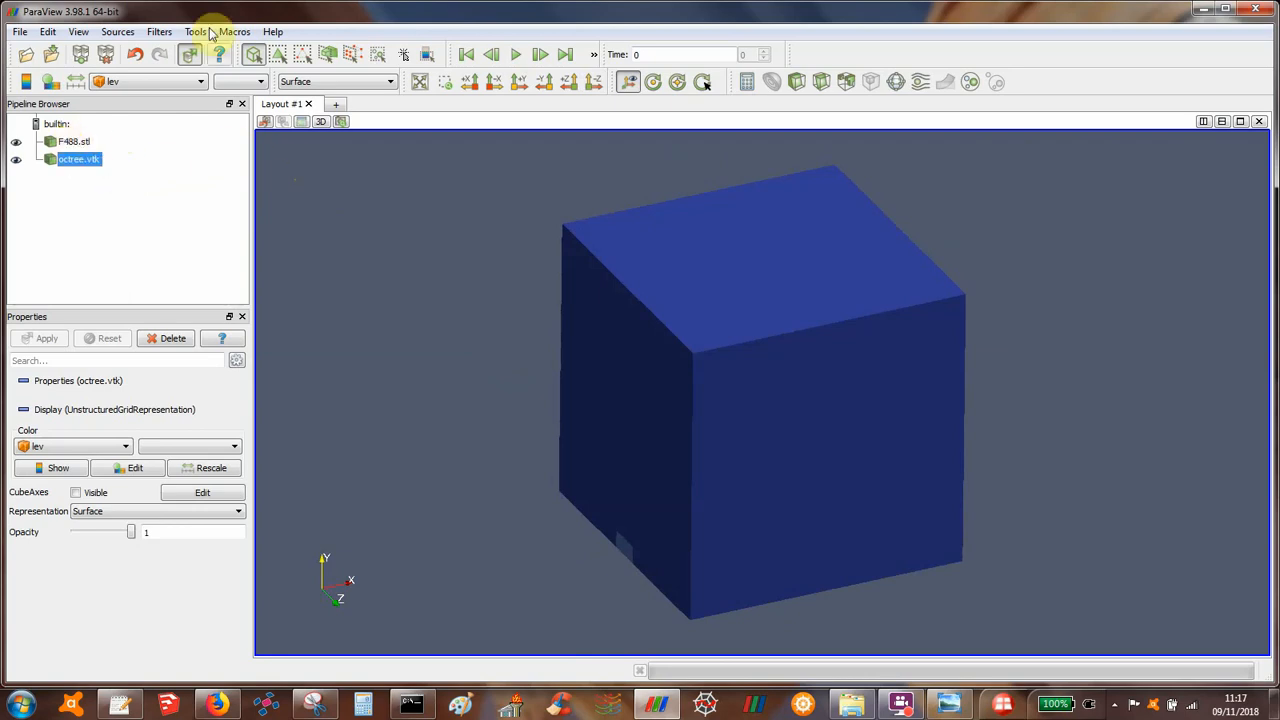
Add a Resample With Dataset filter to octree.vtk with F488.stl as source, and apply it.
left_click(159, 31)
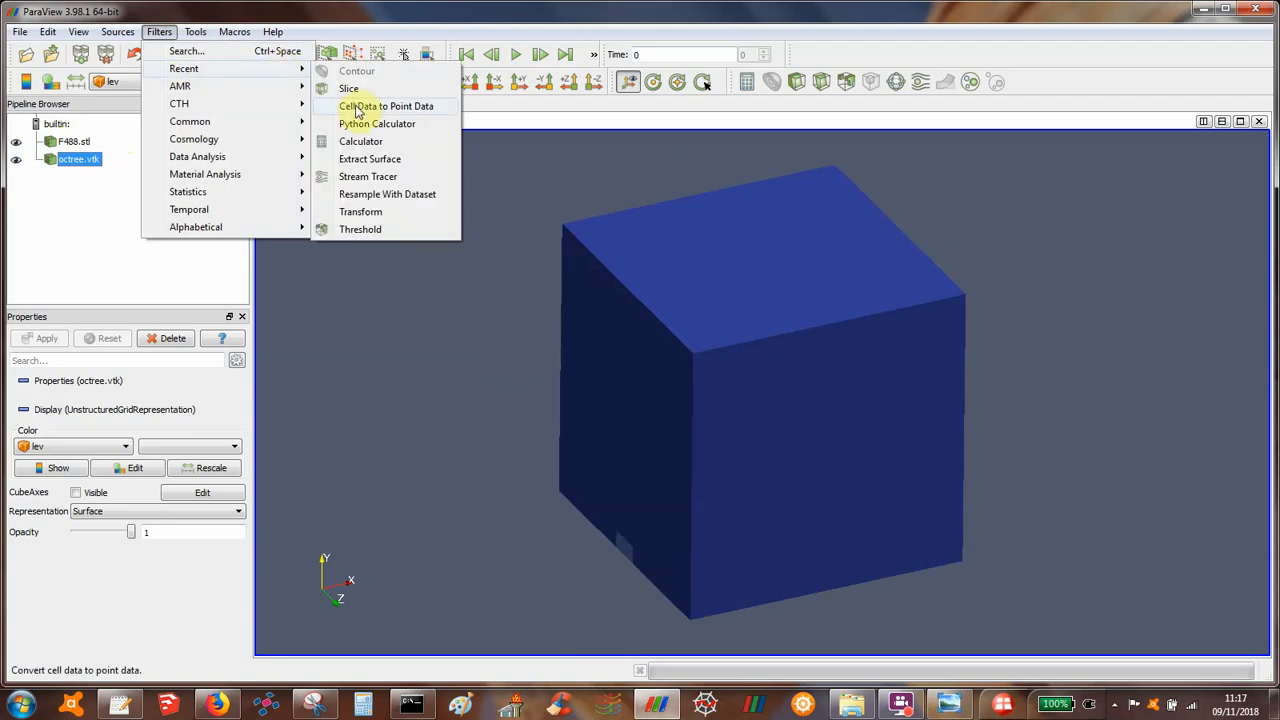
mouse_move(360, 194)
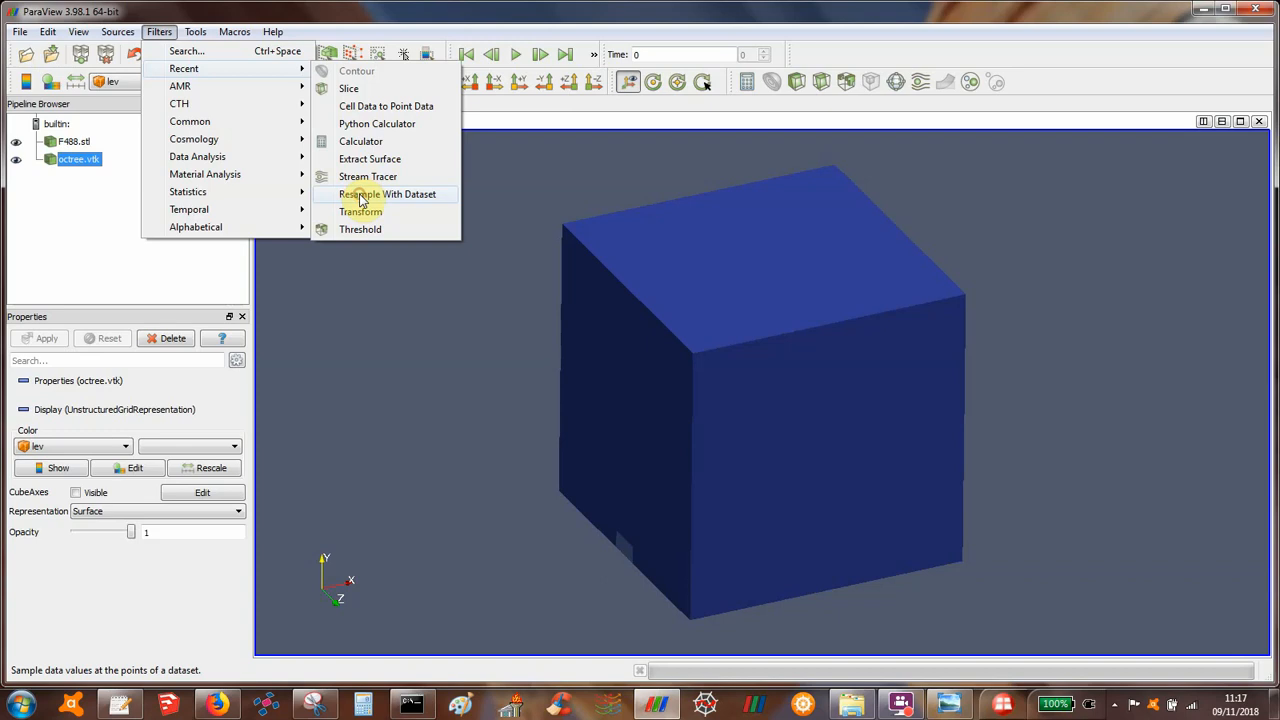
left_click(388, 194)
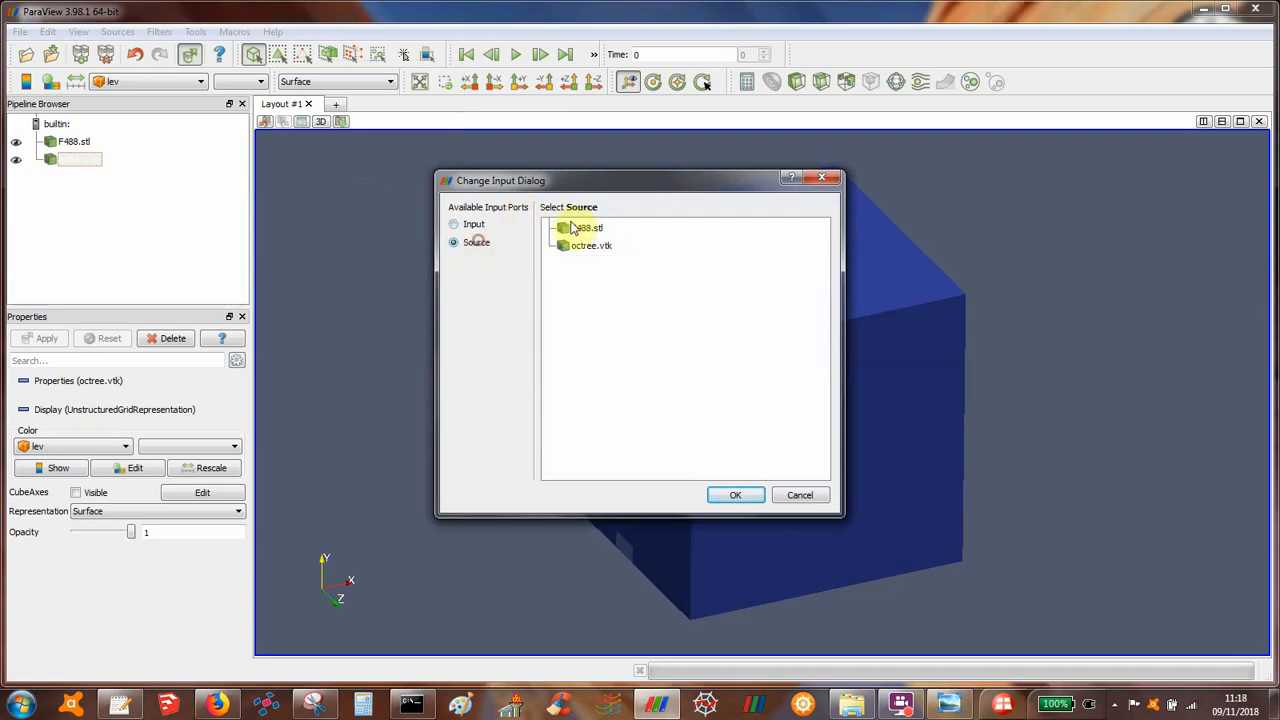
left_click(588, 228)
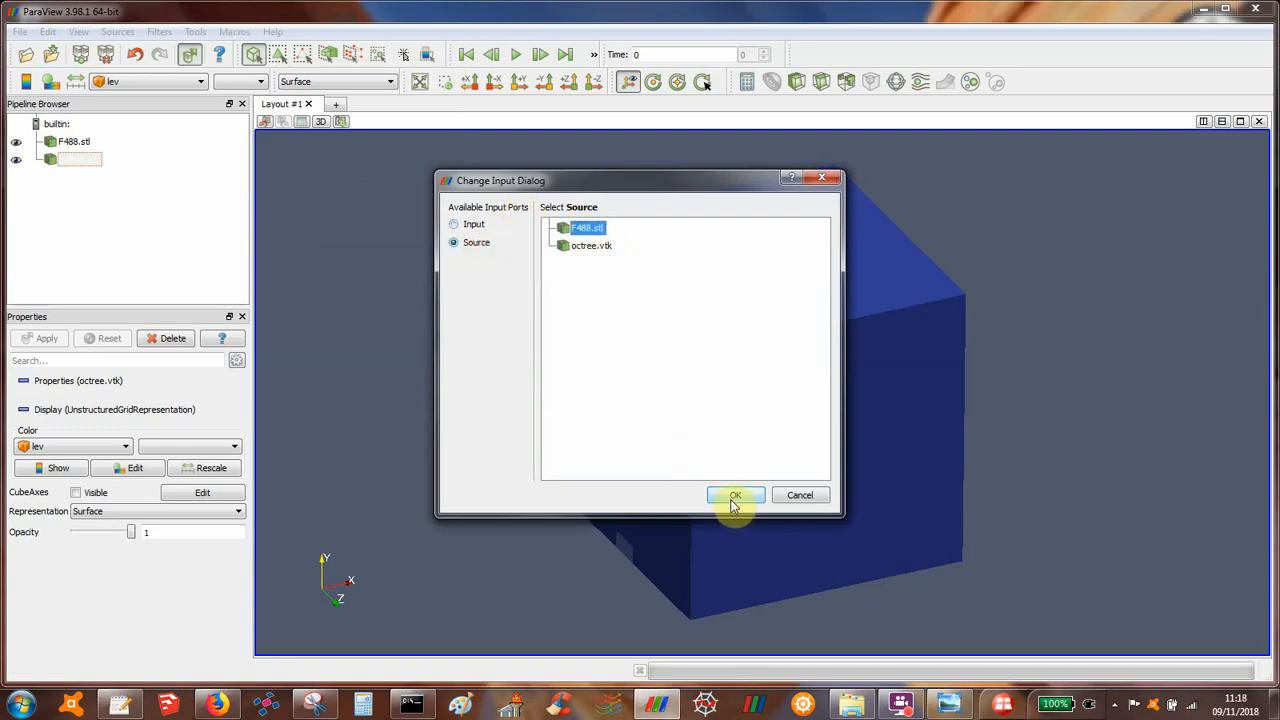
left_click(735, 495)
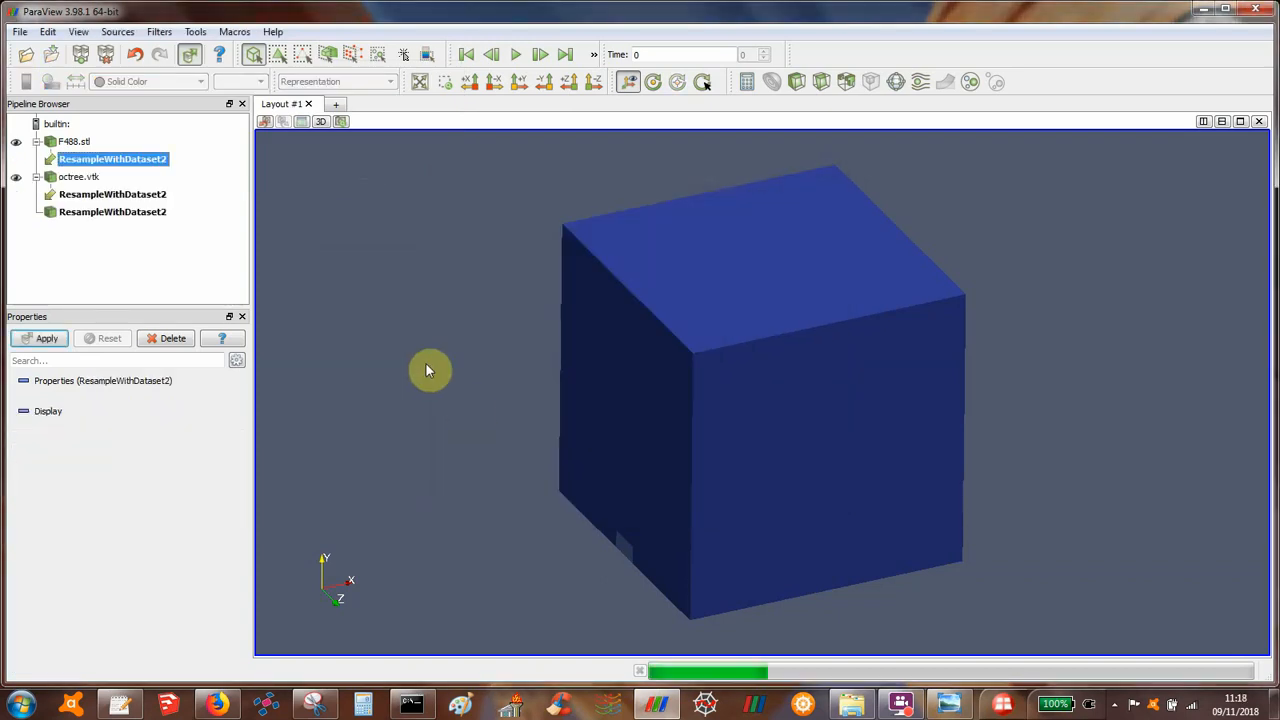
left_click(46, 338)
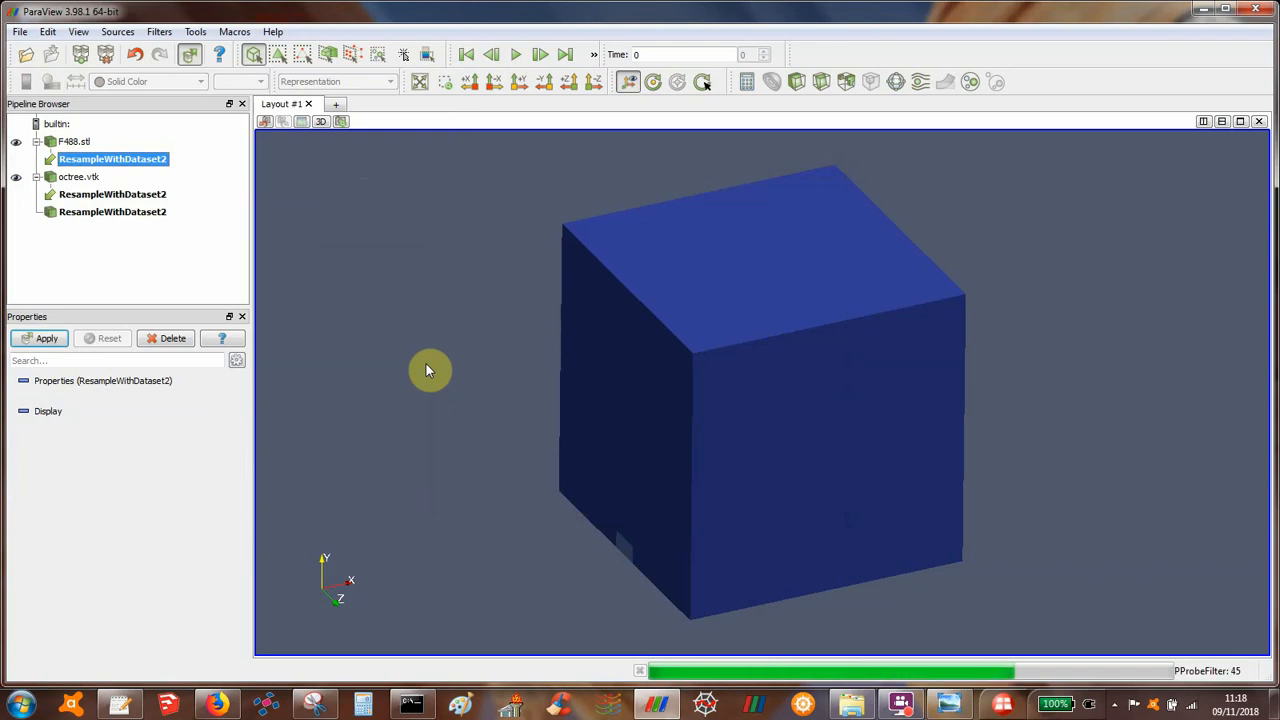
left_click(46, 338)
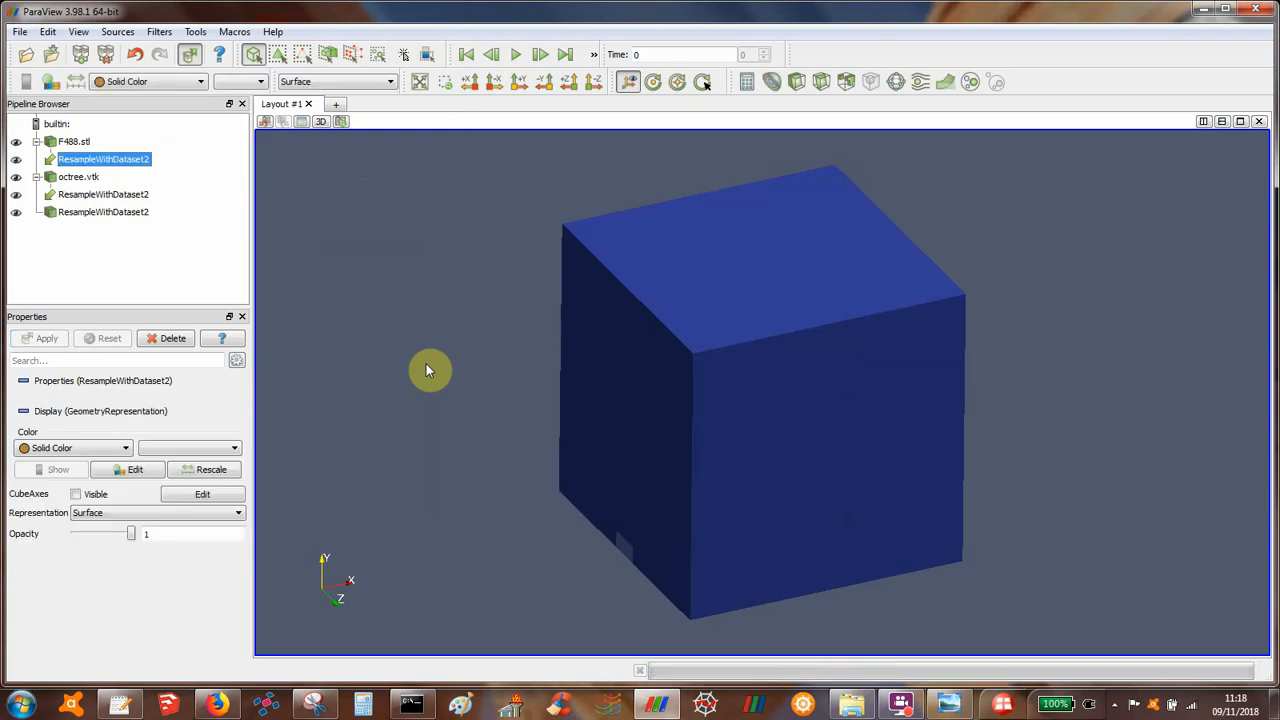
mouse_move(557, 278)
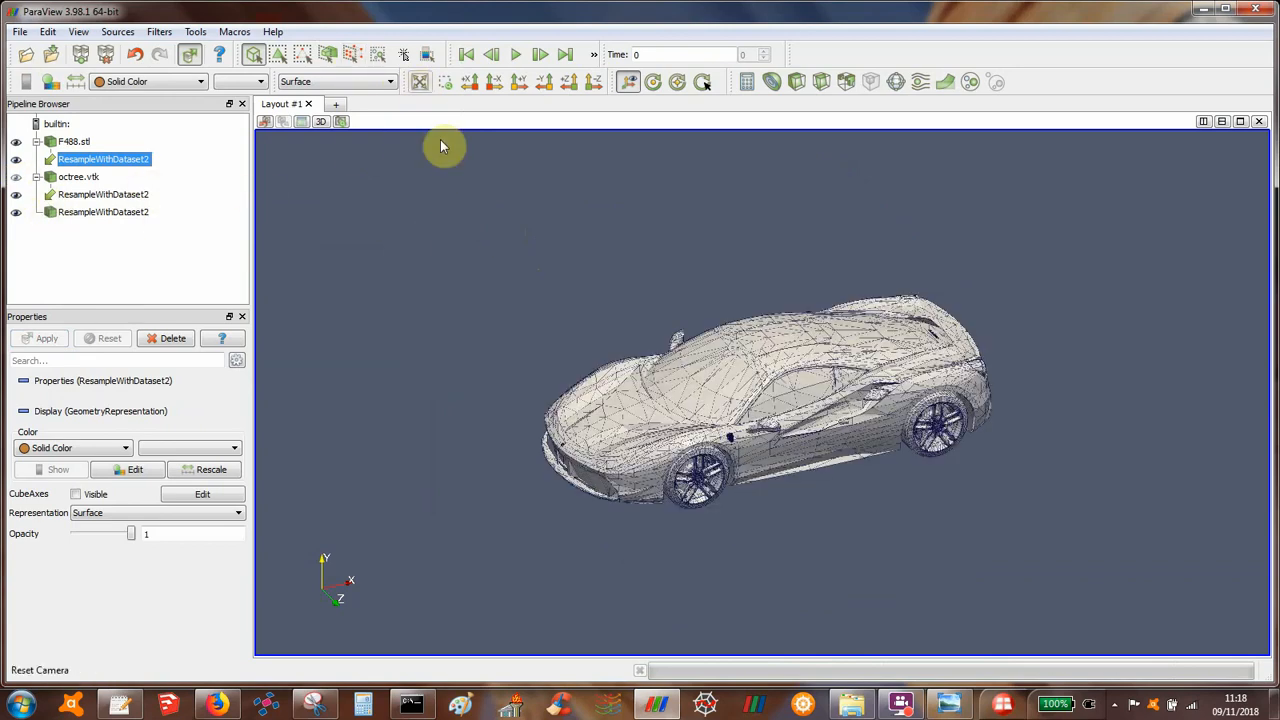
Colour the resampled car surface by velocity magnitude.
left_click_drag(443, 147, 448, 390)
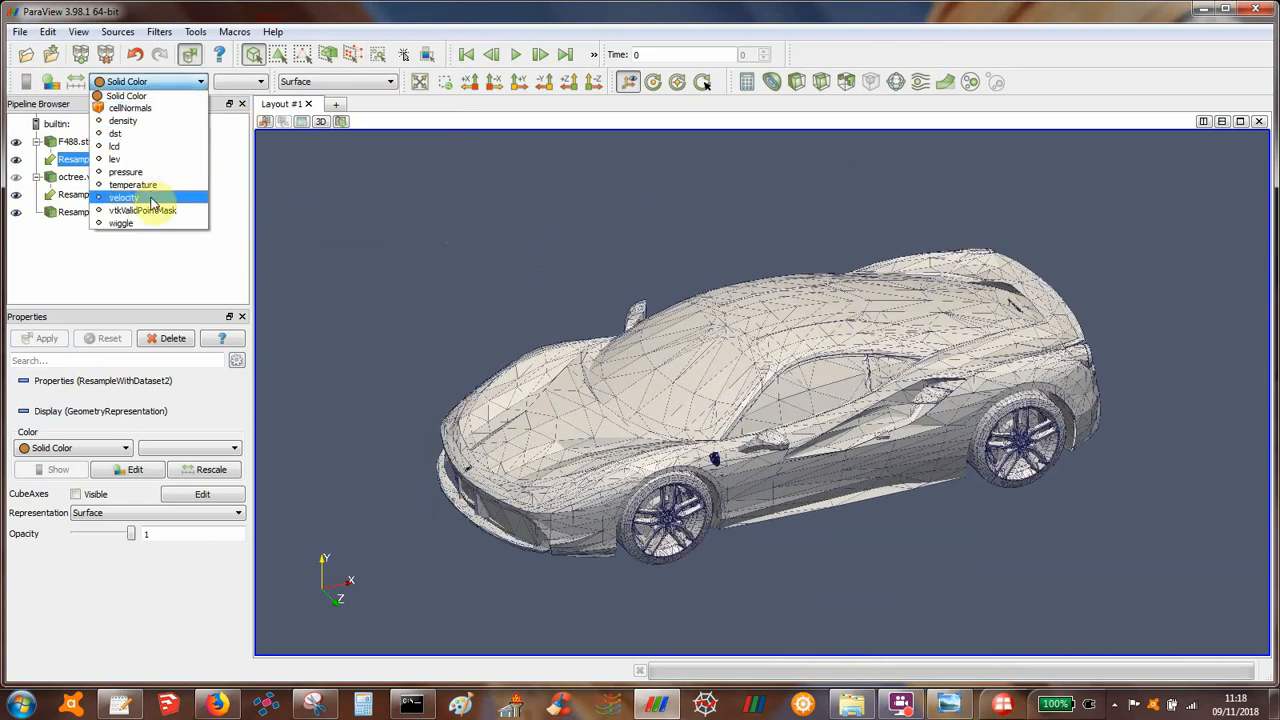
left_click(123, 197)
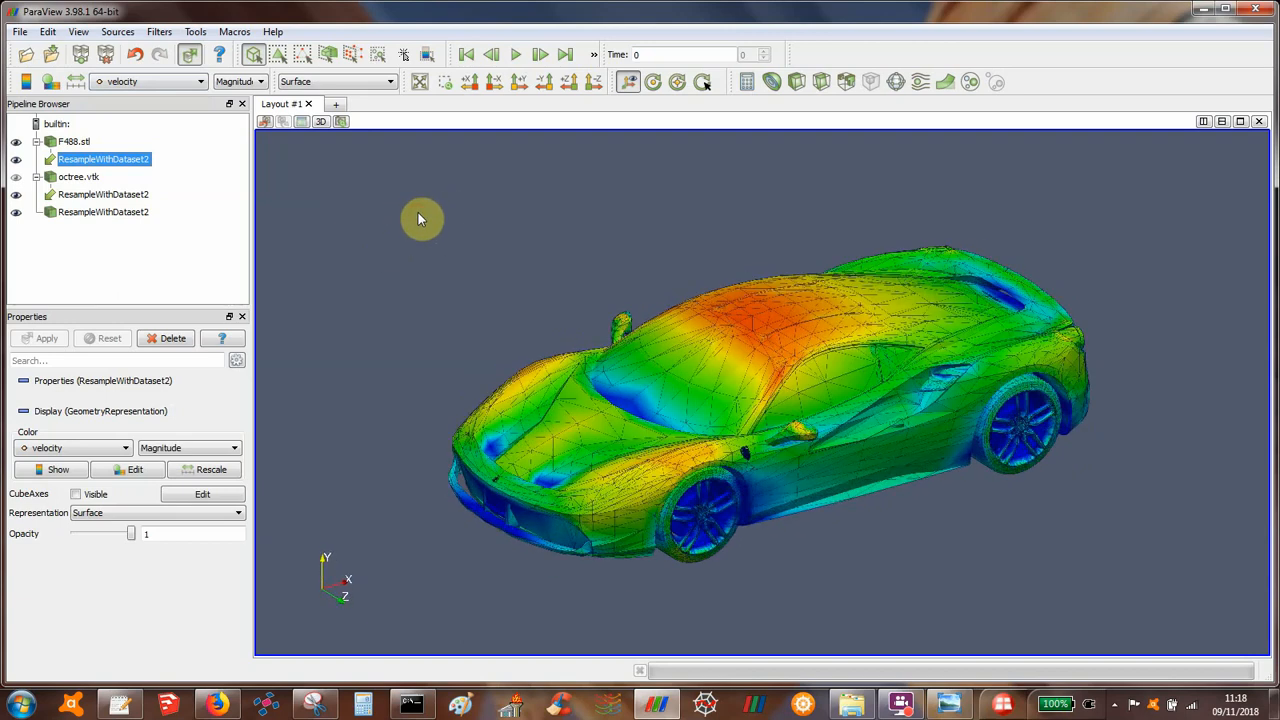
left_click_drag(420, 219, 450, 296)
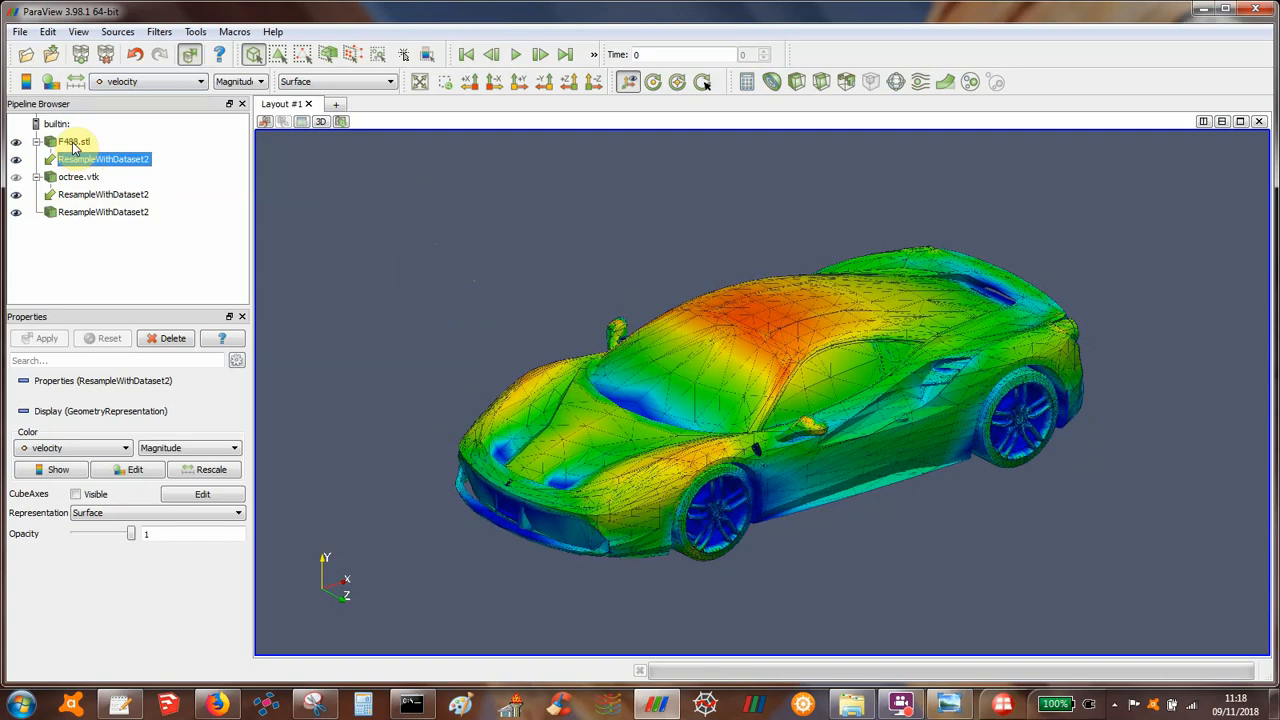
Lower the F488.stl overlay mesh's opacity to 0.3.
left_click(74, 141)
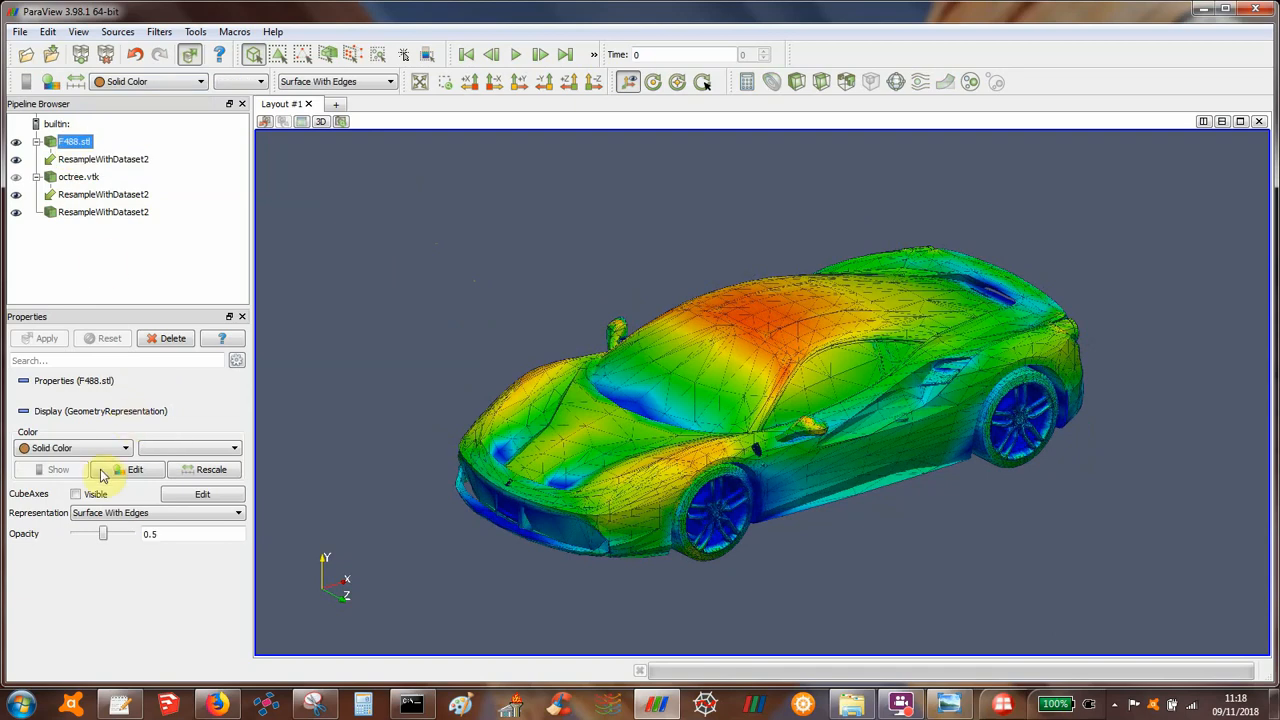
left_click_drag(103, 533, 90, 533)
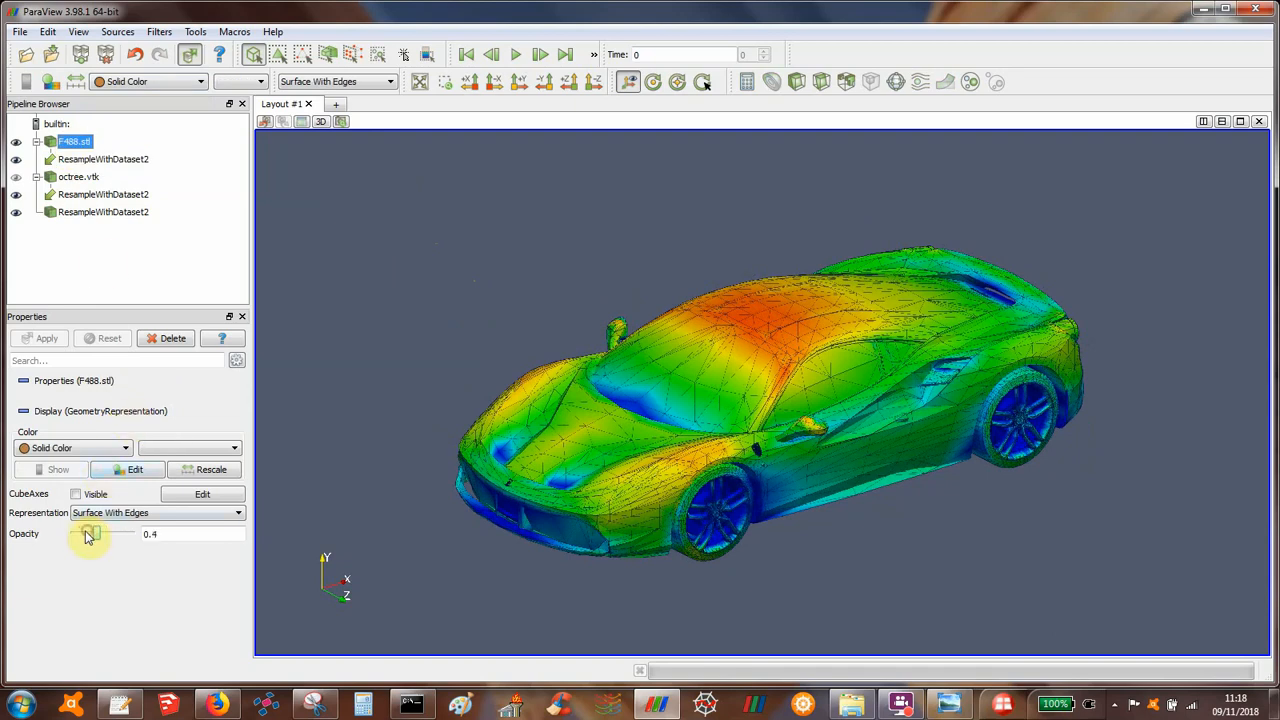
left_click_drag(91, 533, 88, 533)
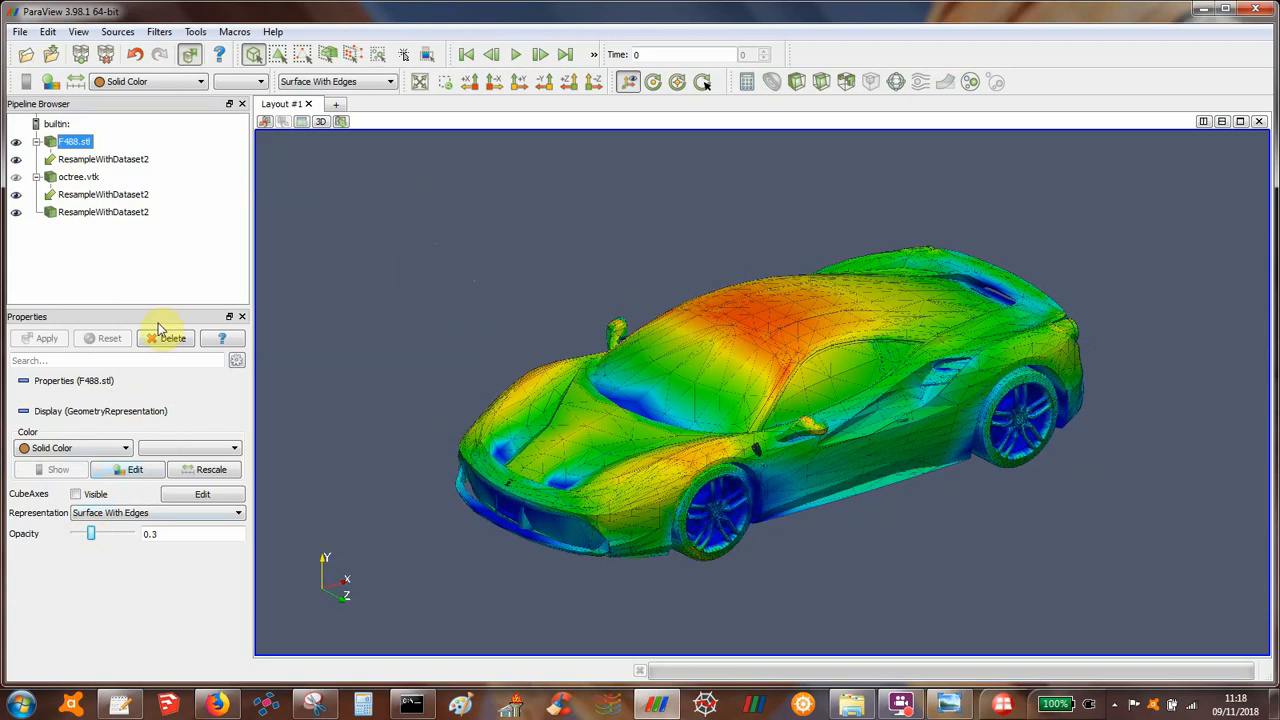
mouse_move(118, 162)
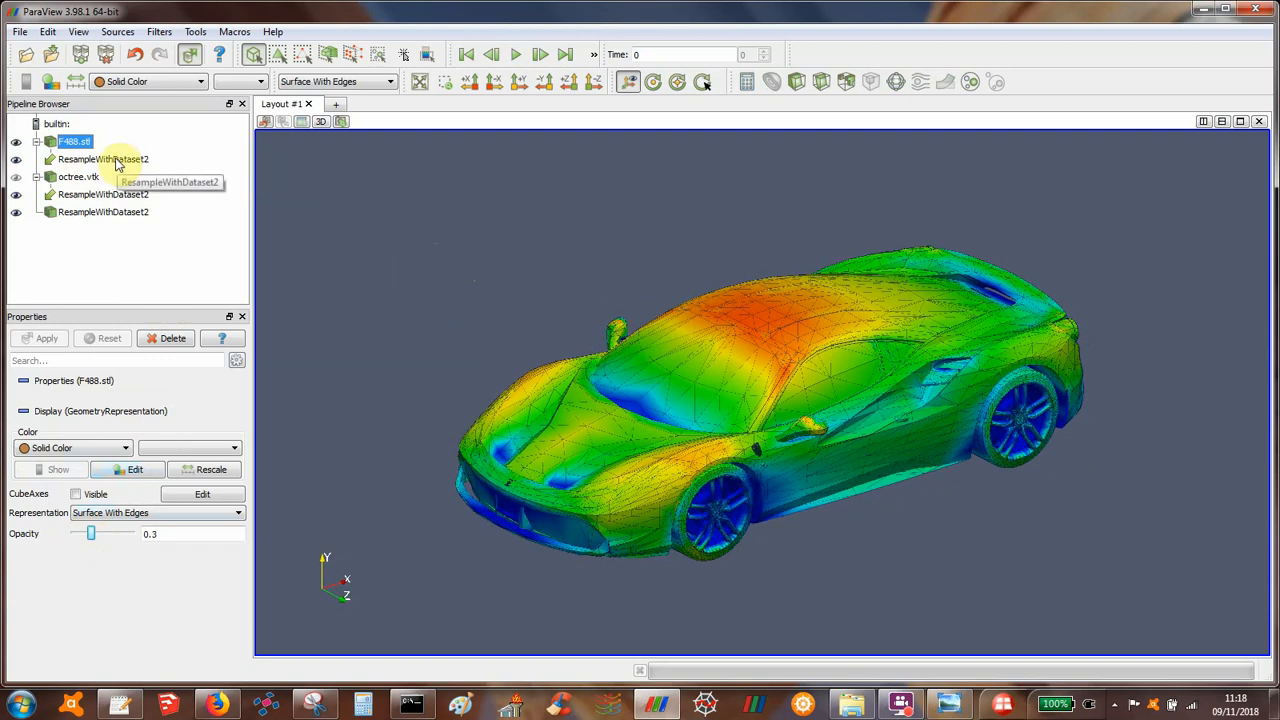
Raise the F488.stl mesh's Opacity slider from 0.3 to 0.4.
left_click(103, 159)
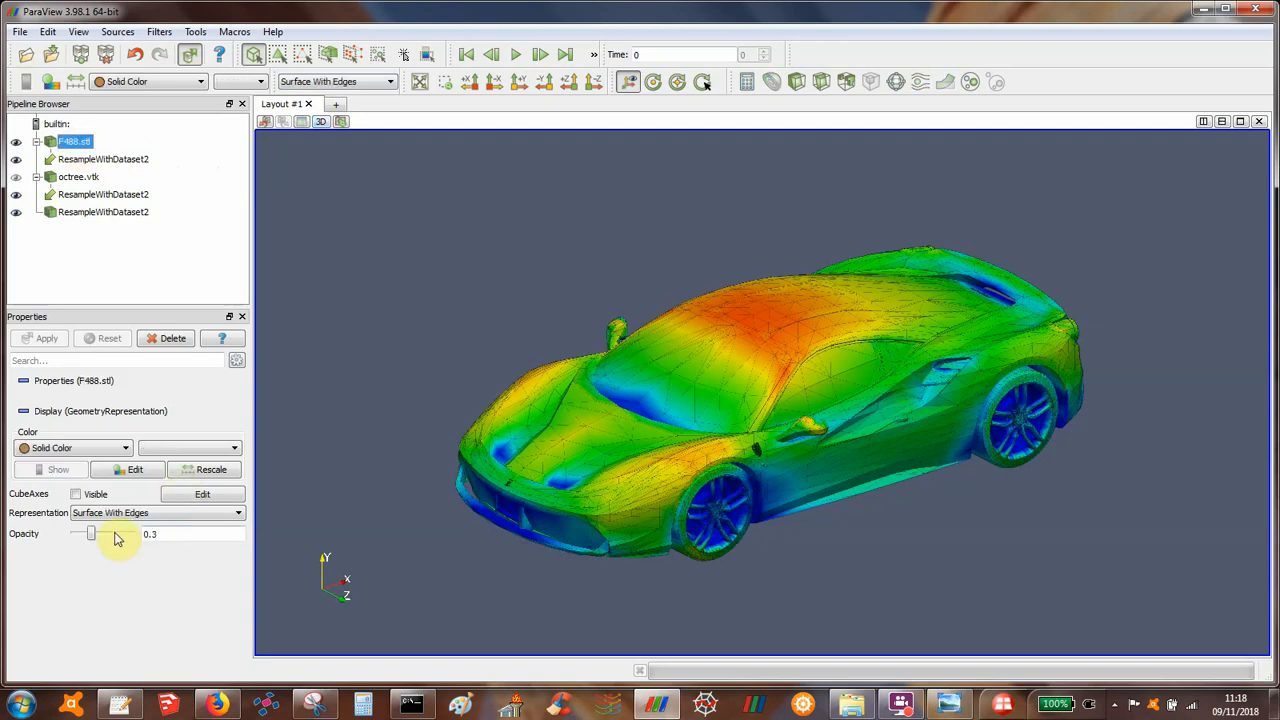
left_click_drag(88, 533, 97, 533)
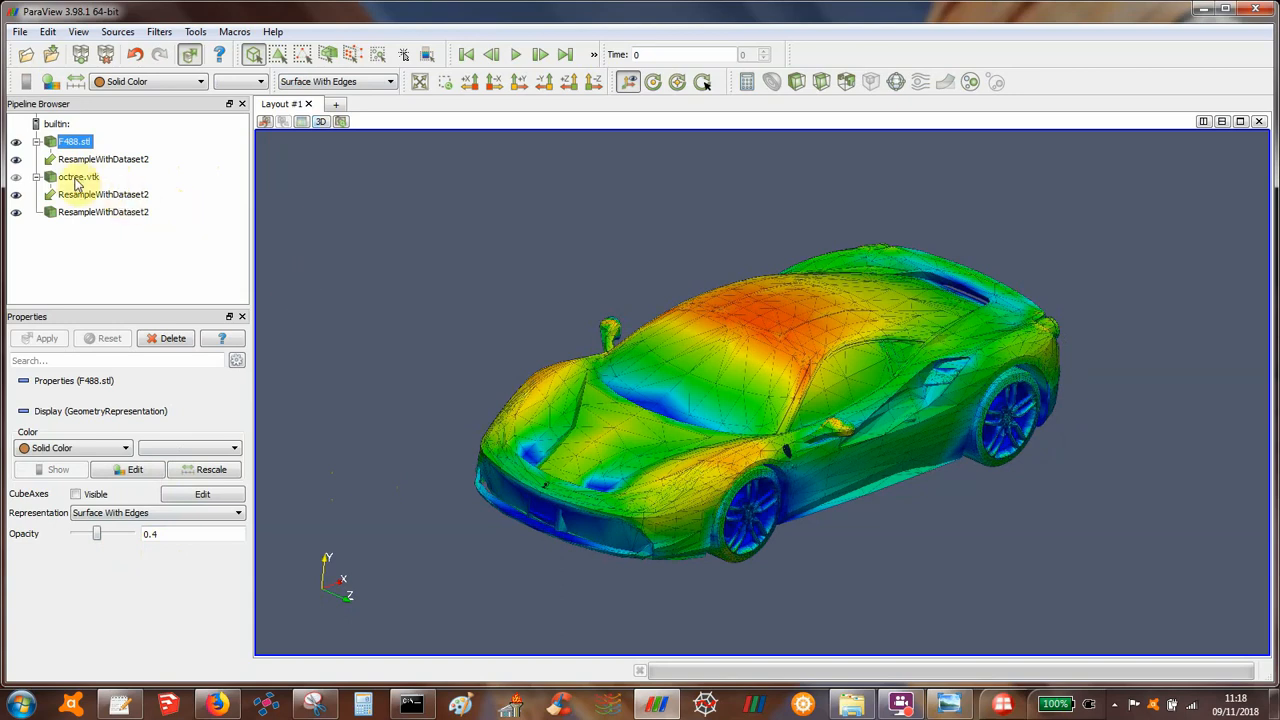
mouse_move(79, 177)
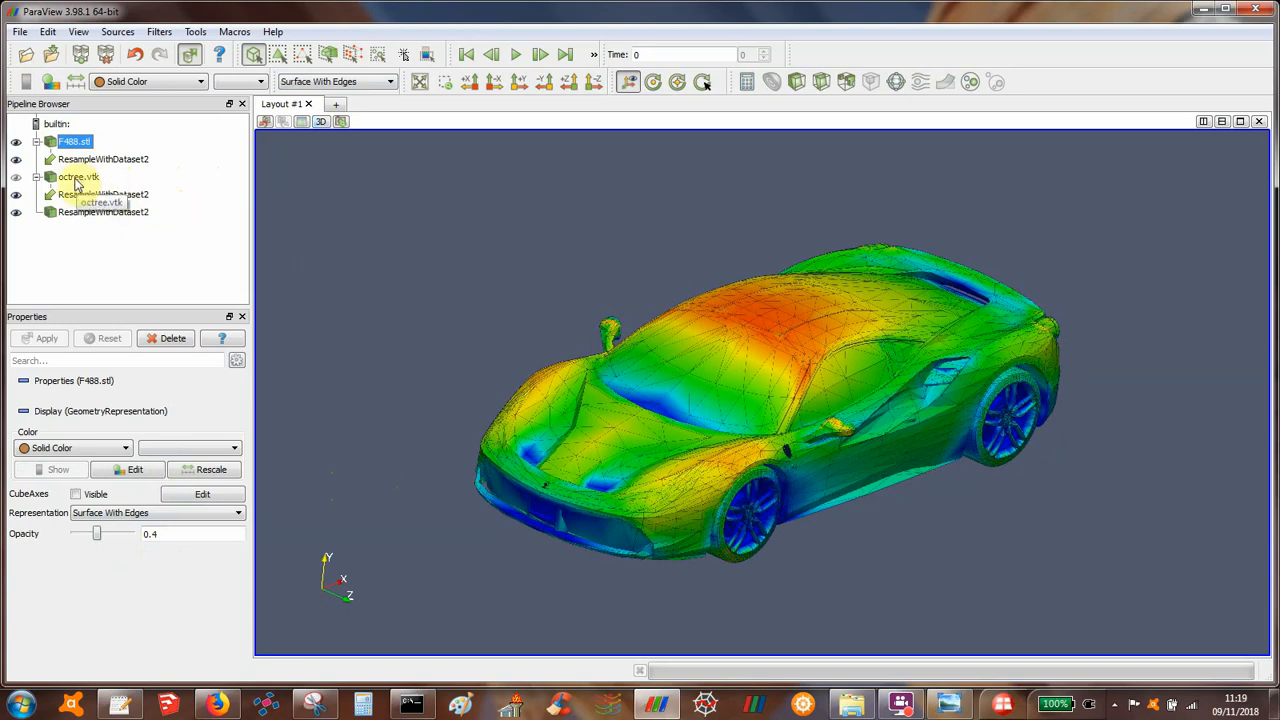
Slice octree.vtk with a Z-normal plane and display it as Surface With Edges.
left_click(79, 177)
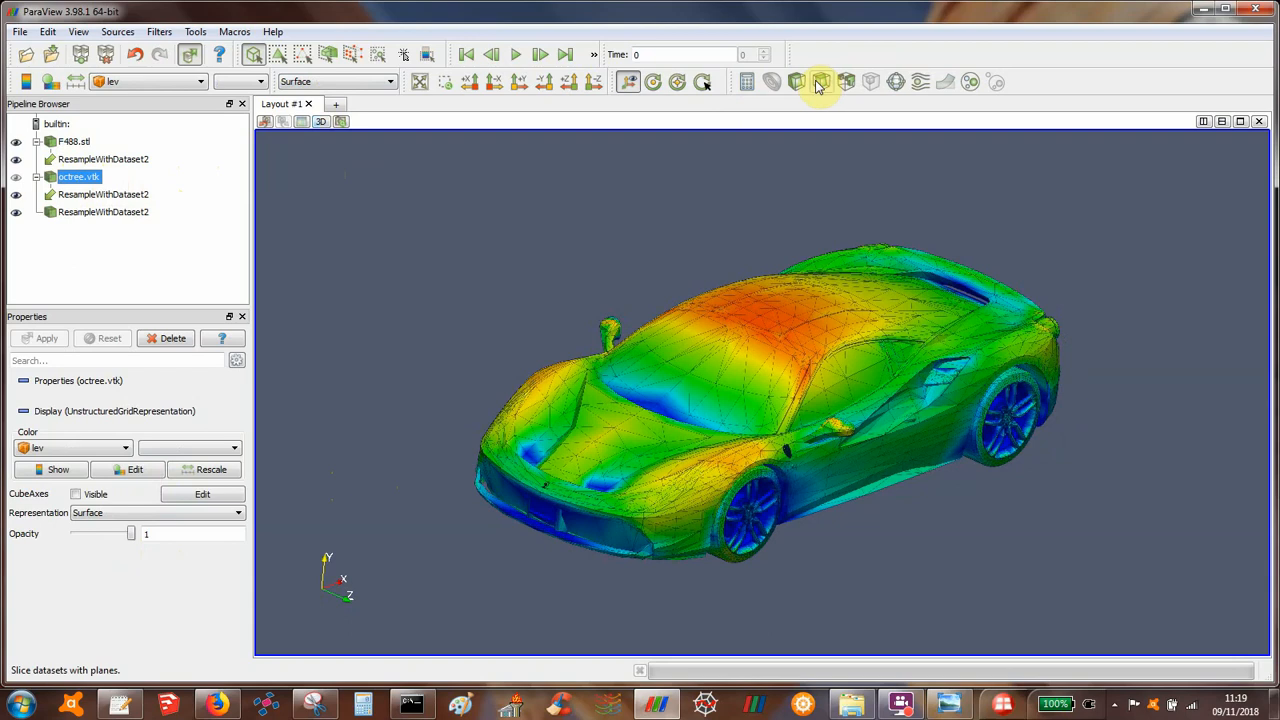
left_click(820, 82)
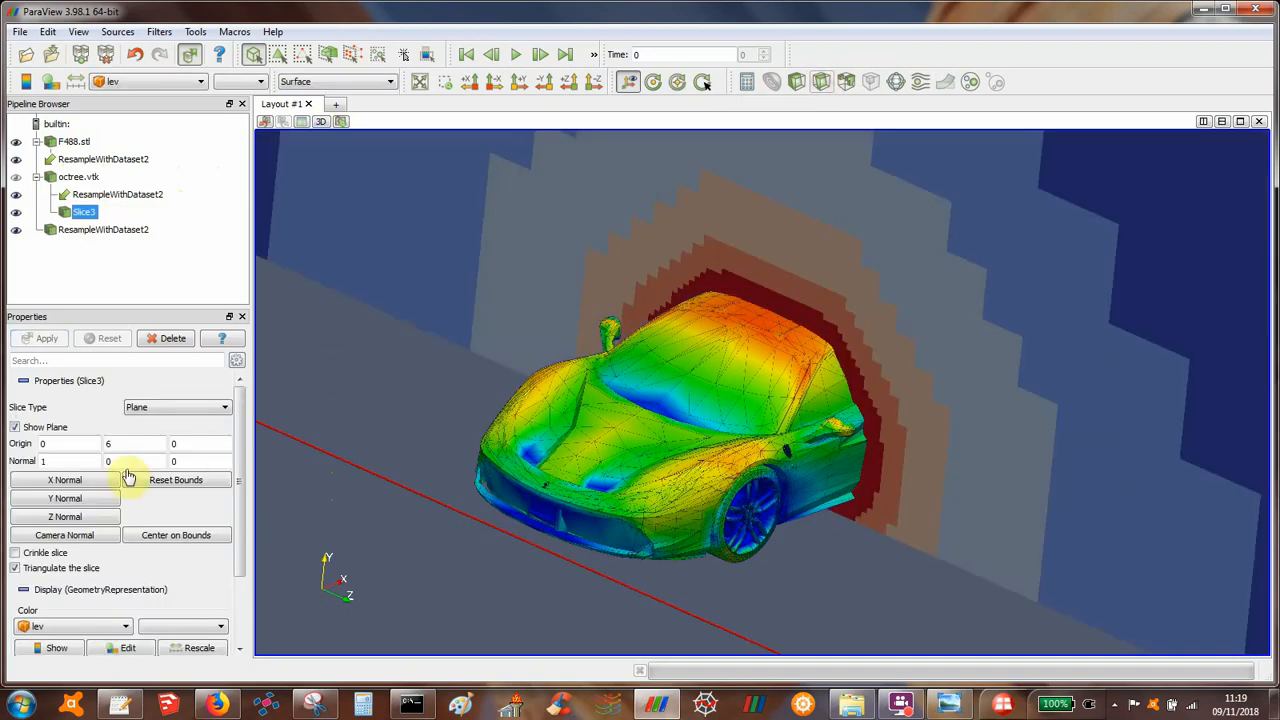
left_click(65, 516)
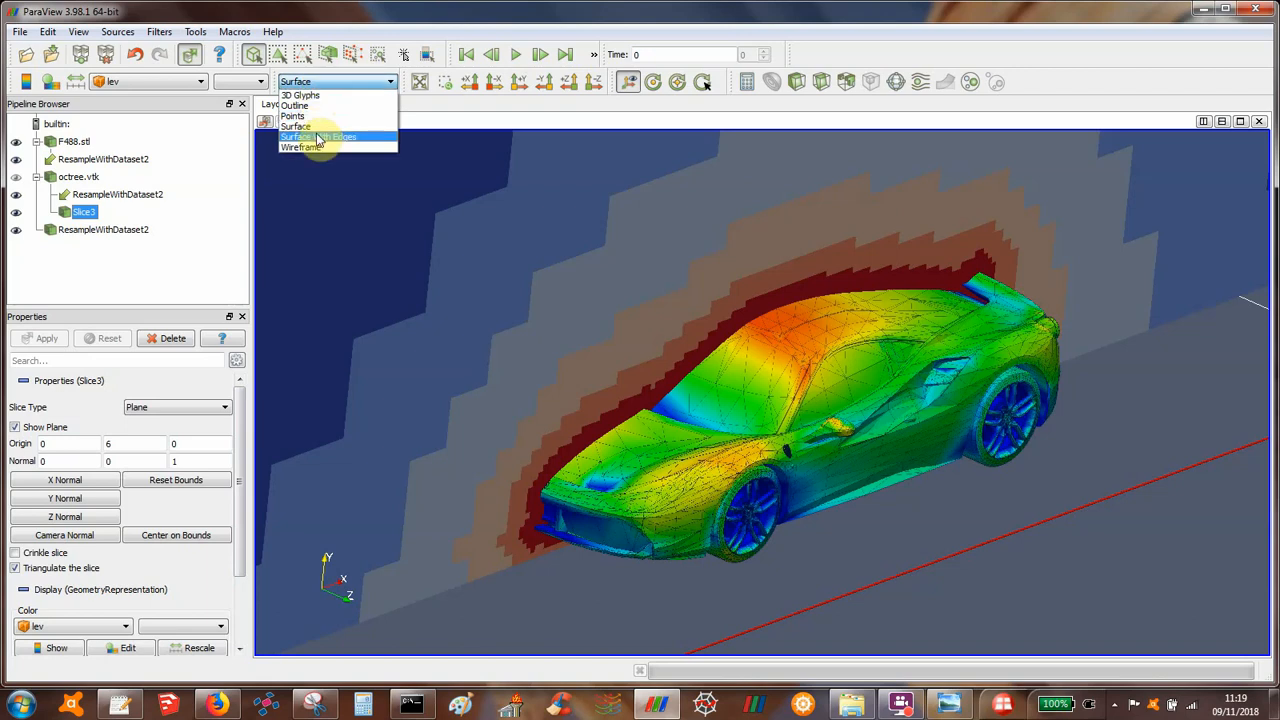
left_click(320, 137)
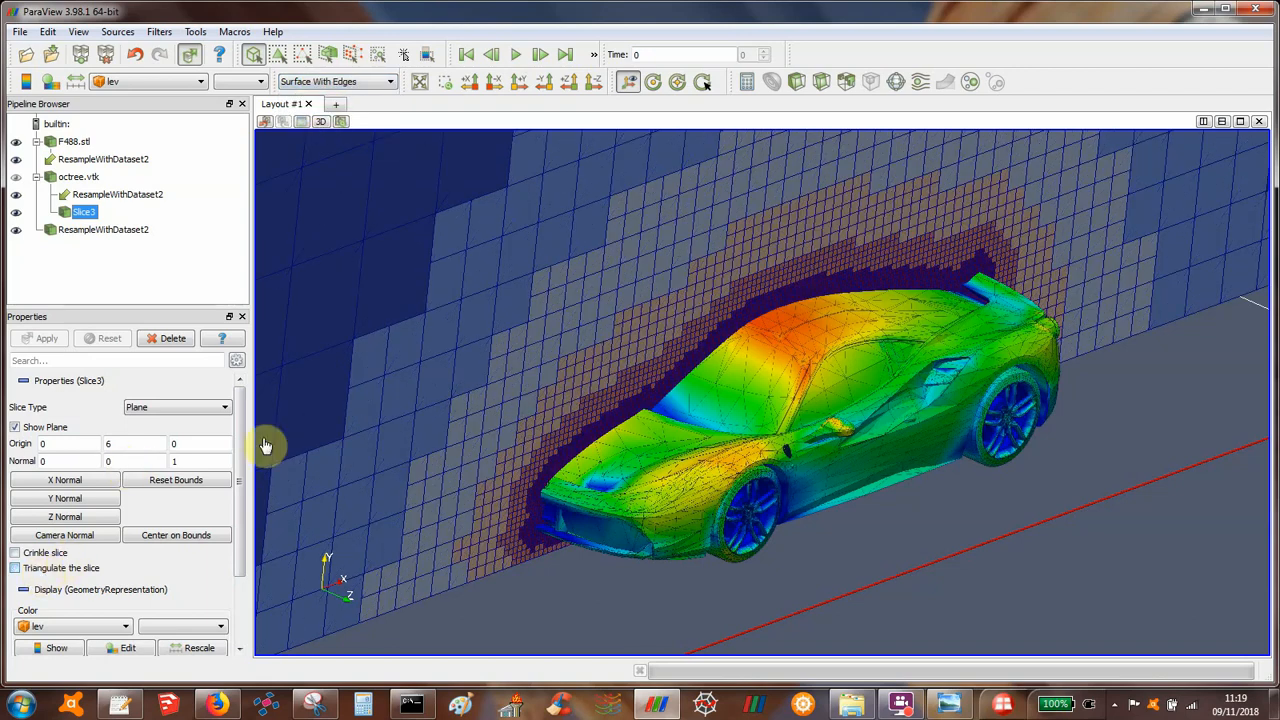
mouse_move(498, 268)
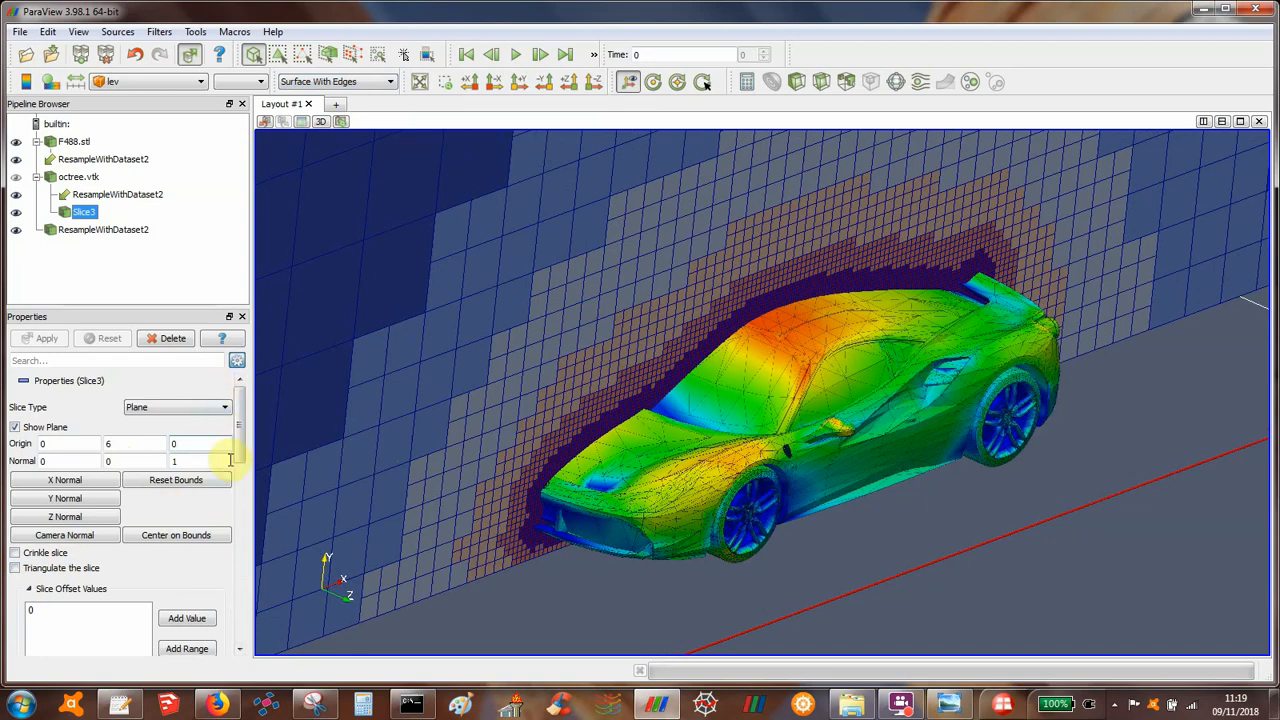
Change the Slice3 Edge Color from dark blue to black.
scroll("down", 3)
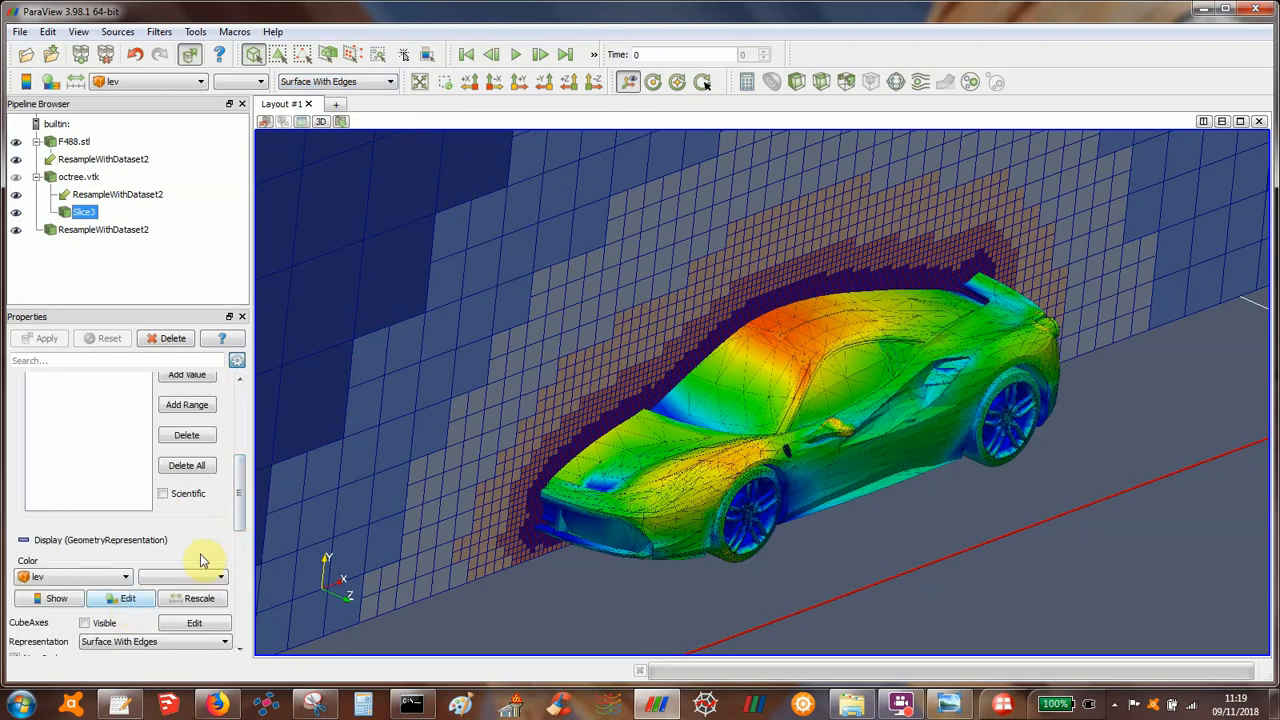
scroll("down", 3)
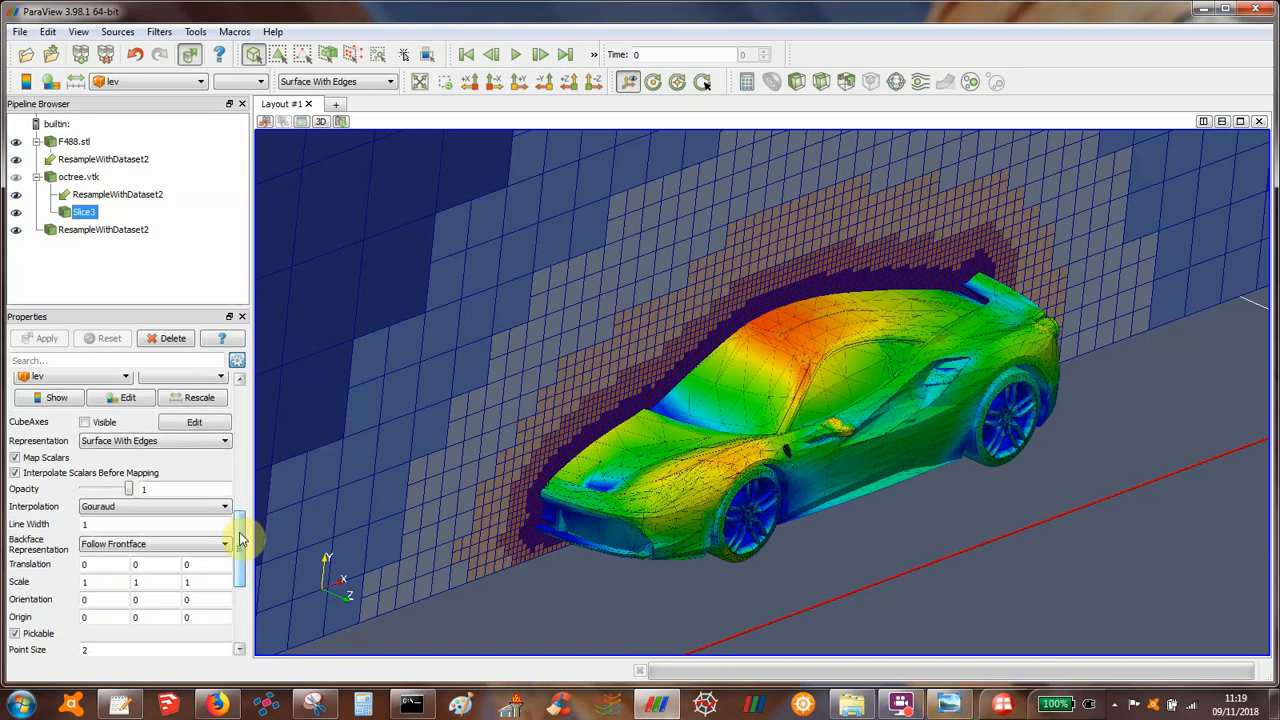
scroll("down", 3)
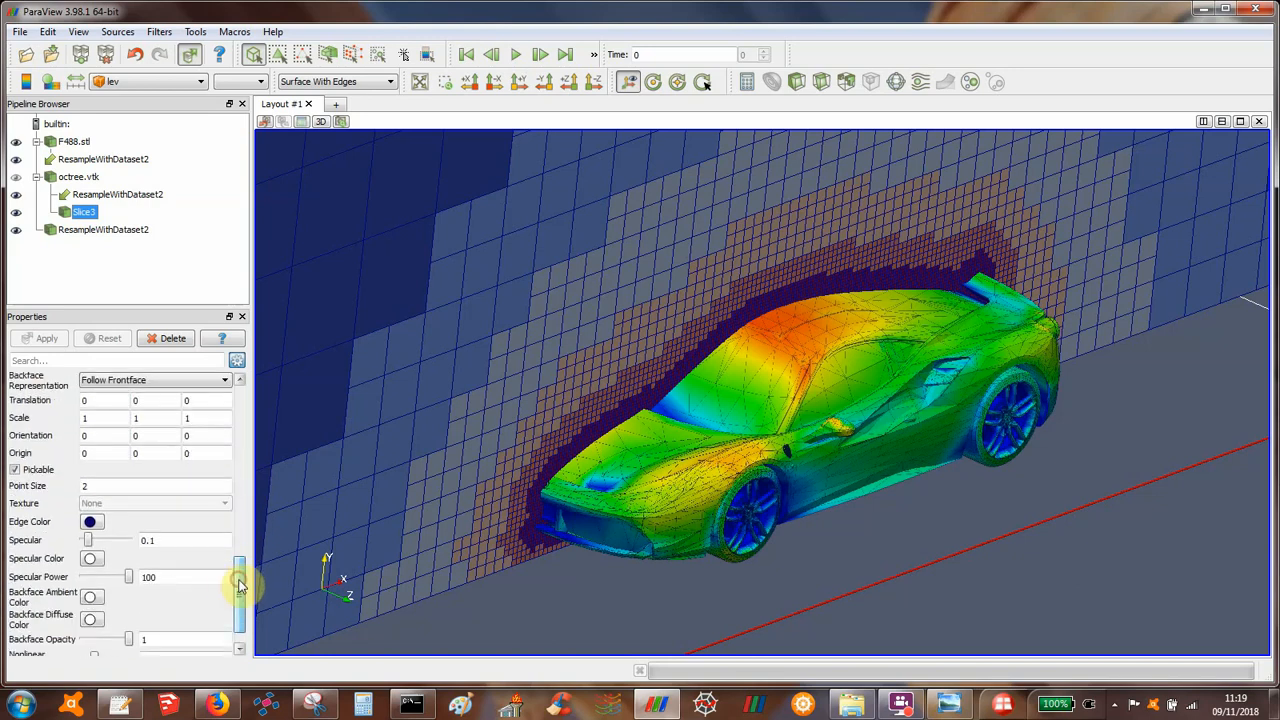
left_click(91, 521)
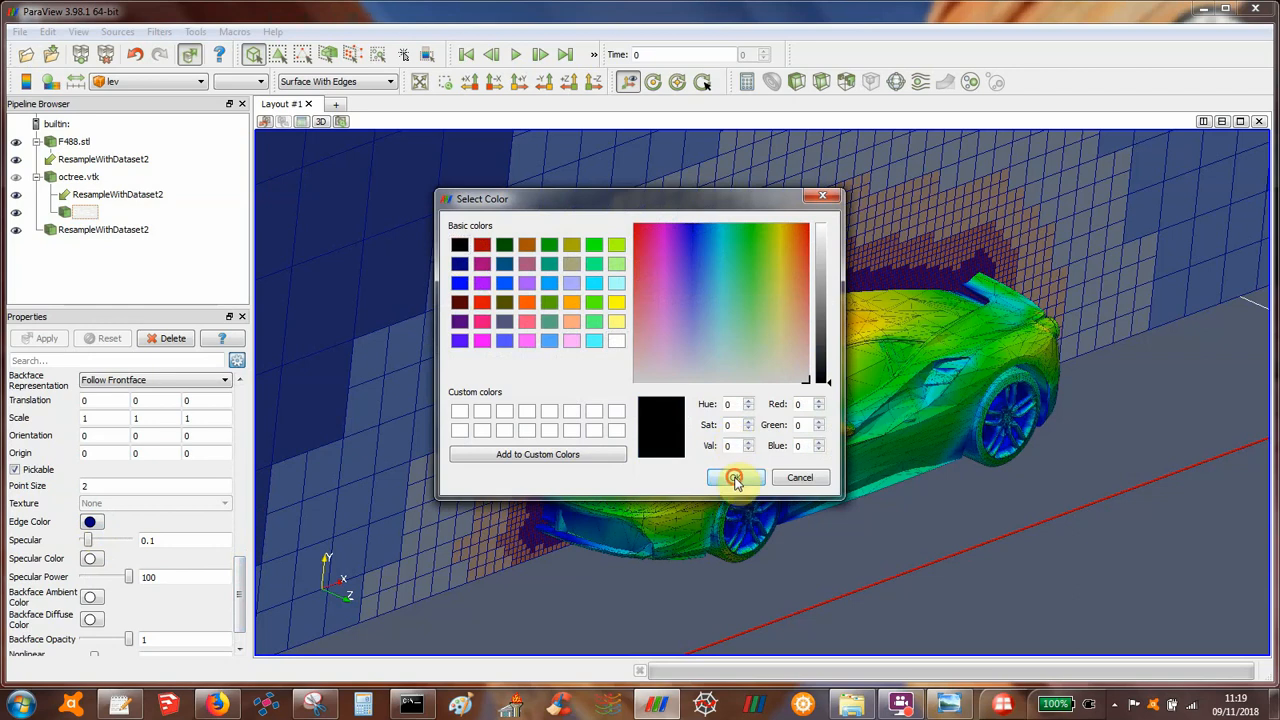
left_click(735, 477)
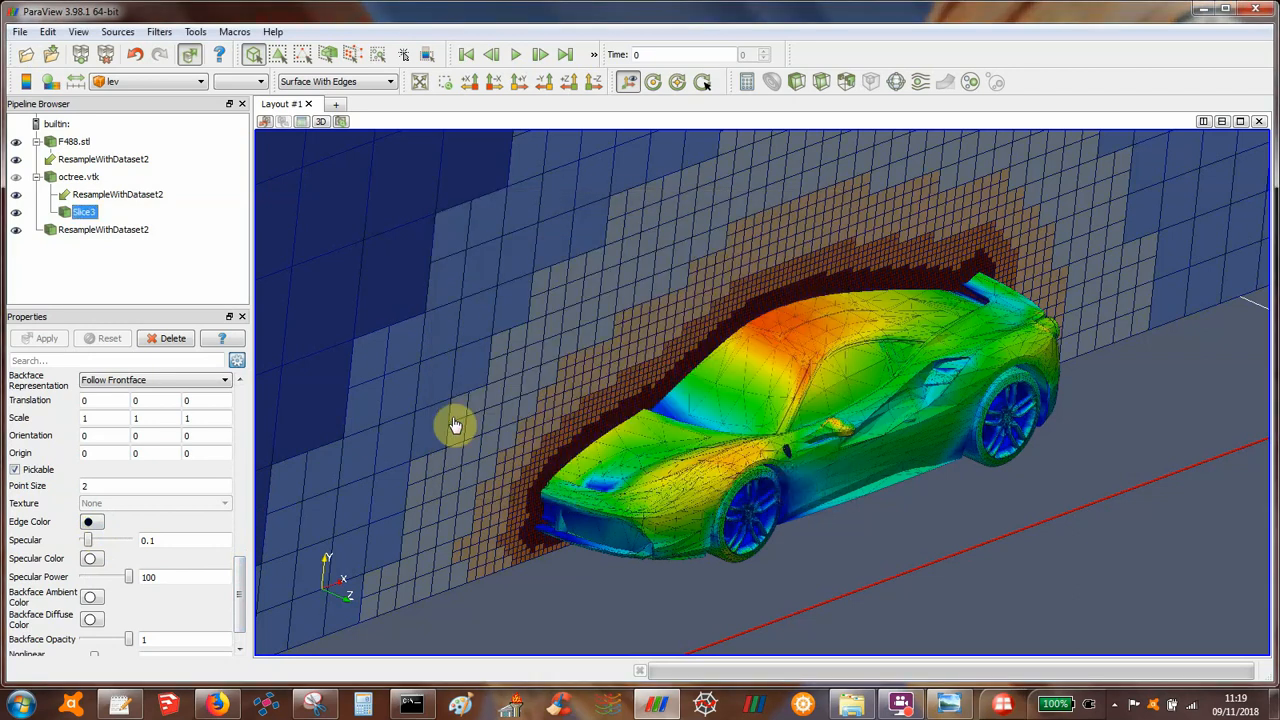
mouse_move(237, 362)
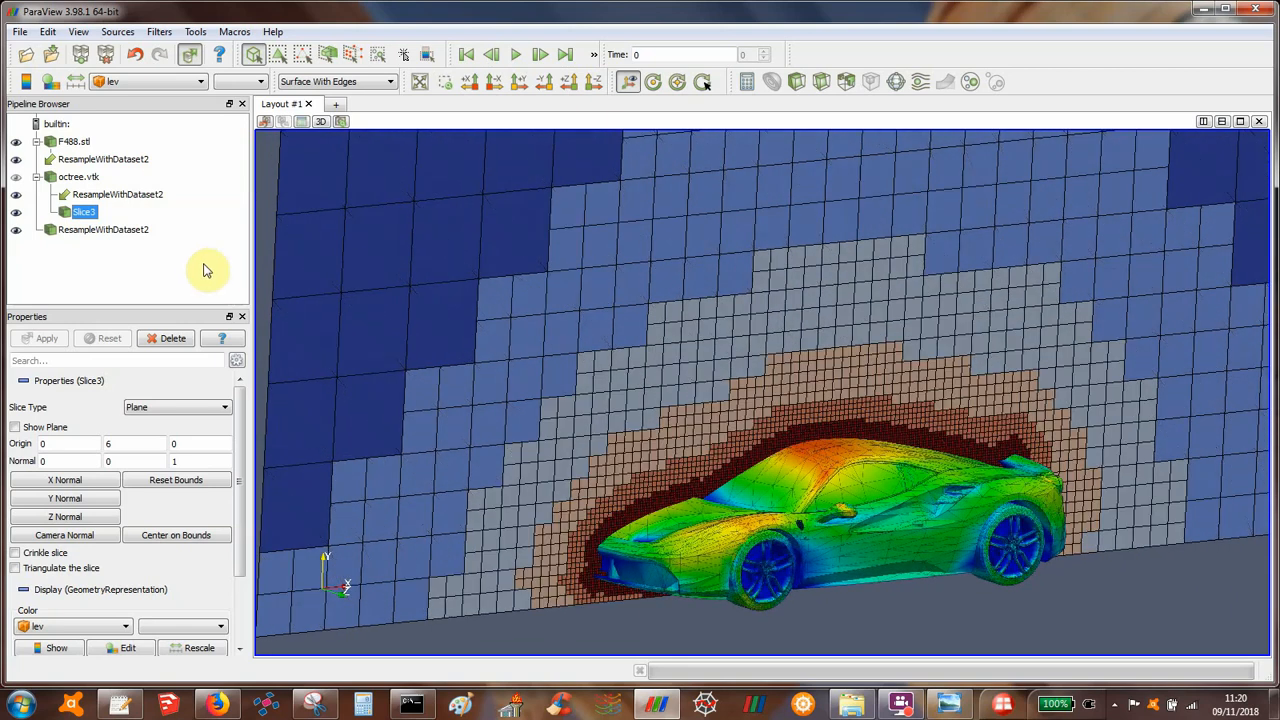
mouse_move(360, 240)
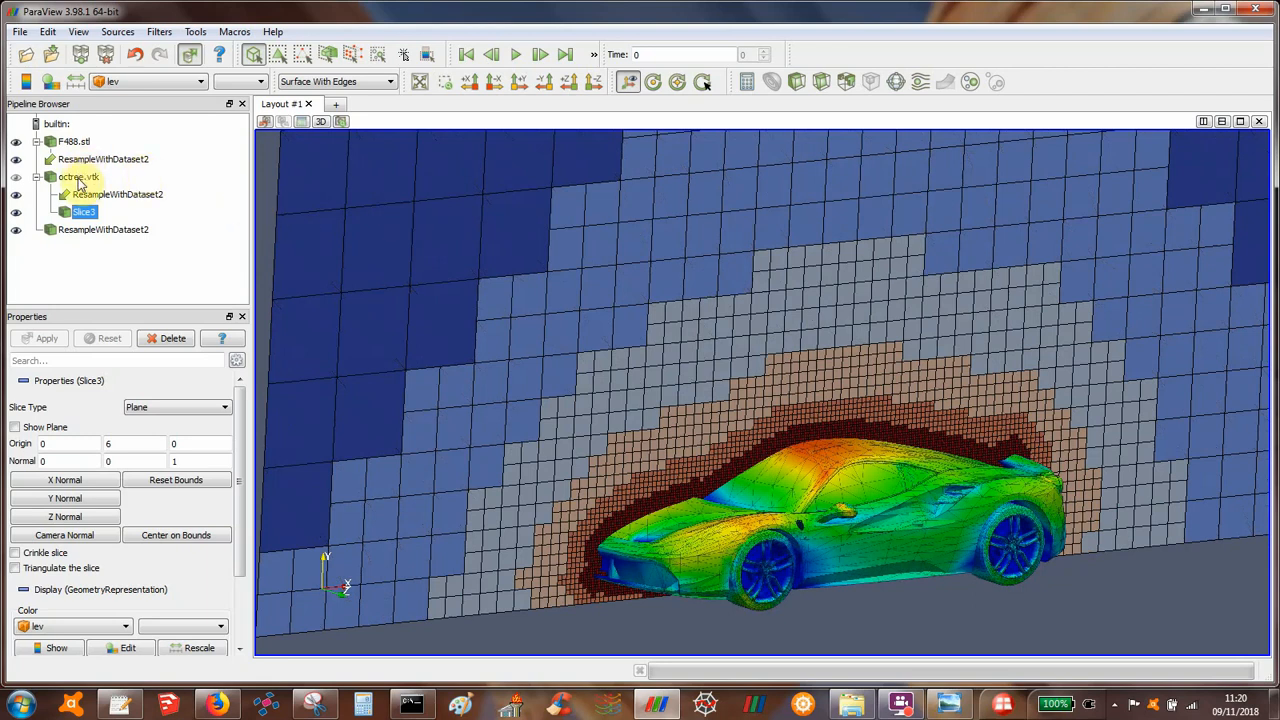
mouse_move(79, 177)
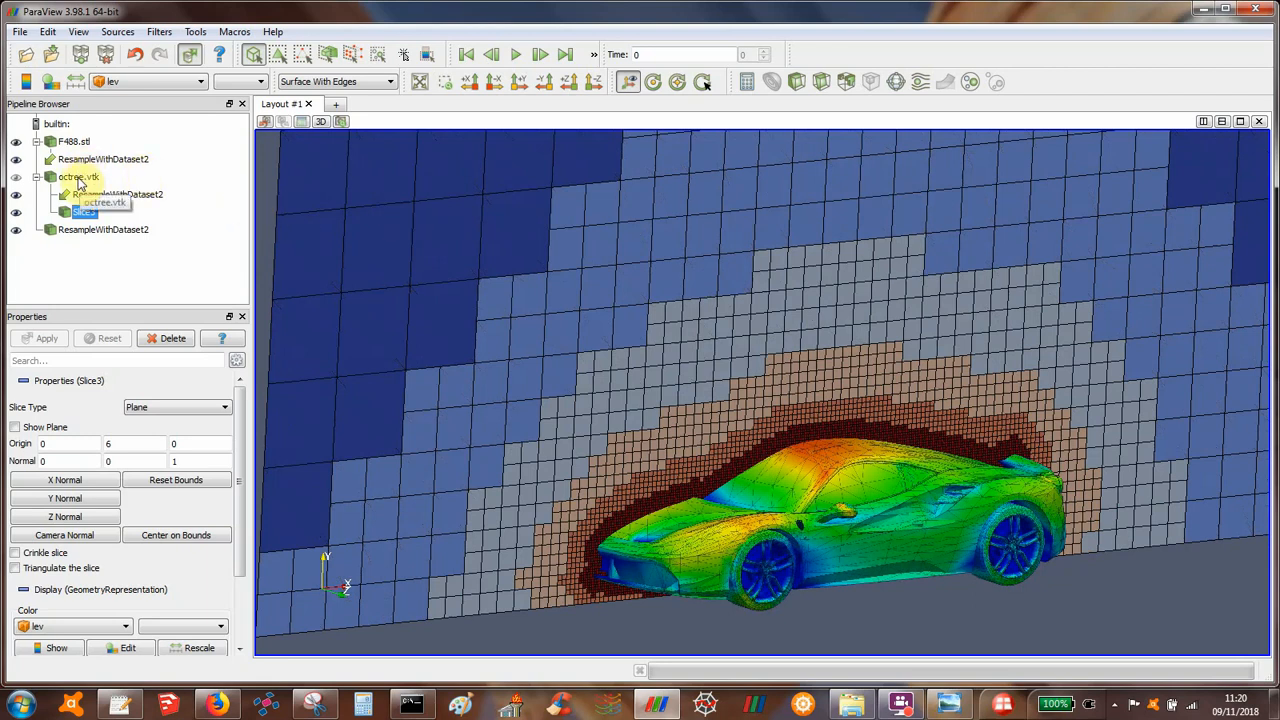
Select octree.vtk as input and bring up the filters list for Cell Data to Point Data.
left_click(78, 176)
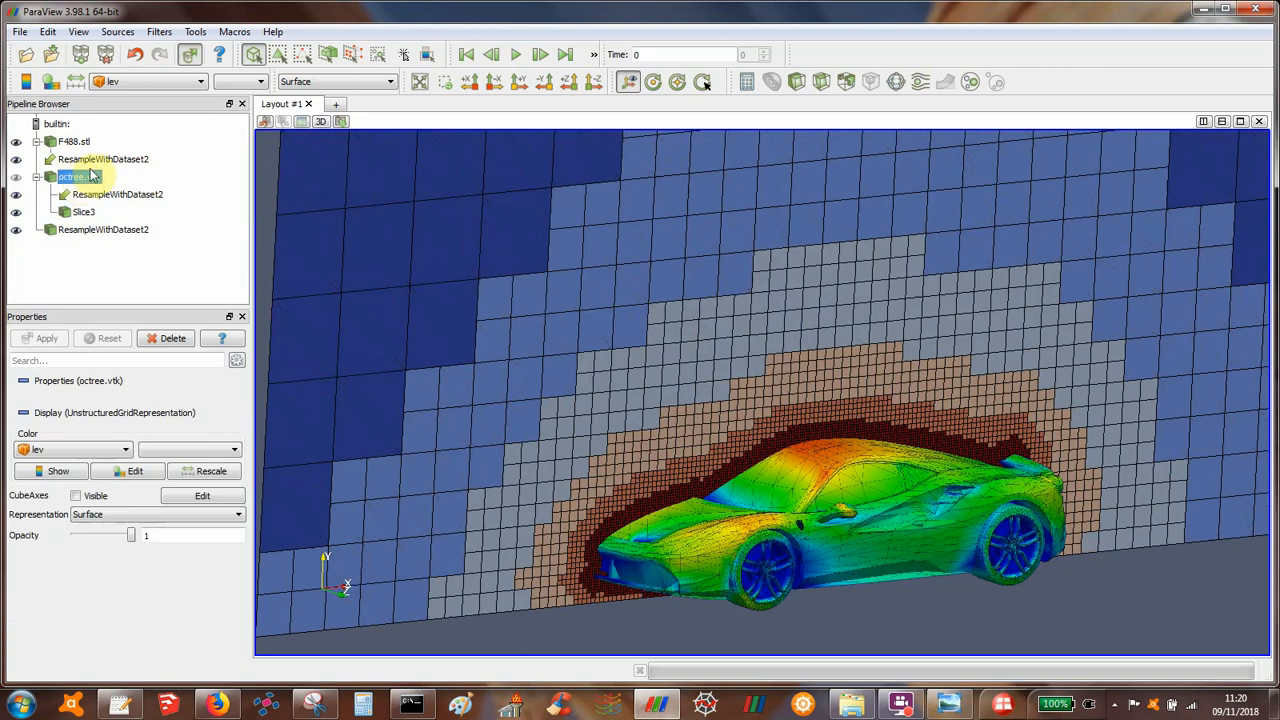
left_click(159, 31)
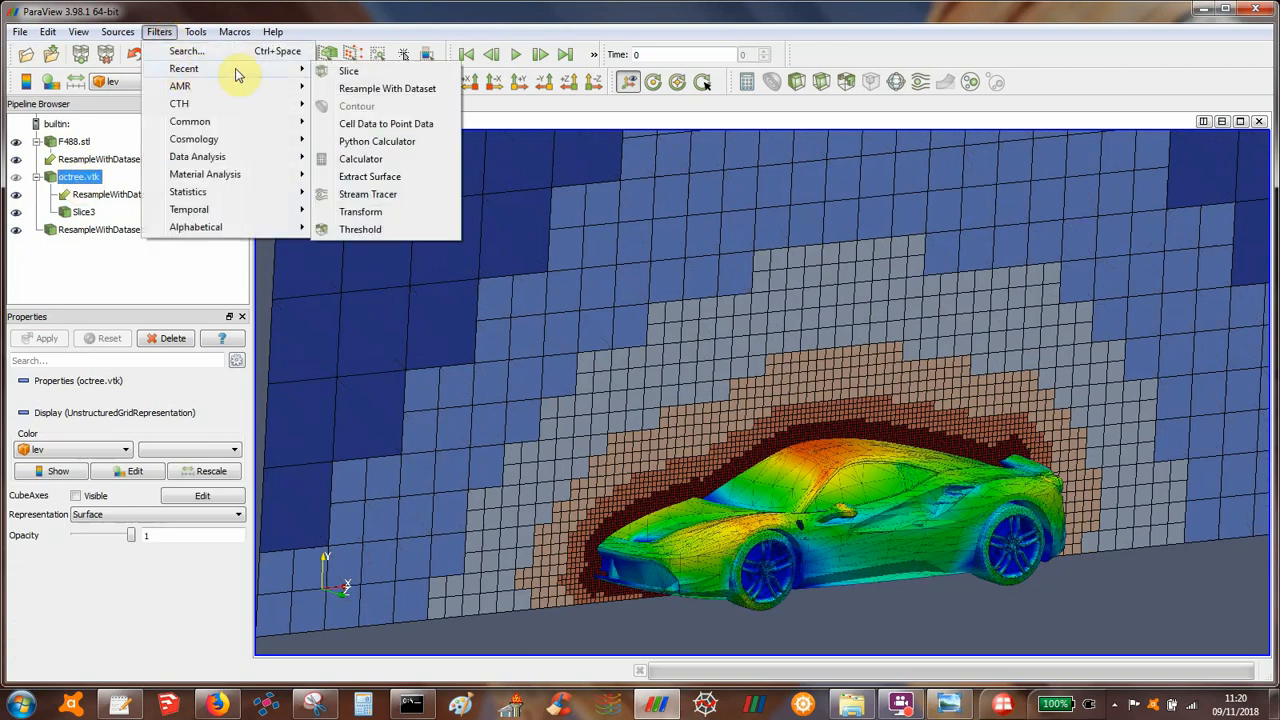
mouse_move(357, 123)
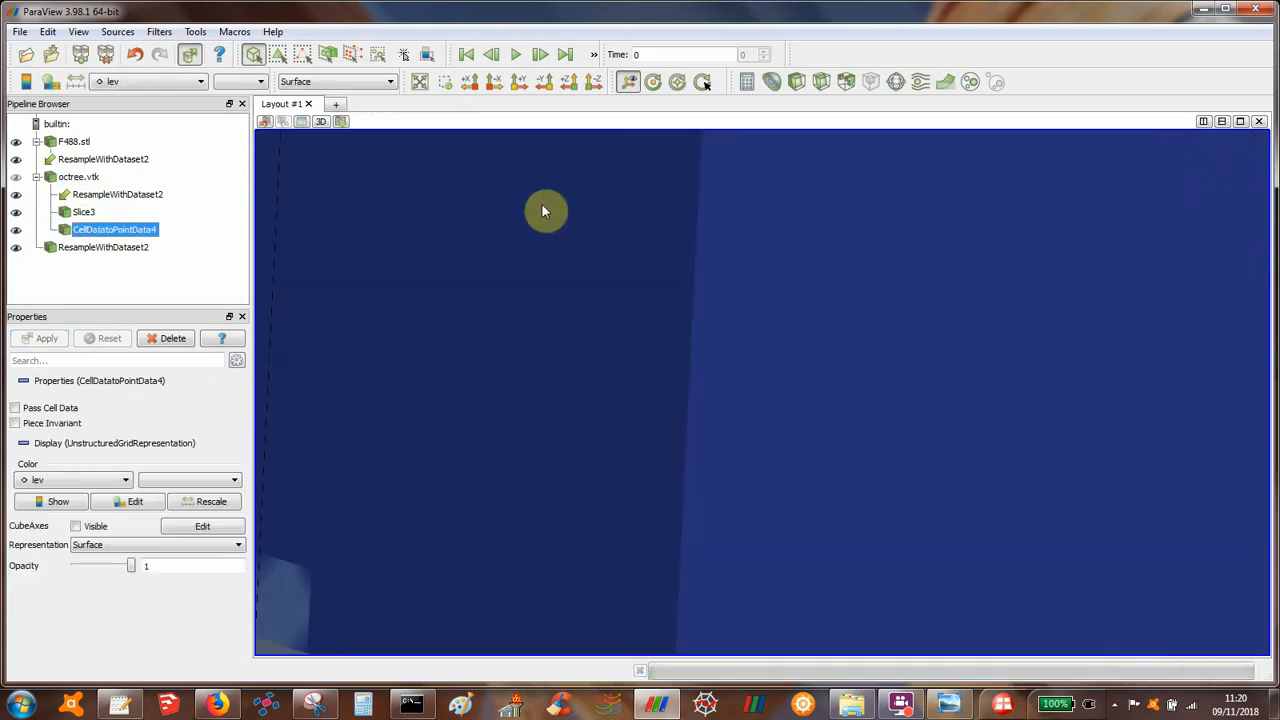
Add and apply a Stream Tracer, colouring its streamlines a solid colour.
left_click(920, 82)
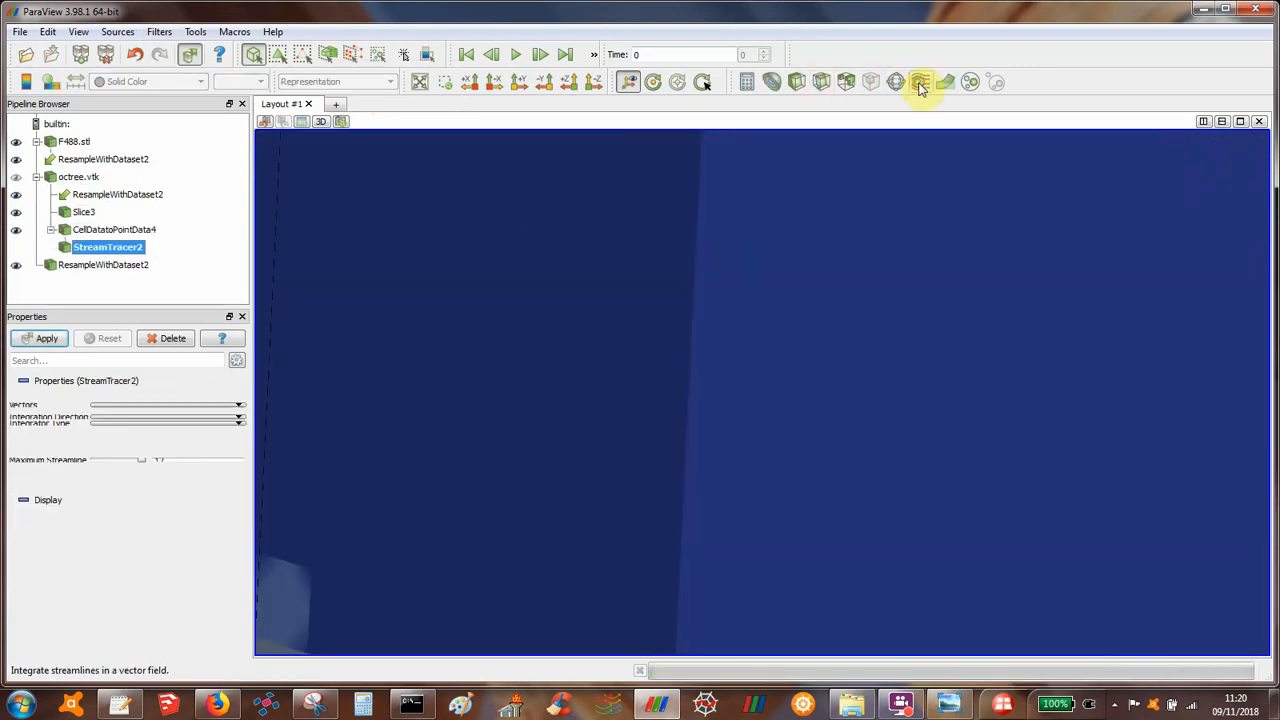
left_click(46, 338)
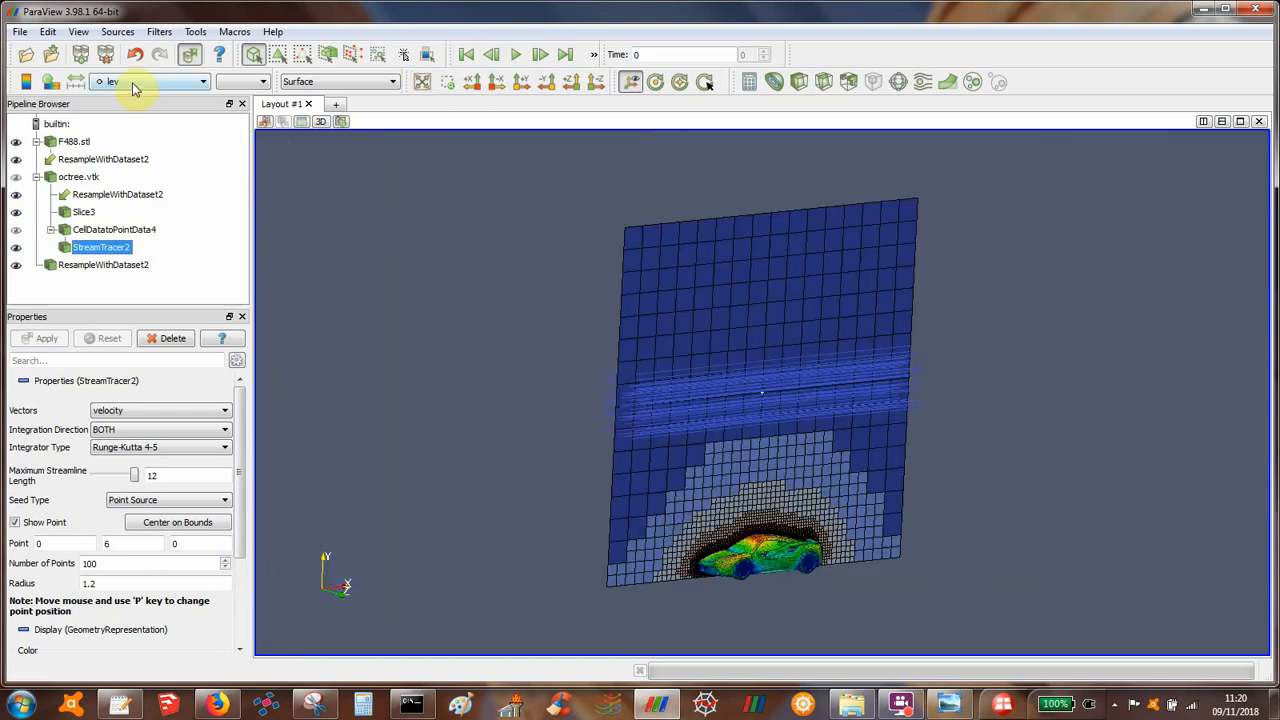
left_click(150, 81)
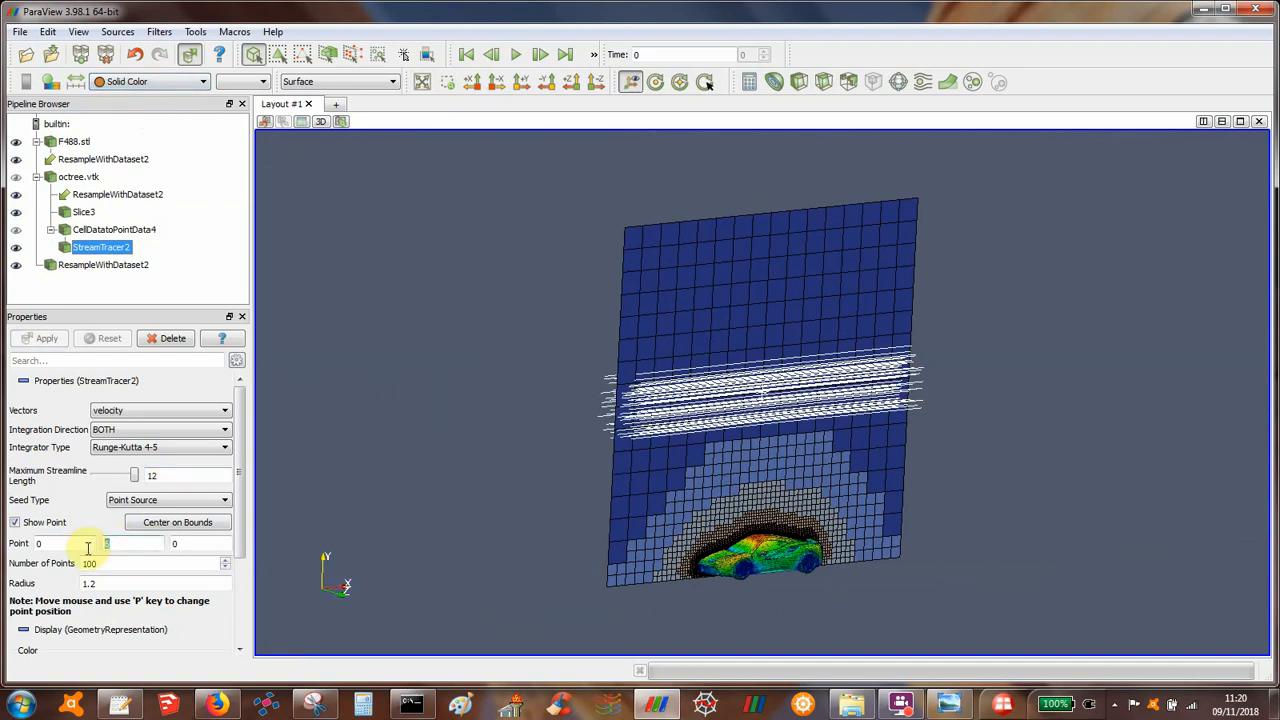
Set the point source to x -4, y 0.5 with radius 0.1.
type("0.5")
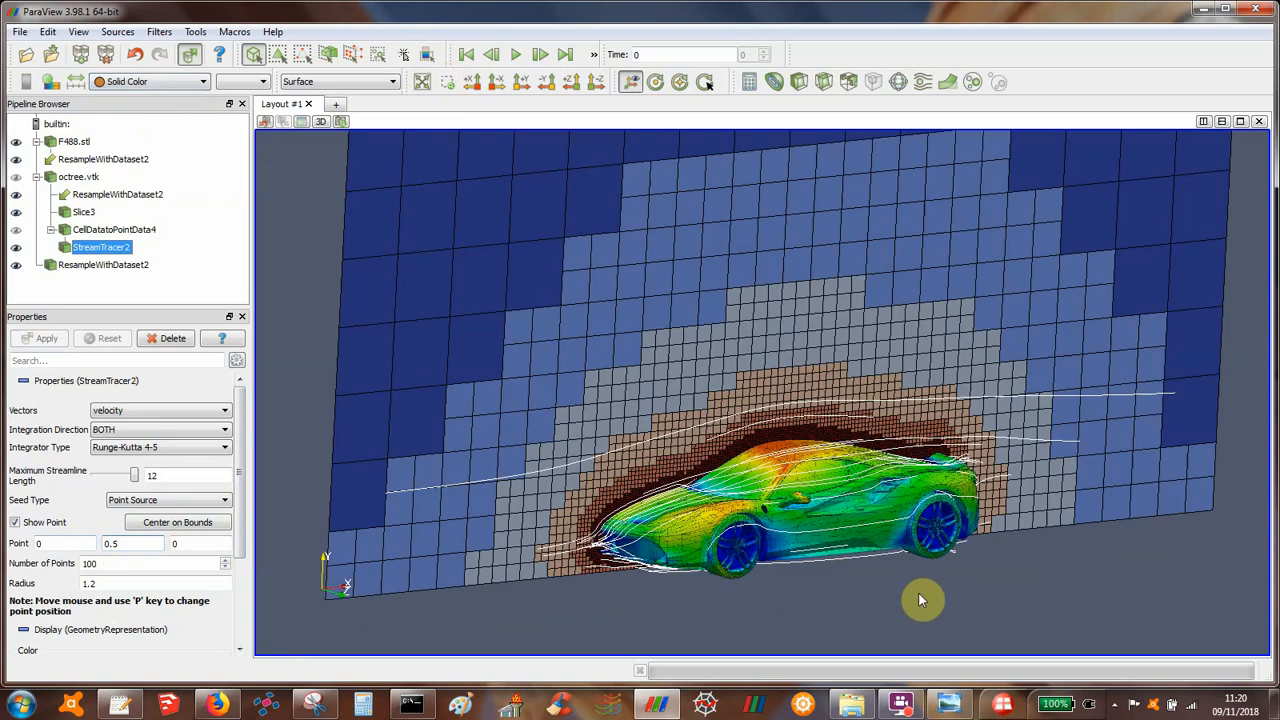
mouse_move(308, 378)
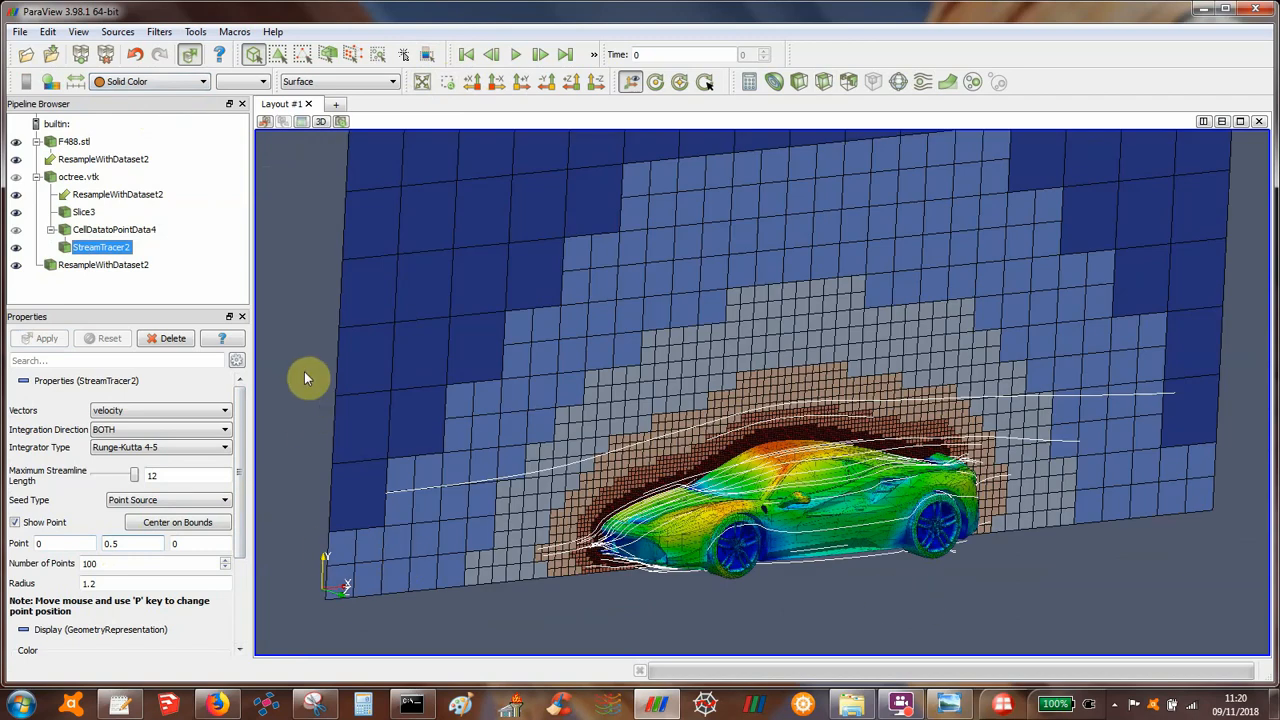
mouse_move(296, 343)
type("-")
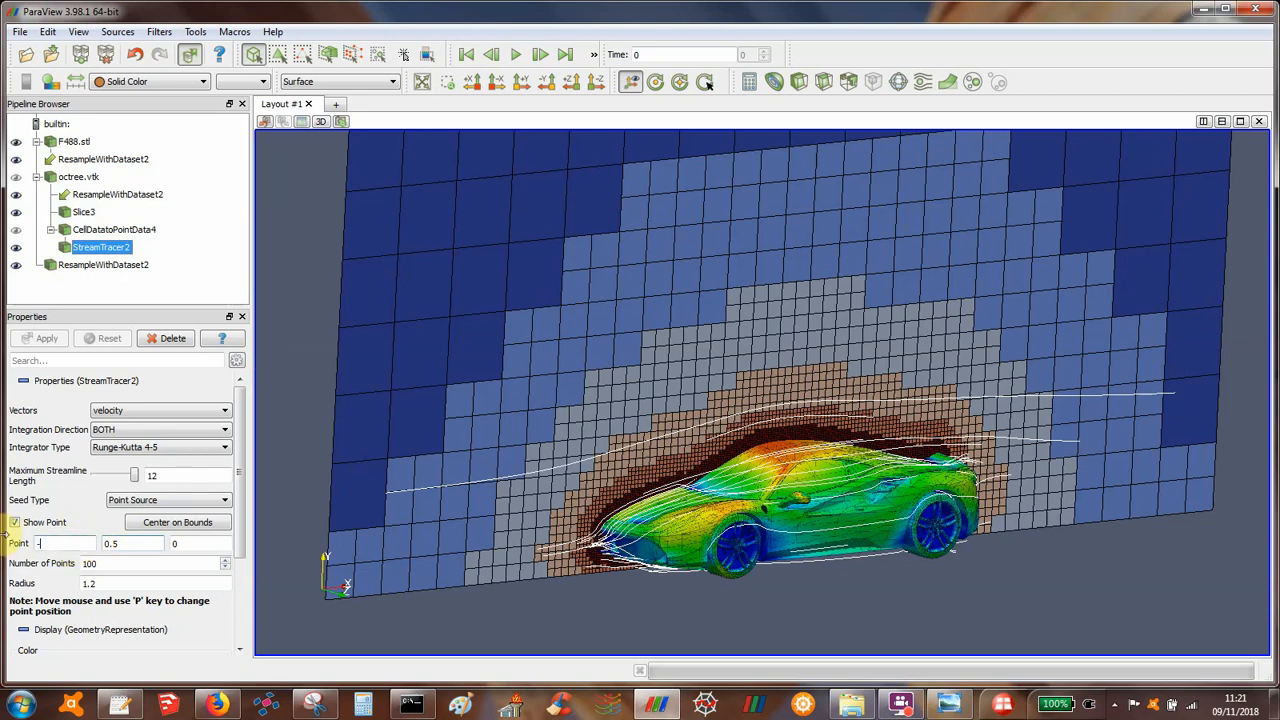
type("4")
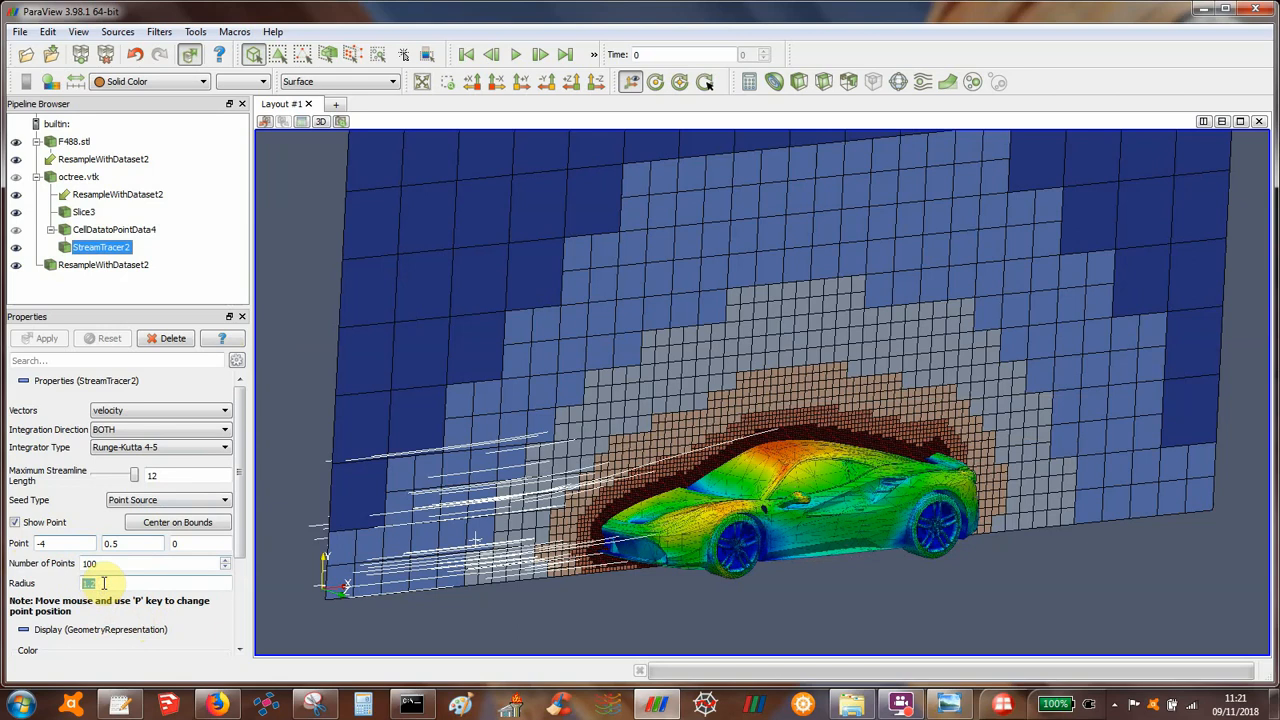
type("0.1")
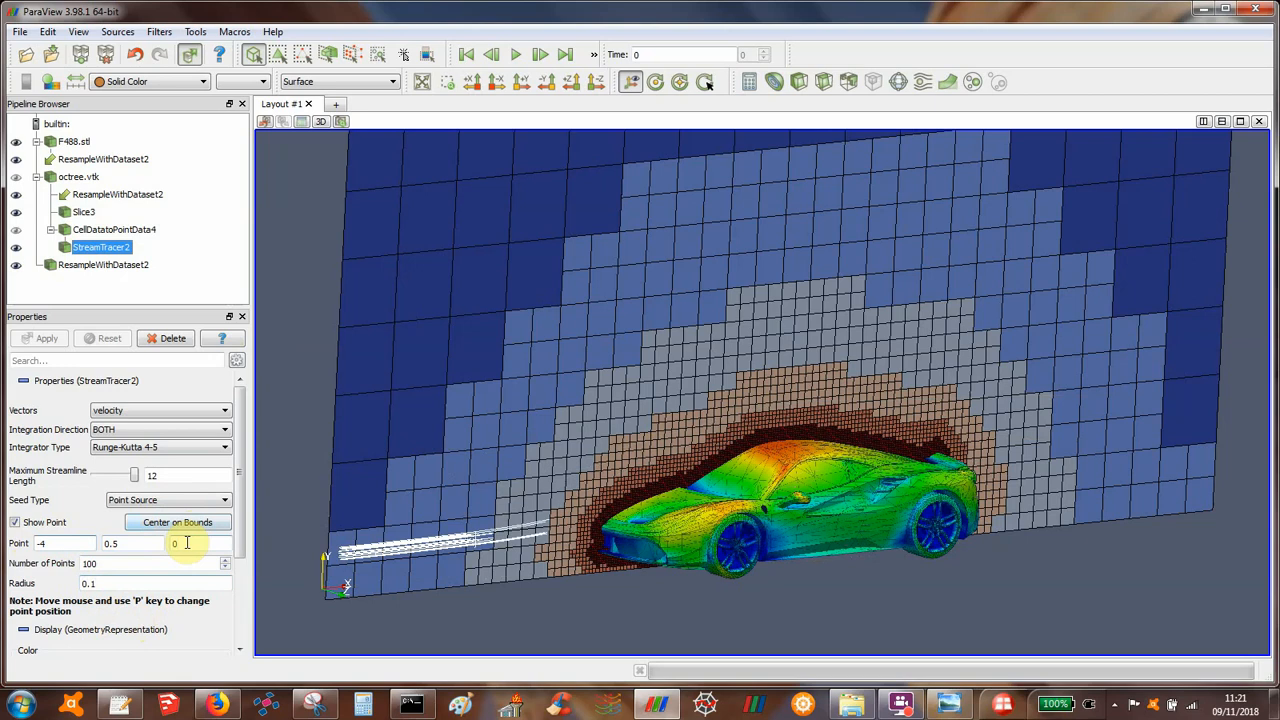
type("0.5")
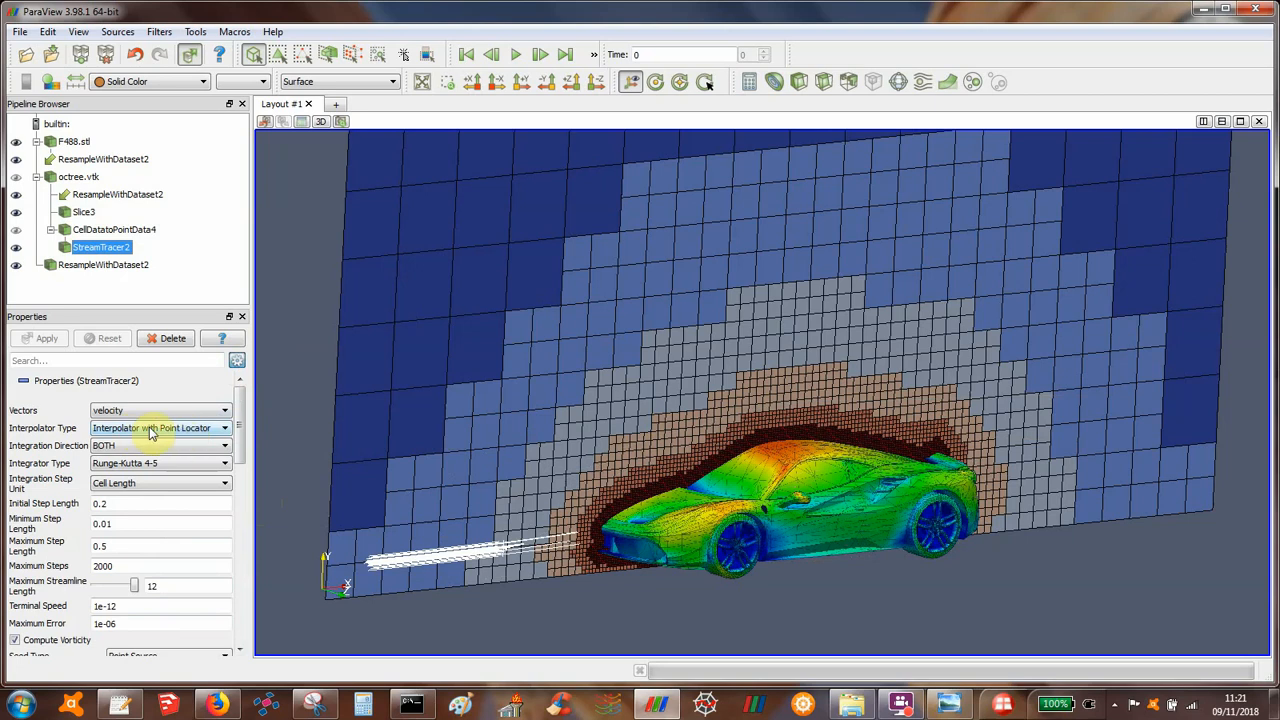
Switch the stream tracer's Interpolator Type to Interpolator with Cell Locator.
left_click(160, 427)
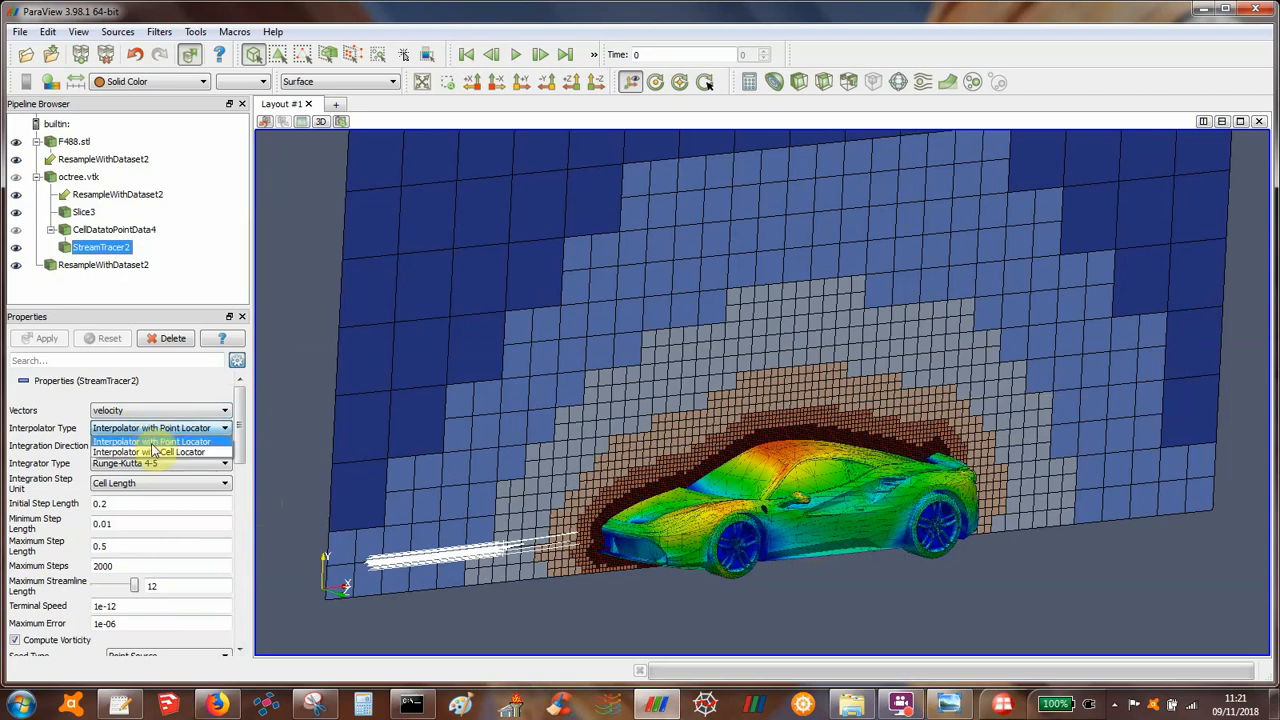
left_click(149, 452)
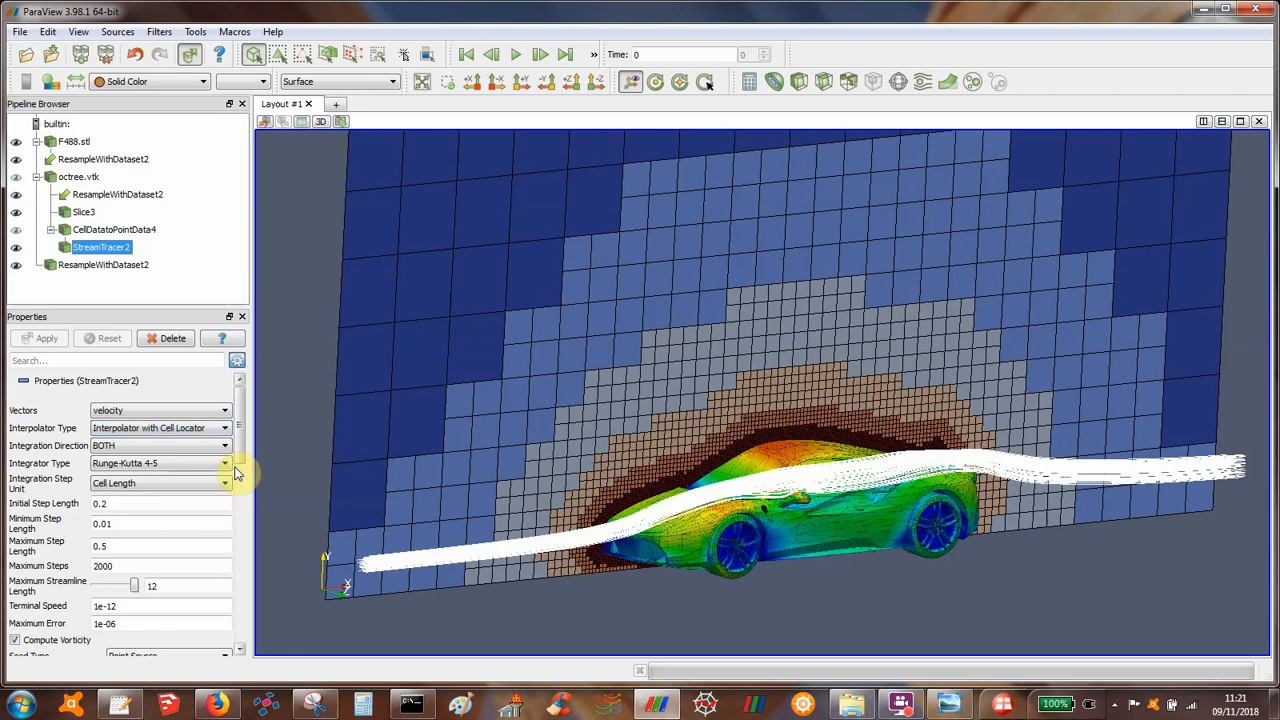
mouse_move(291, 442)
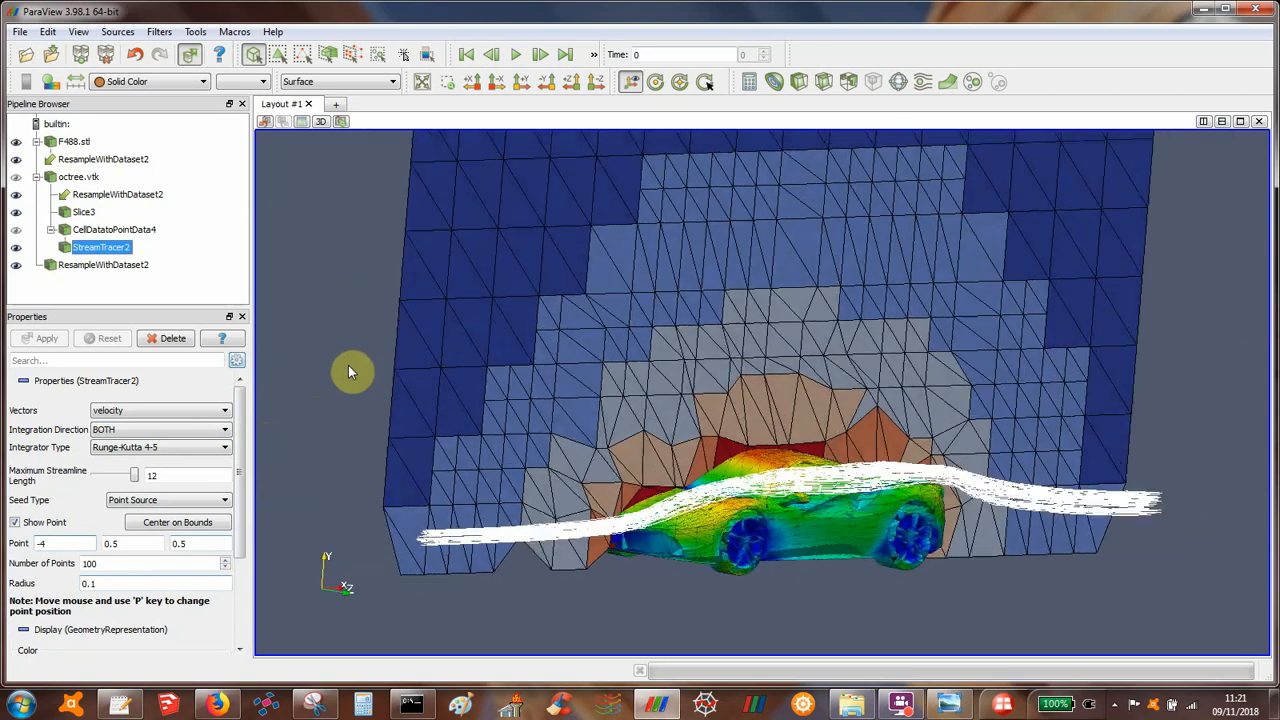
Orbit the view, then seed 40 points from a source at y 0.35.
left_click_drag(350, 372, 325, 382)
type("4")
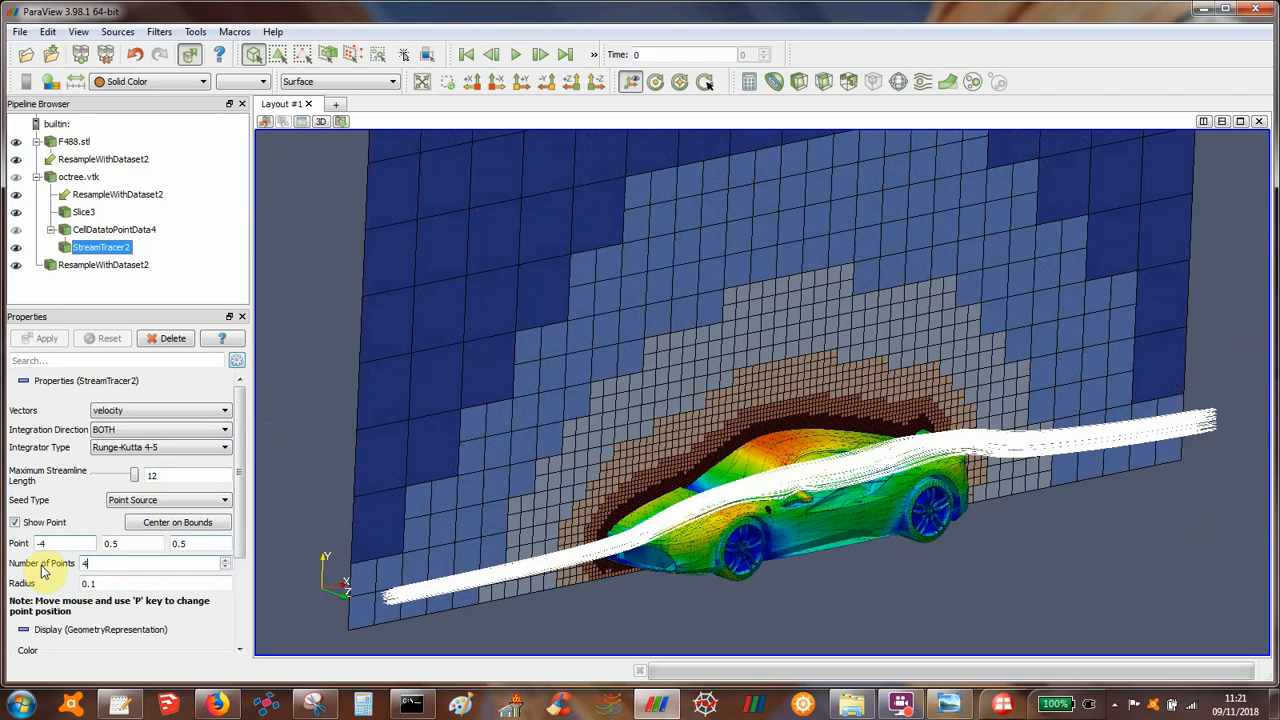
type("0")
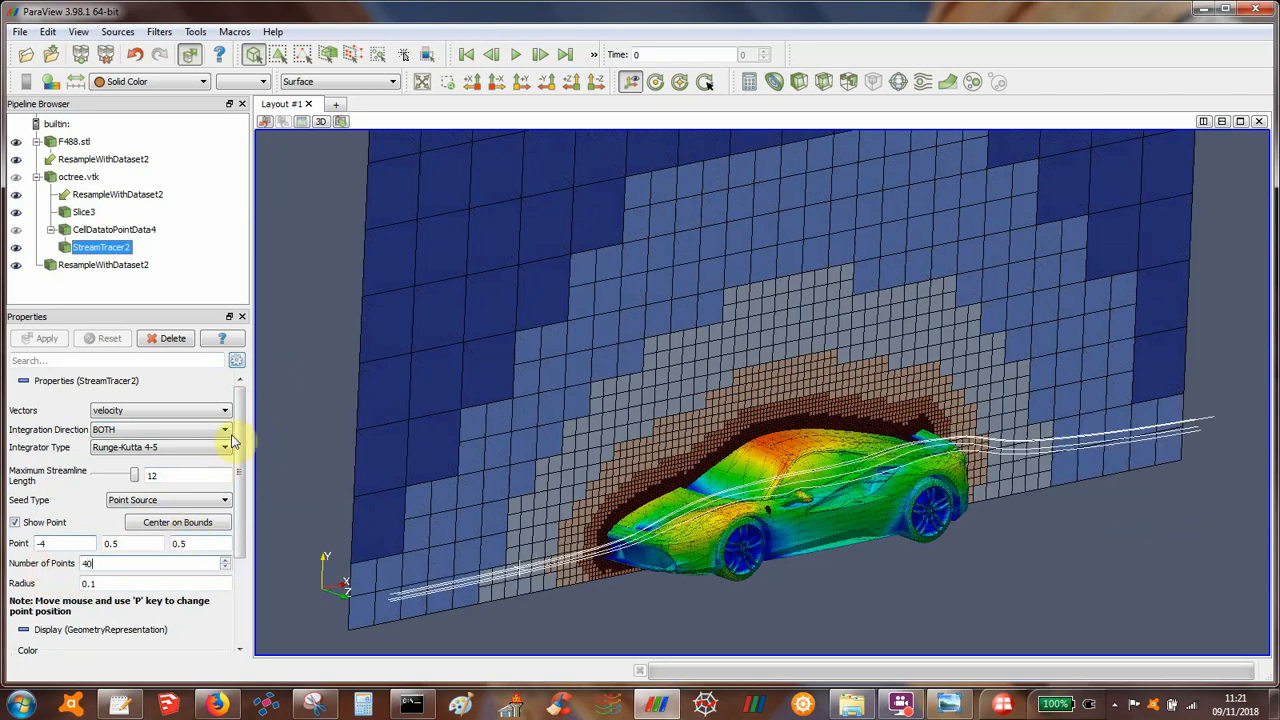
mouse_move(279, 399)
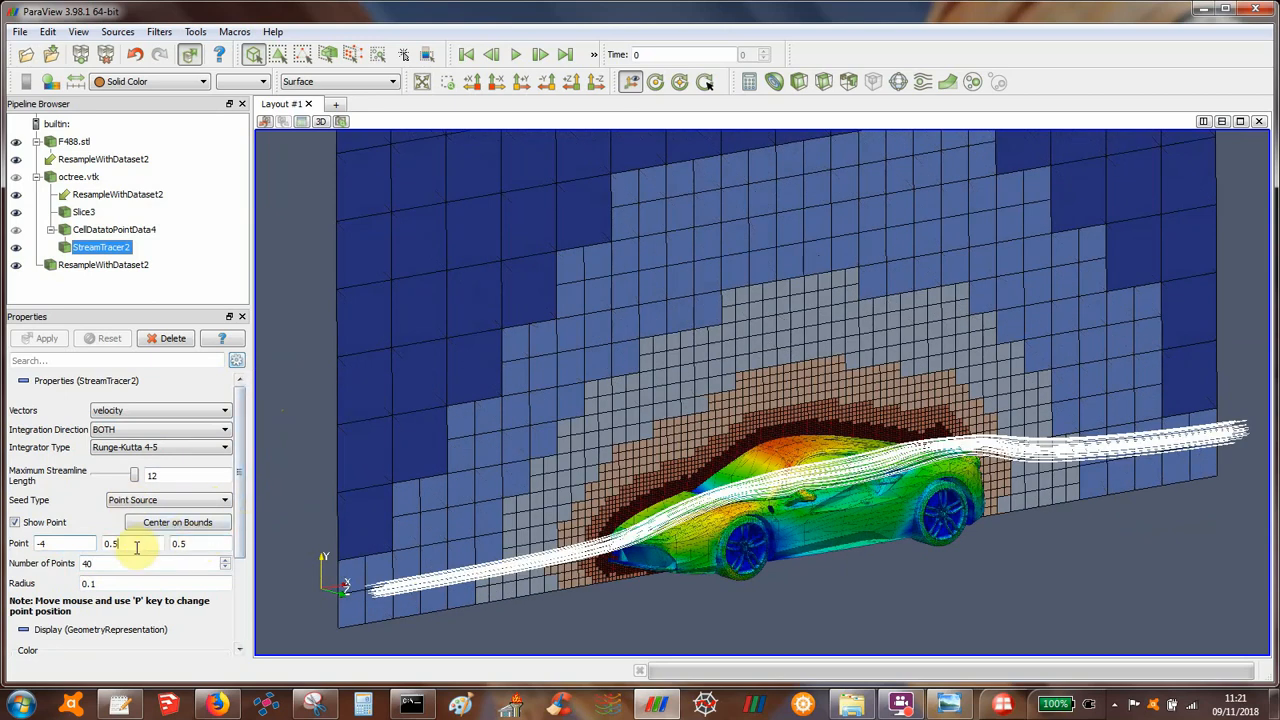
type("0.3")
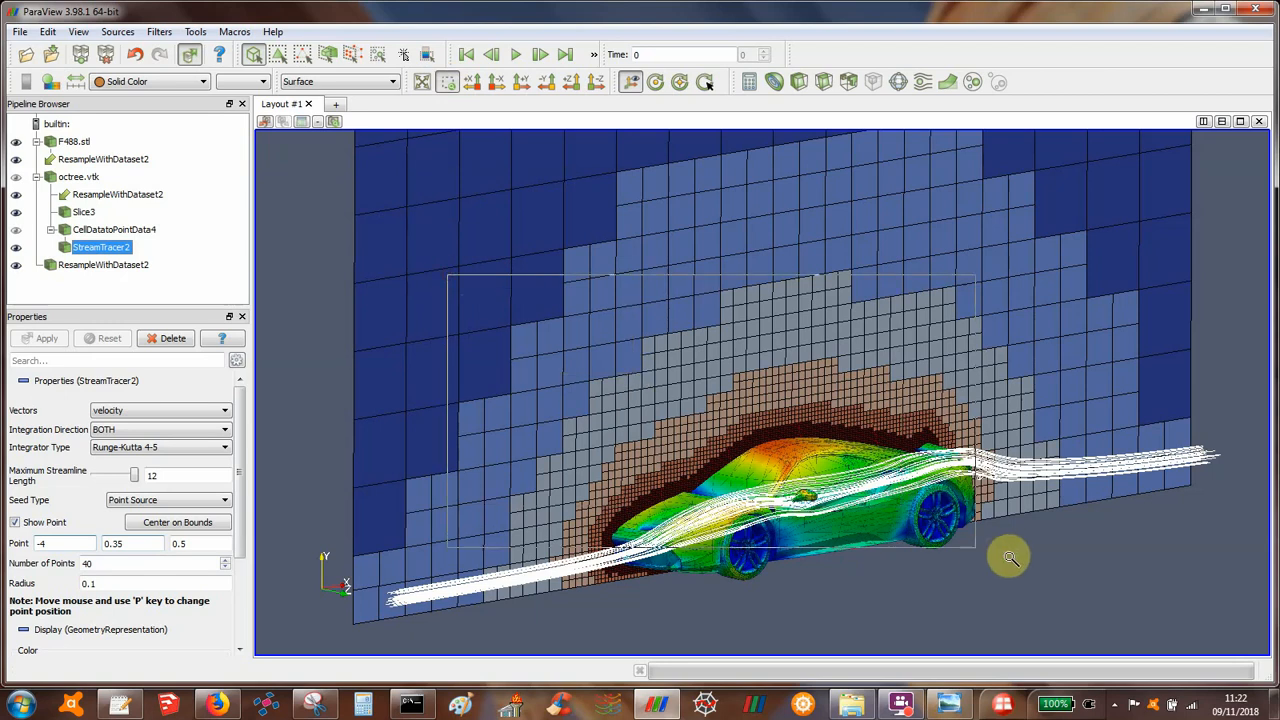
Zoom in on the car and show ResampleWithDataset2's velocity colour legend.
left_click_drag(1008, 557, 1128, 624)
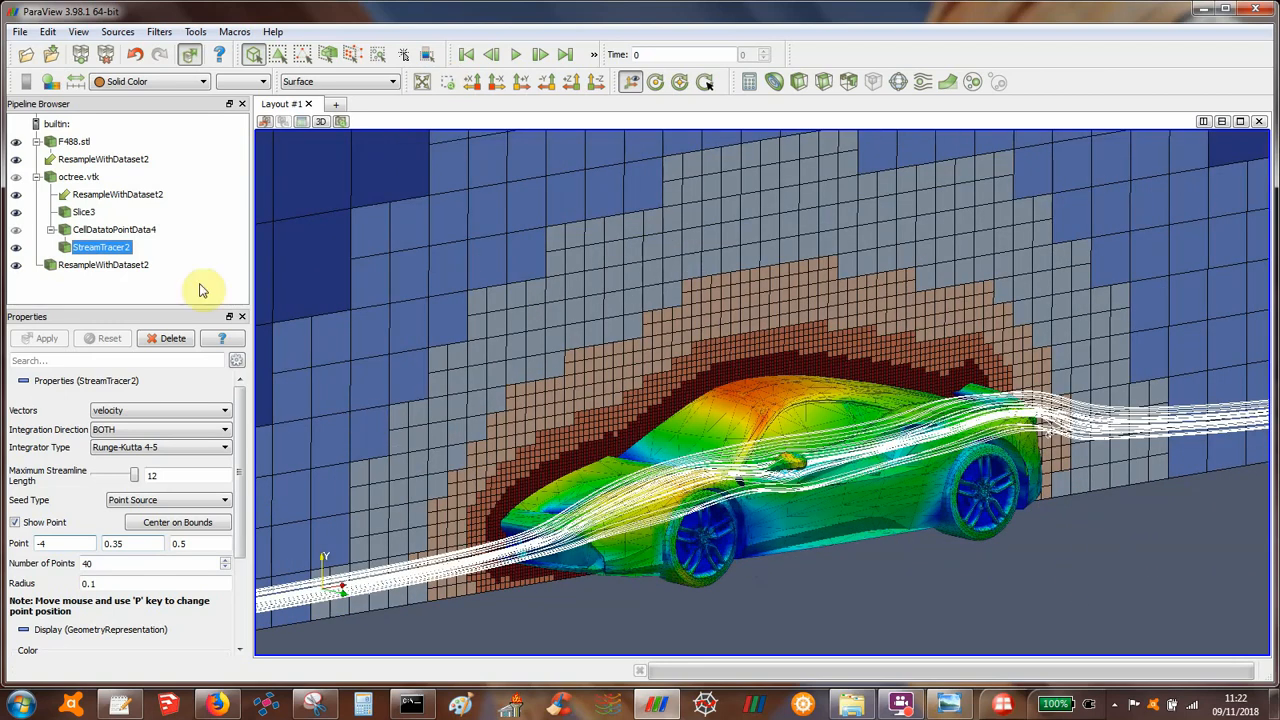
left_click(117, 194)
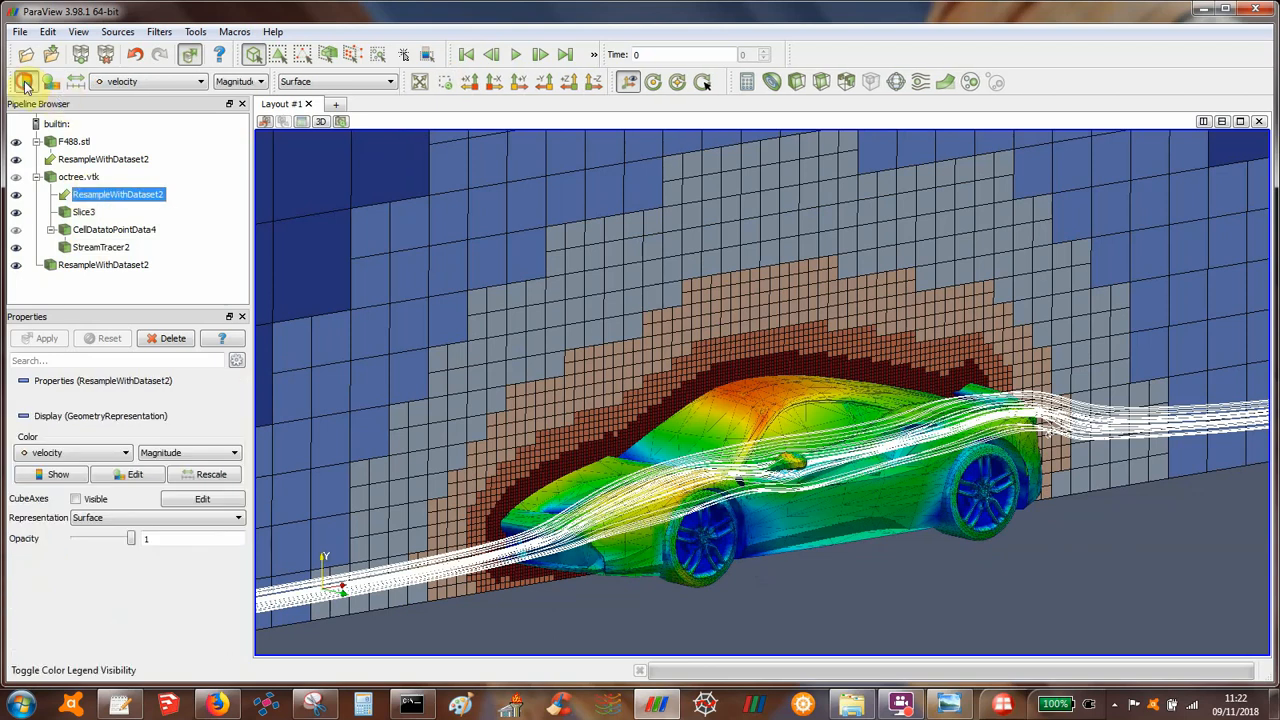
left_click(25, 82)
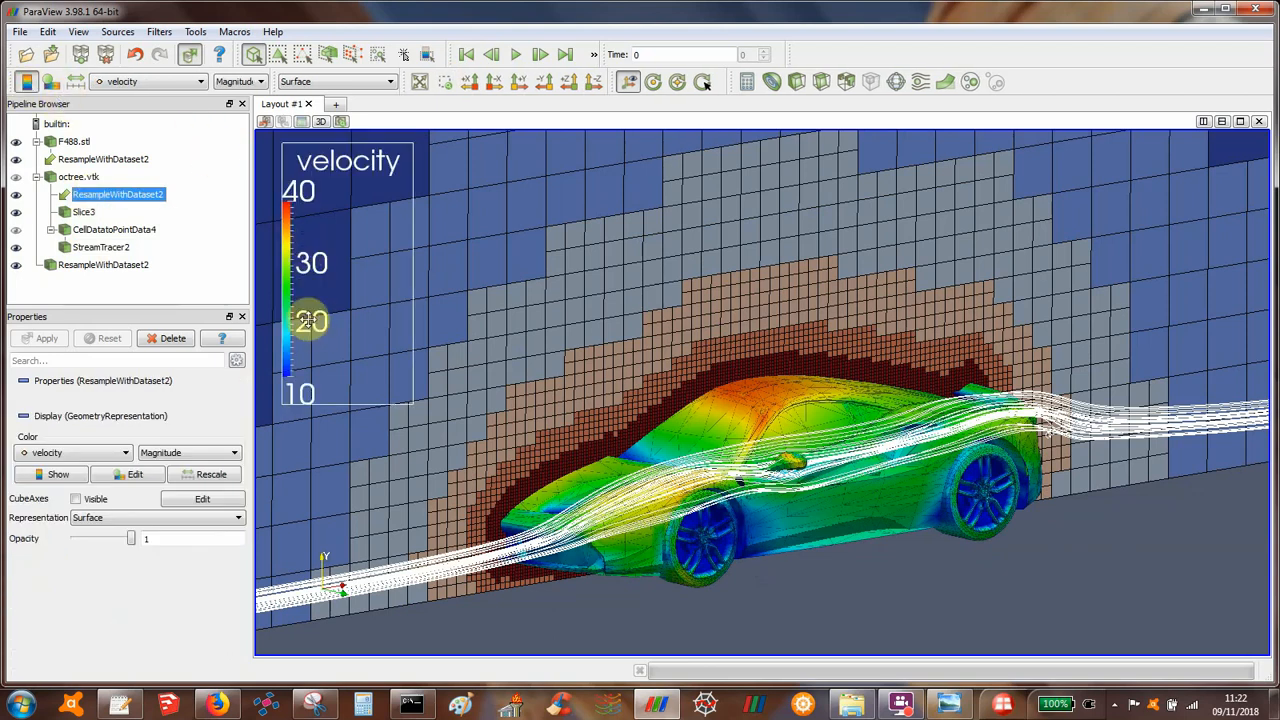
mouse_move(560, 308)
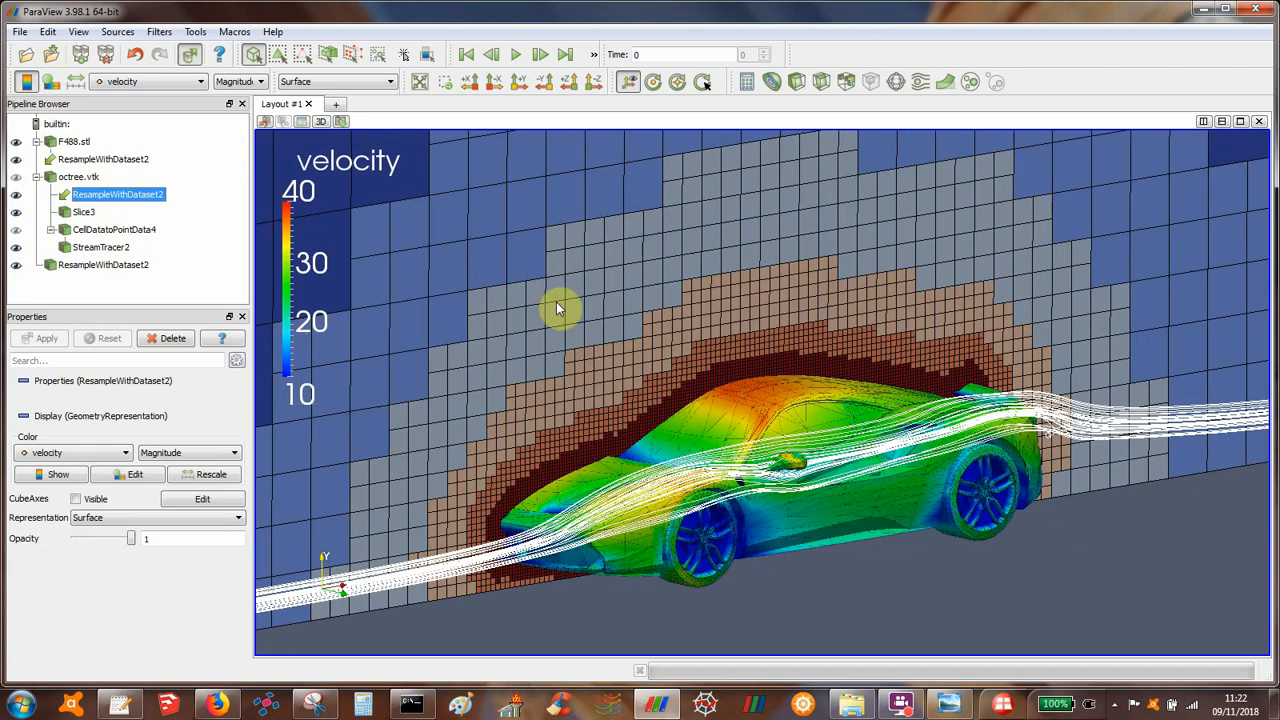